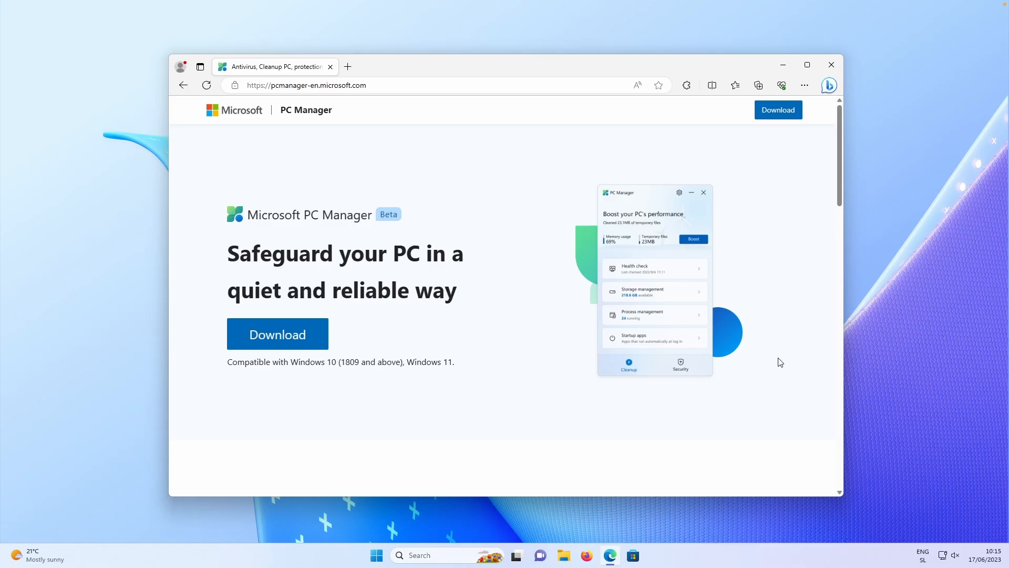
mouse_move(413, 308)
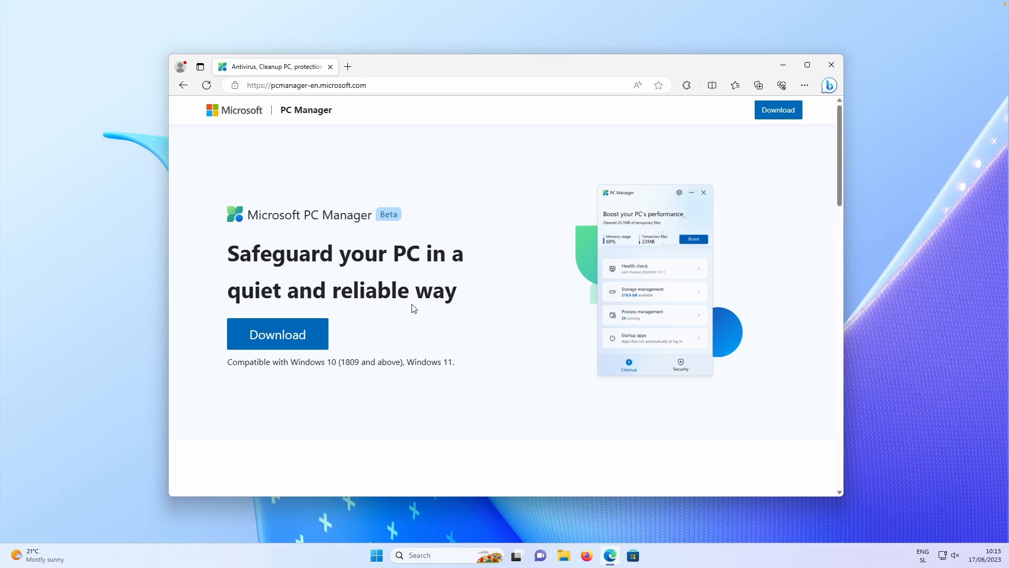
mouse_move(306, 335)
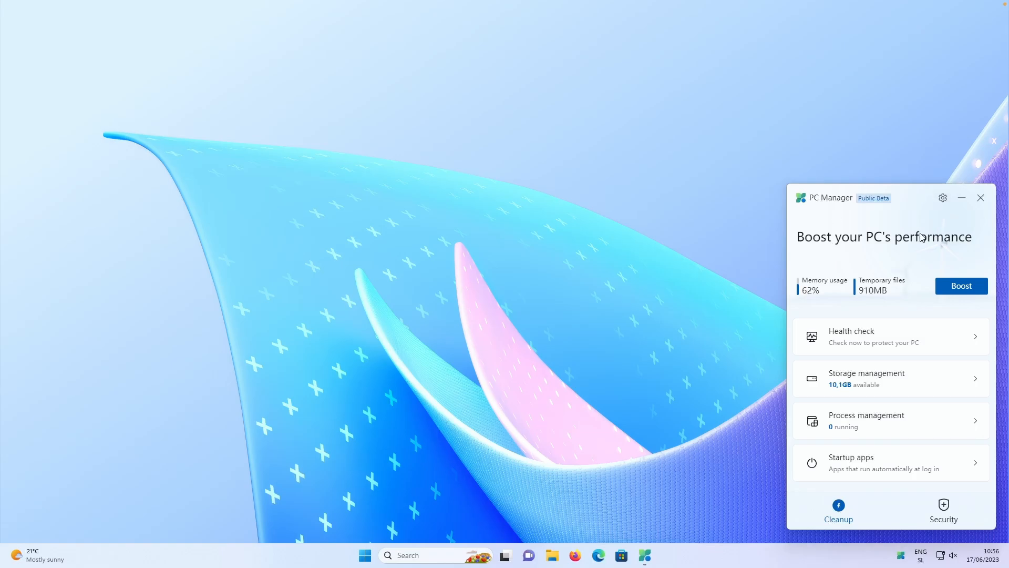
mouse_move(903, 555)
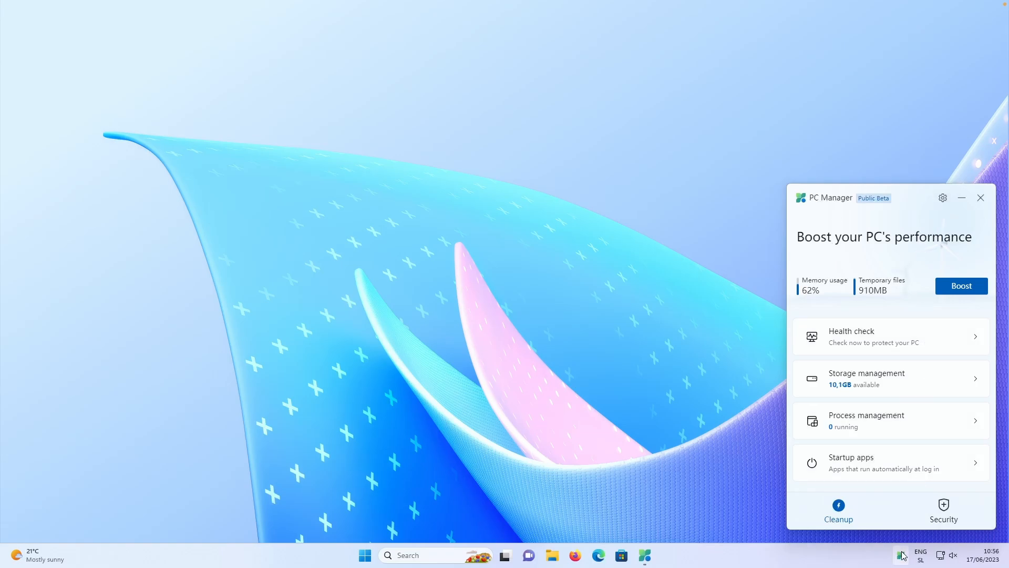
mouse_move(912, 222)
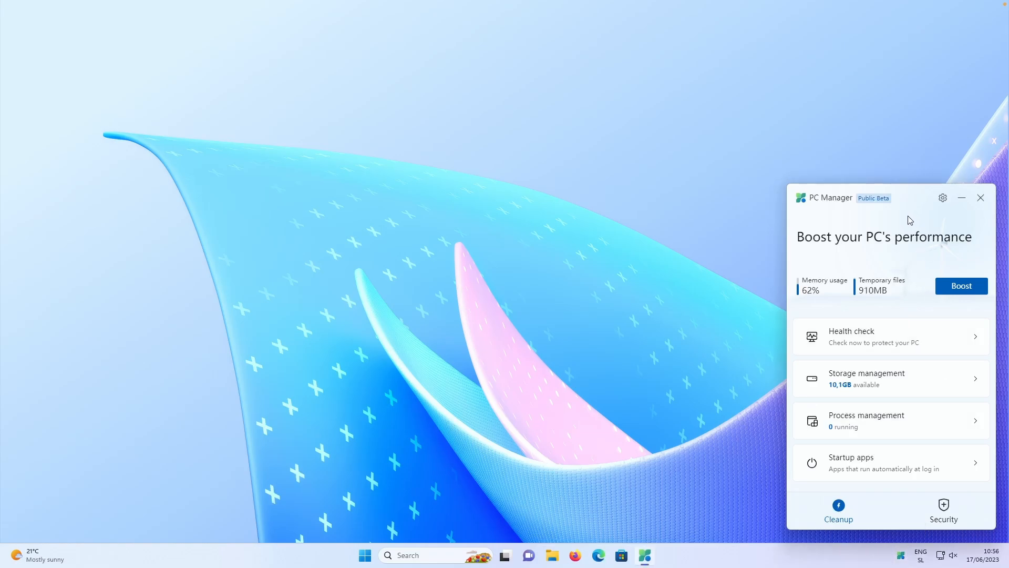
mouse_move(942, 201)
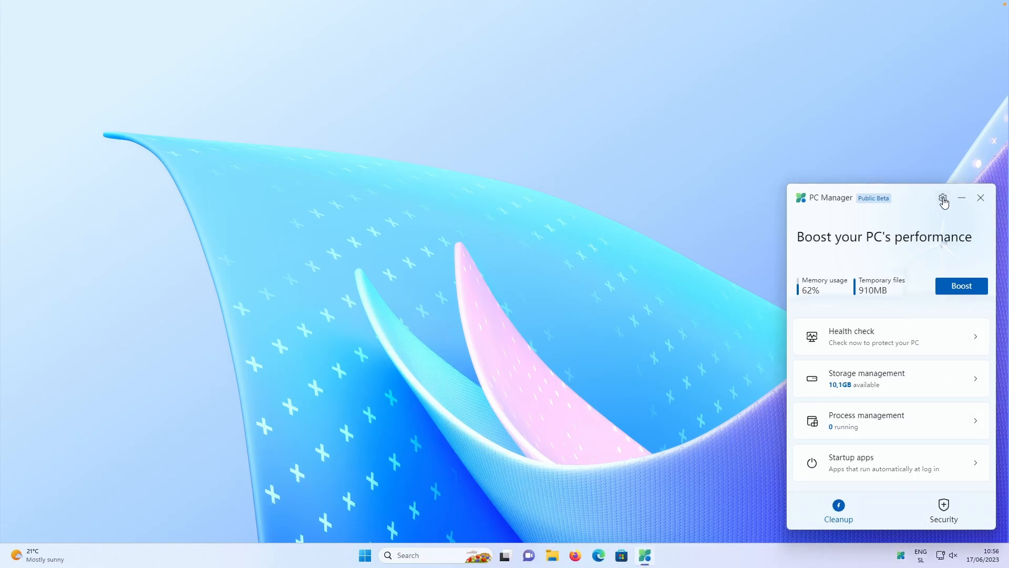
Open PC Manager Settings from the gear menu, showing automatic start and auto update on
left_click(942, 198)
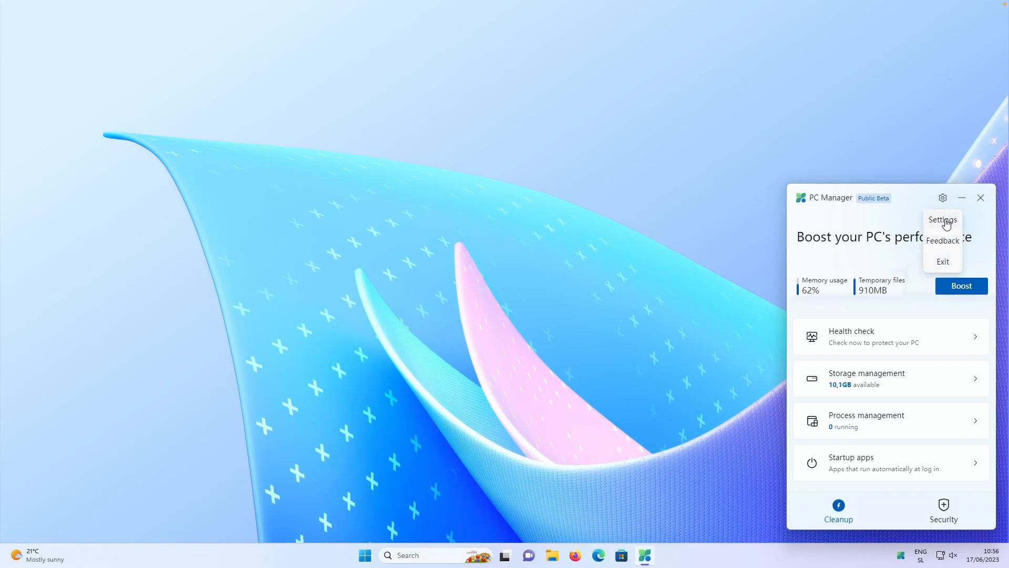
left_click(943, 219)
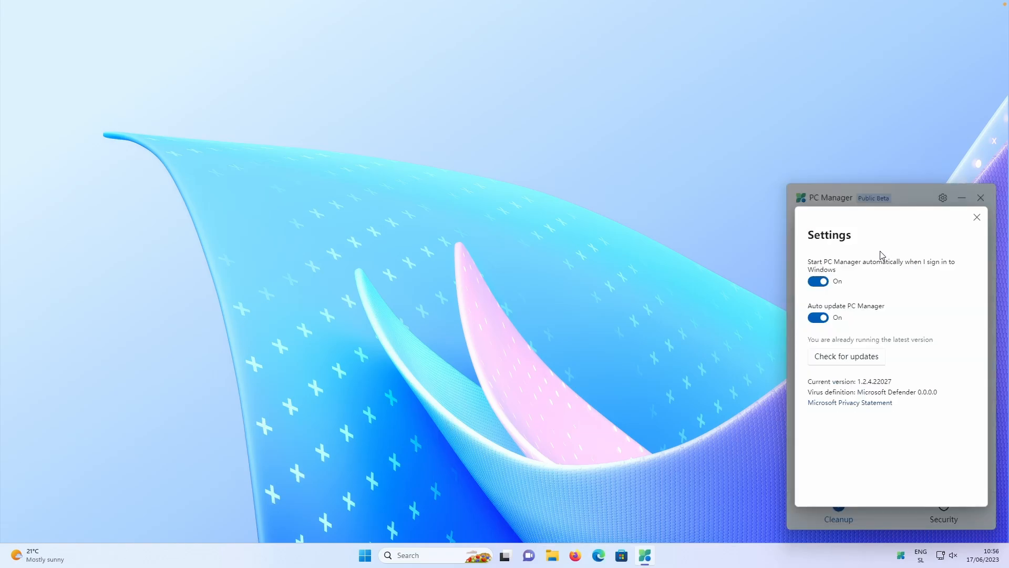
mouse_move(863, 269)
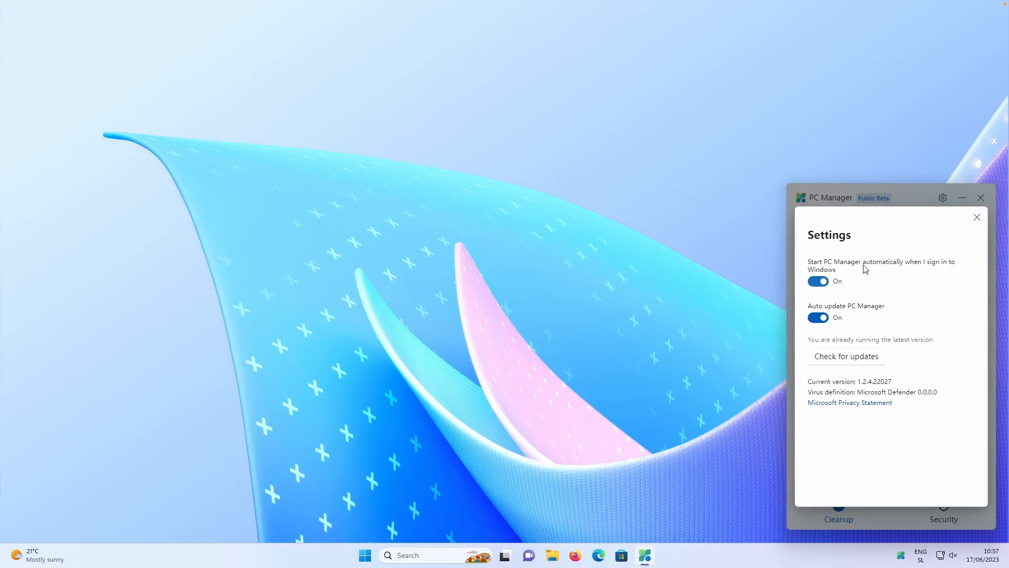
mouse_move(865, 286)
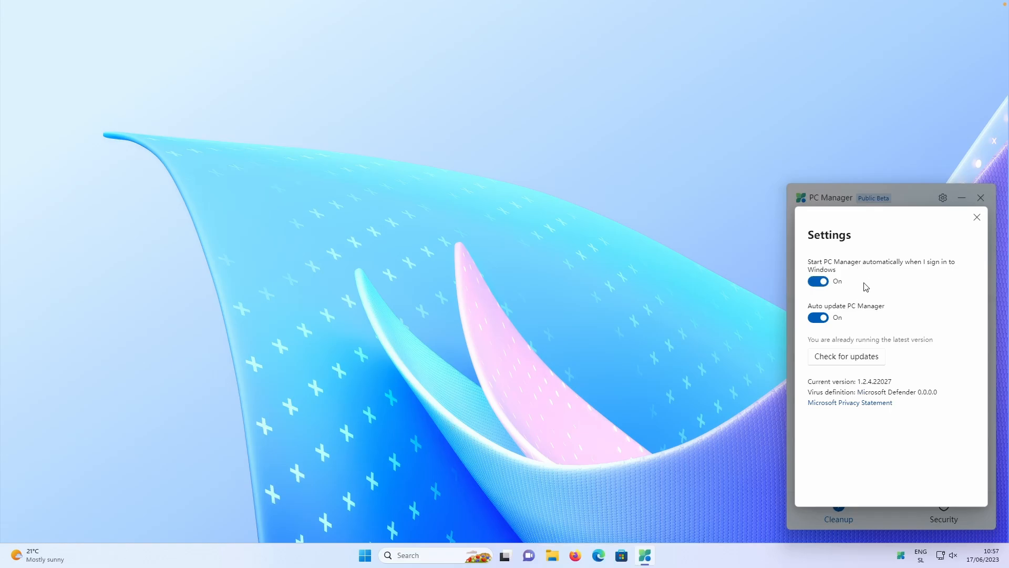
mouse_move(871, 359)
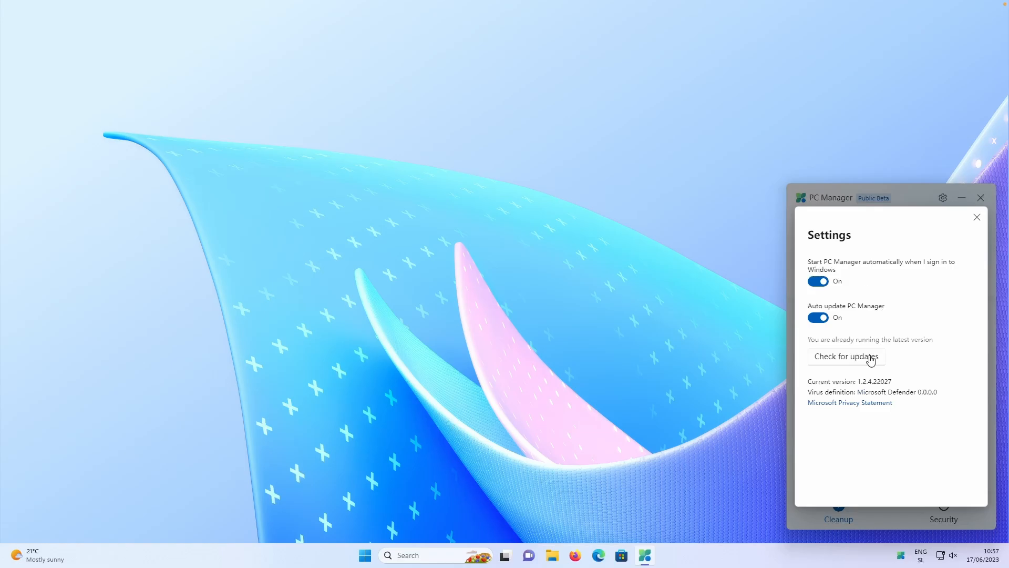
mouse_move(915, 302)
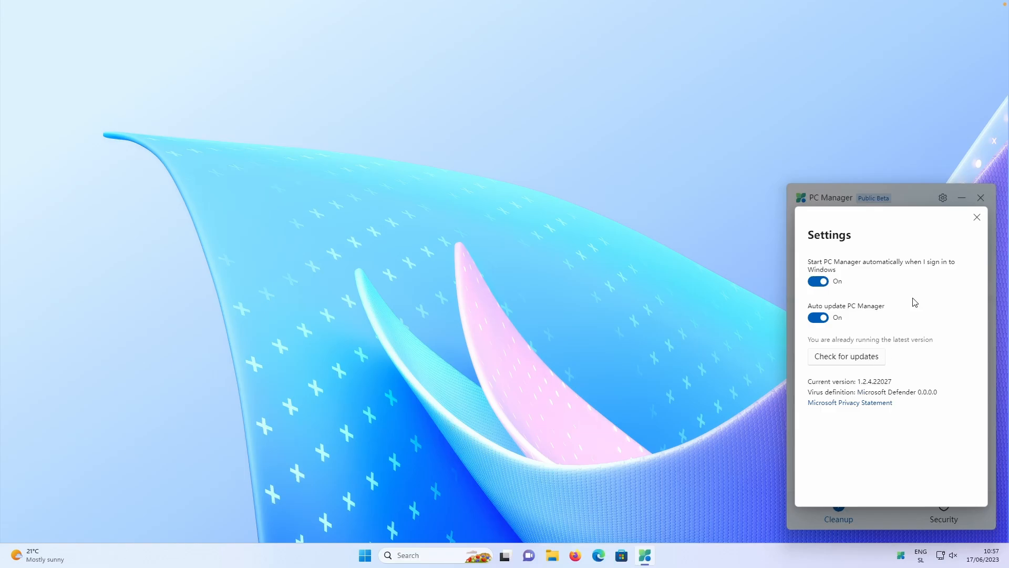
Close Settings and run Boost, freeing 910MB of temporary files and lowering memory from 61% to 35%
left_click(976, 216)
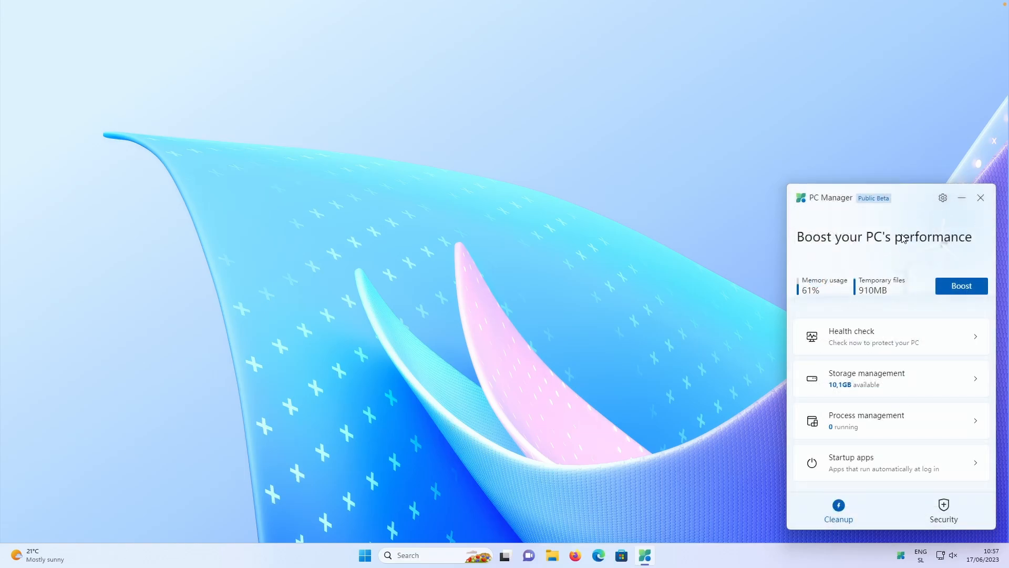
mouse_move(892, 271)
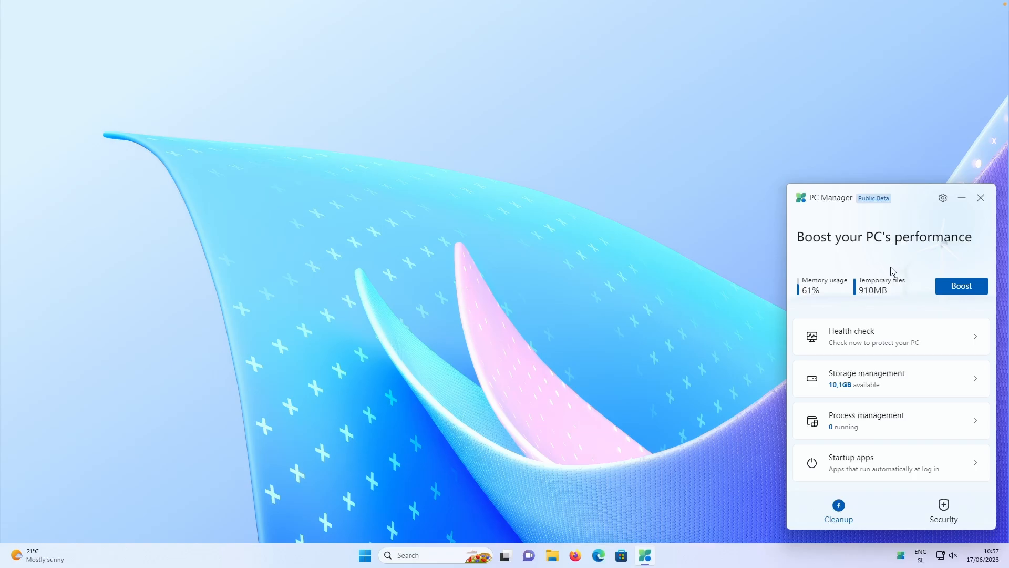
mouse_move(876, 296)
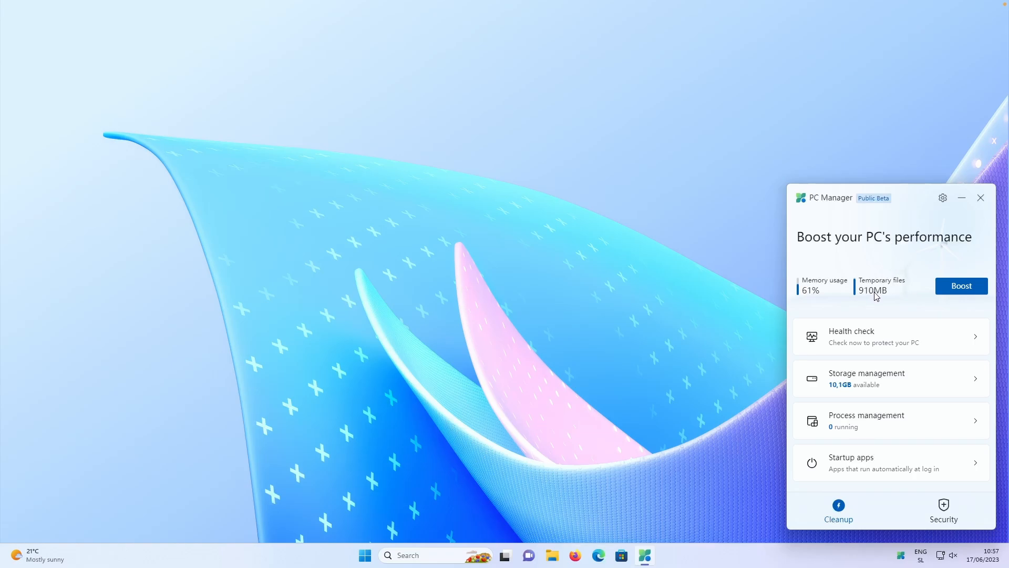
mouse_move(817, 287)
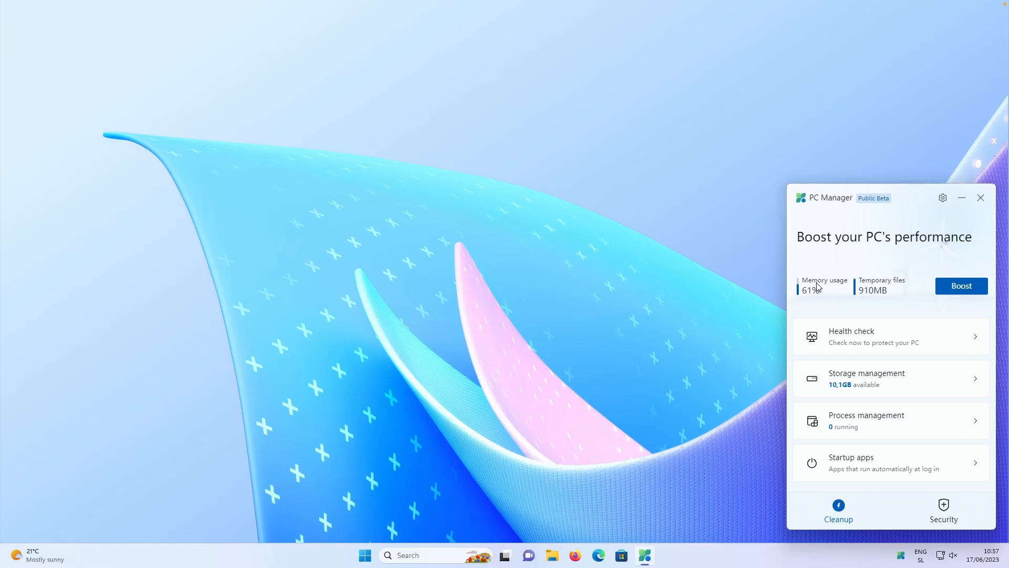
mouse_move(825, 313)
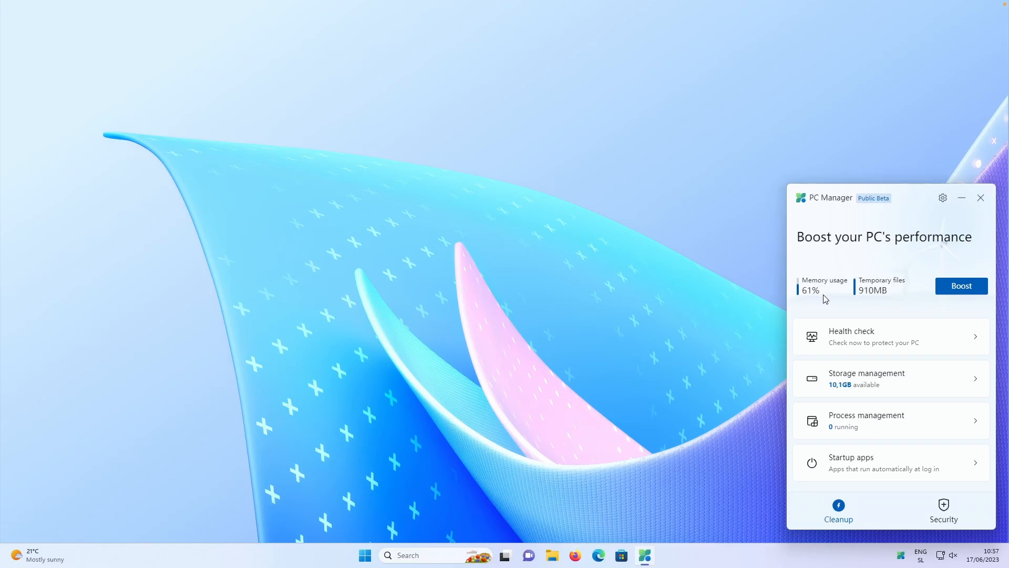
mouse_move(953, 303)
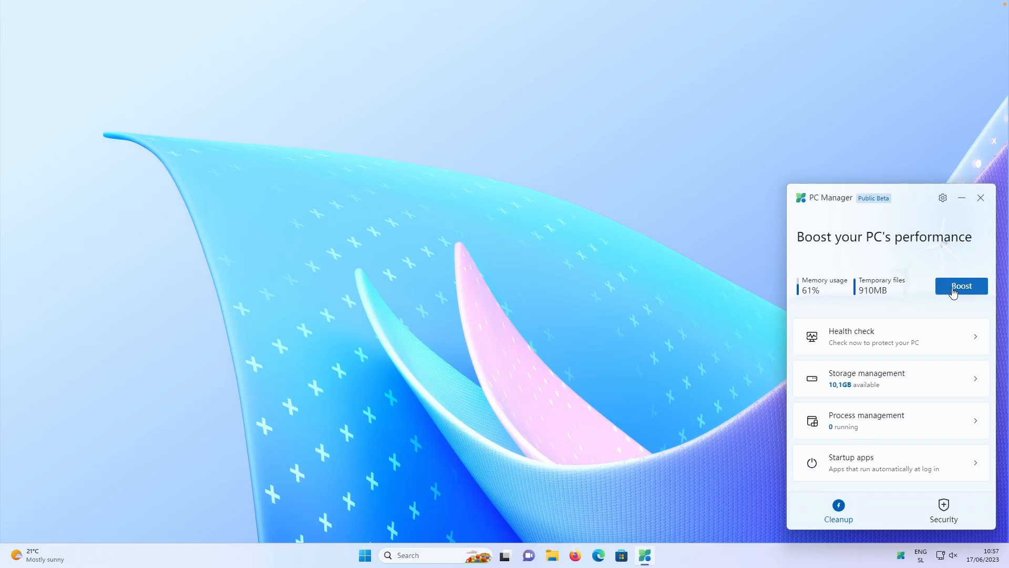
left_click(961, 286)
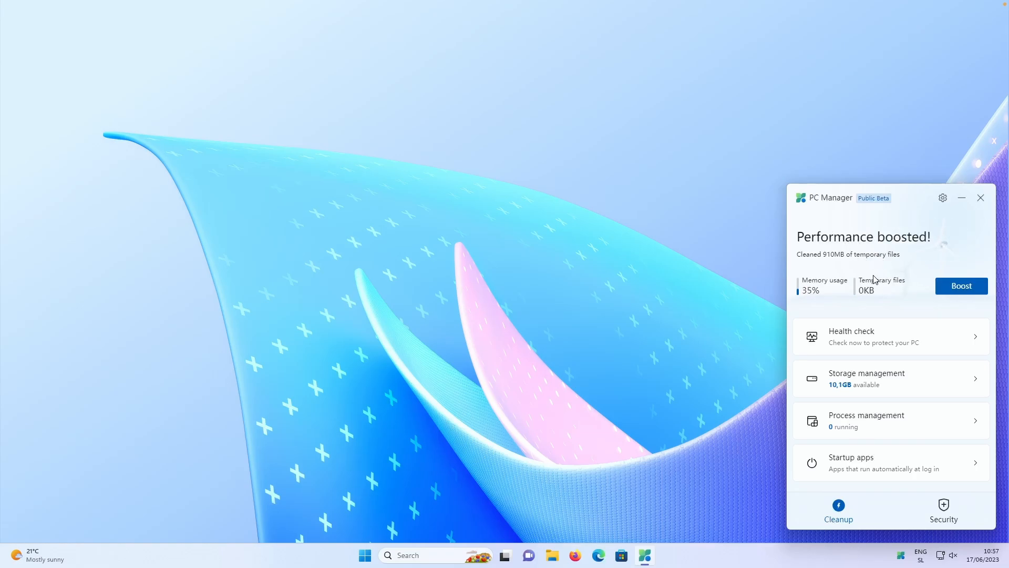
mouse_move(826, 293)
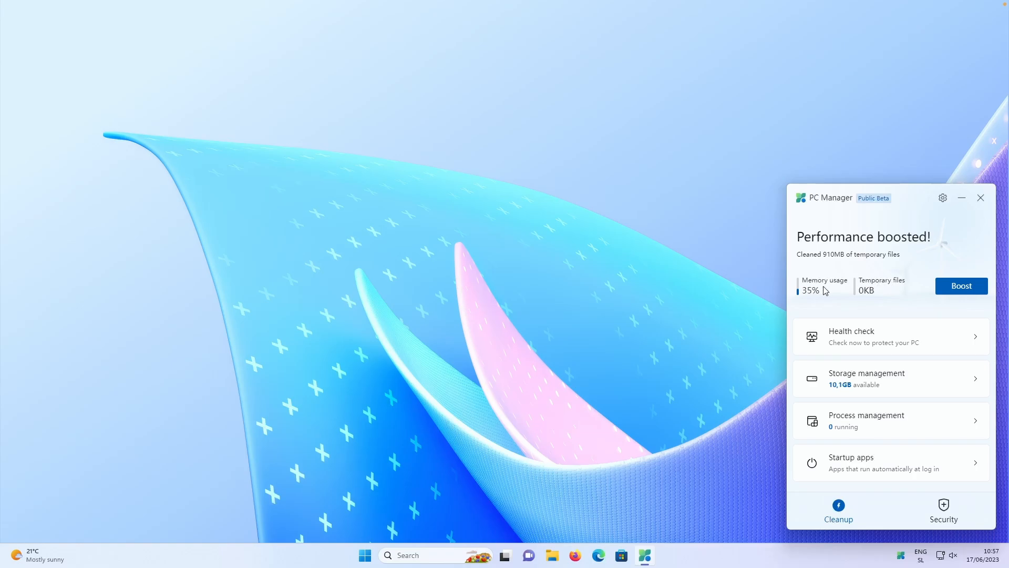
mouse_move(818, 291)
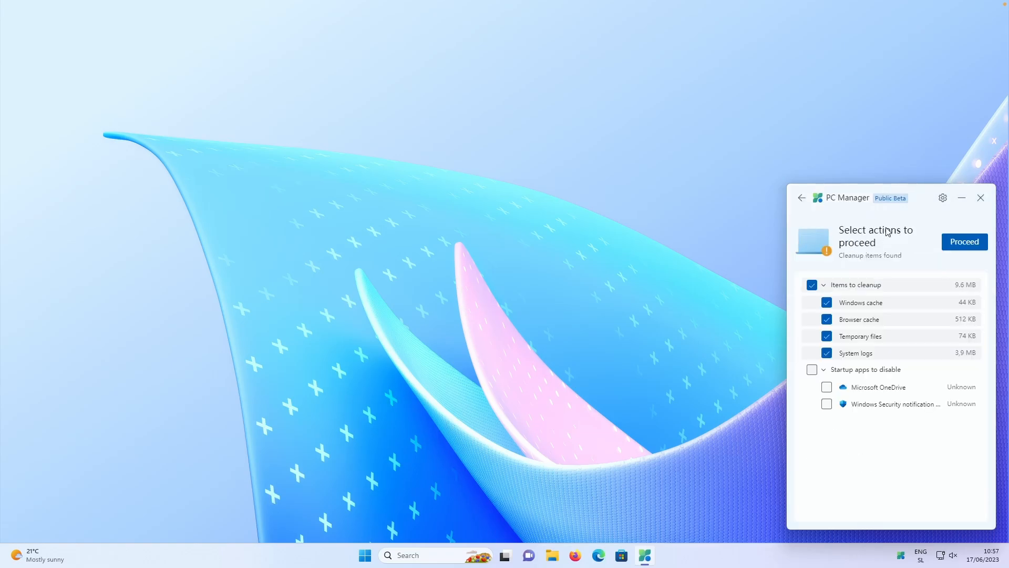
mouse_move(845, 289)
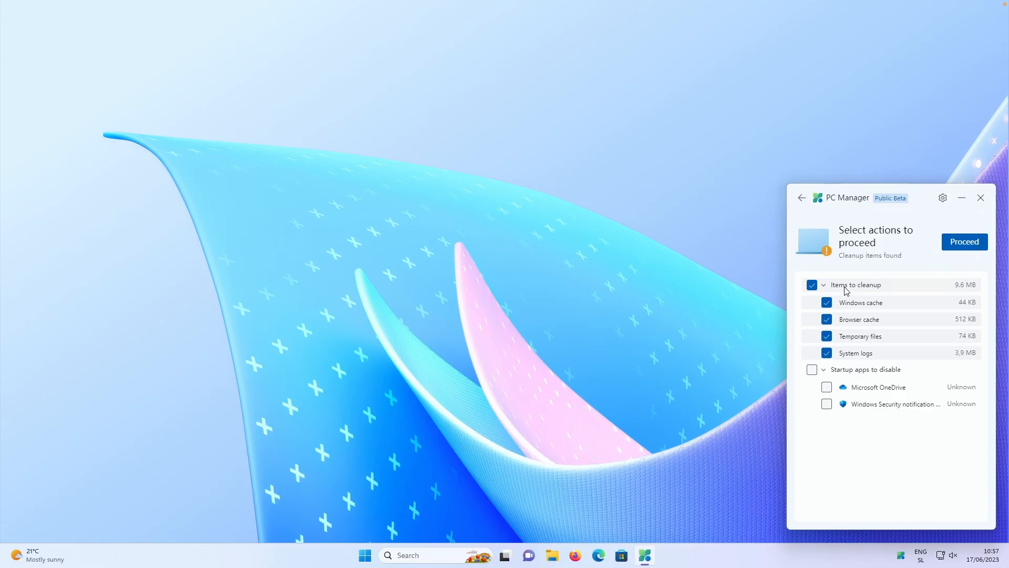
mouse_move(862, 304)
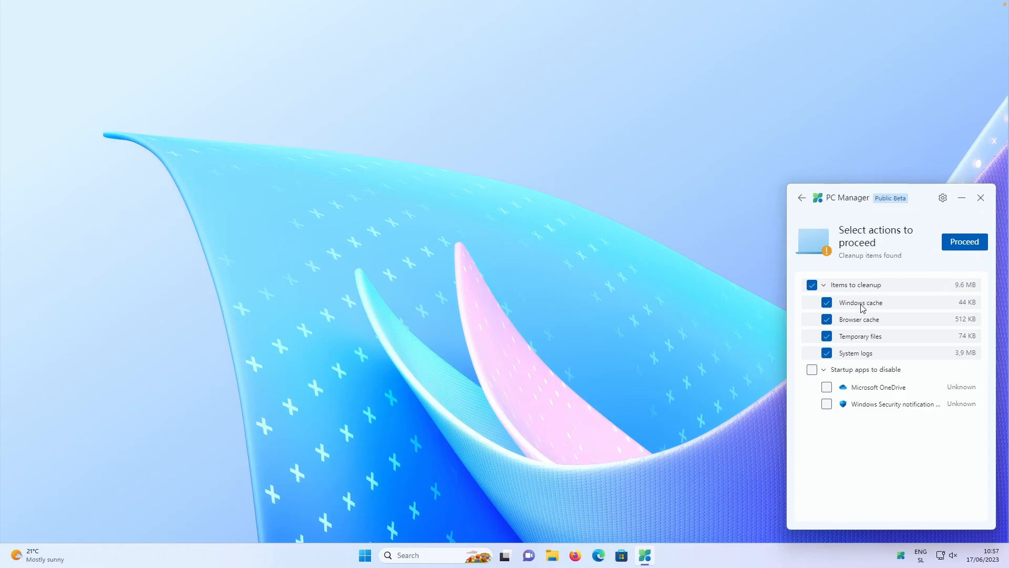
mouse_move(862, 297)
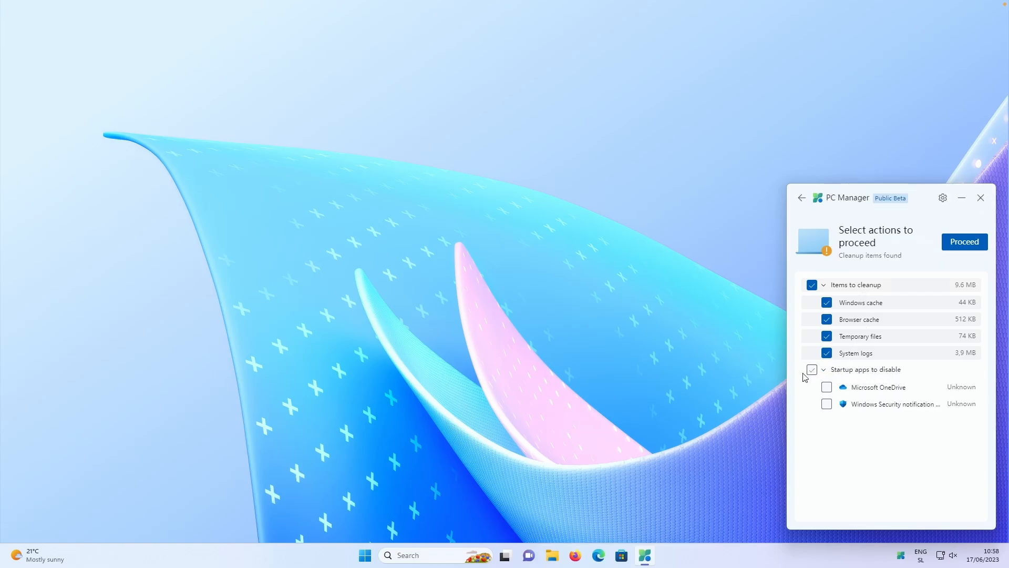
Mark both startup apps for disabling and run the health check cleanup to completion
left_click(811, 370)
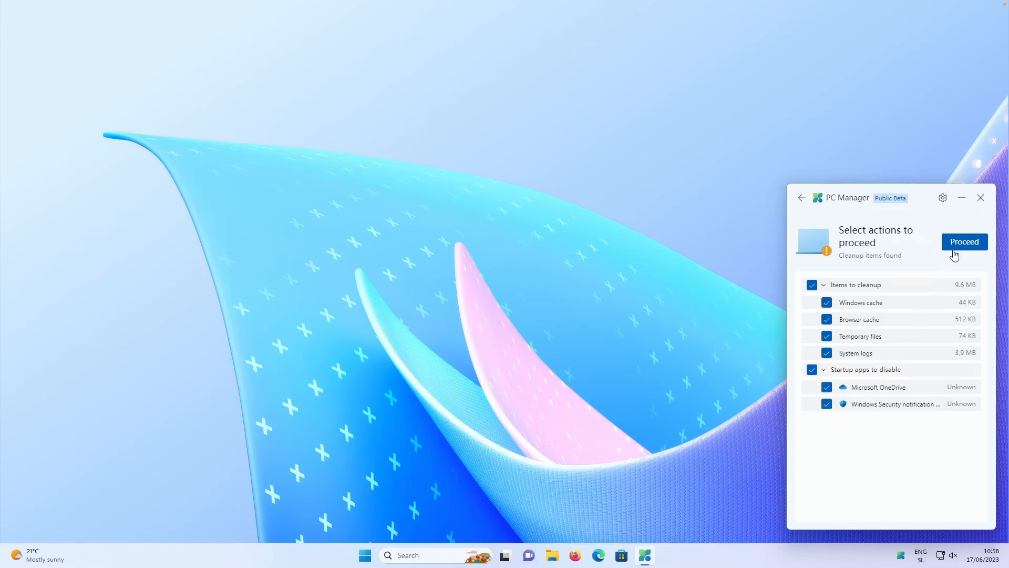
left_click(963, 242)
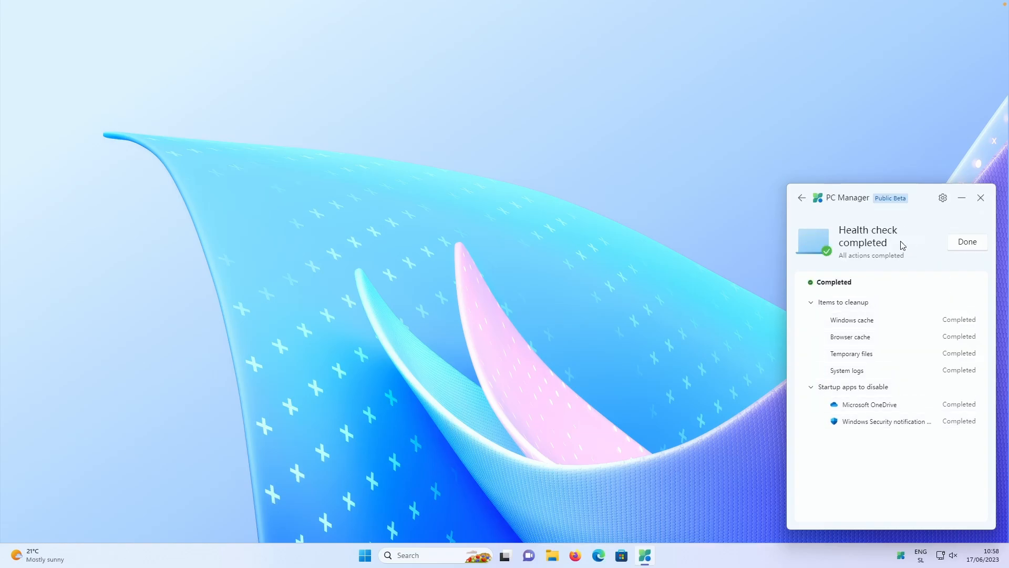
mouse_move(894, 362)
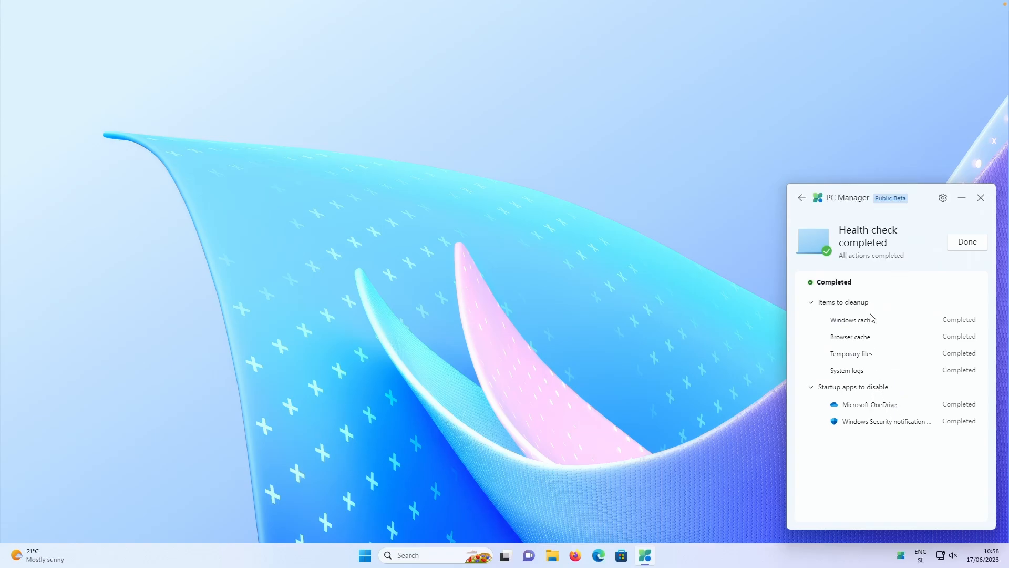
mouse_move(871, 391)
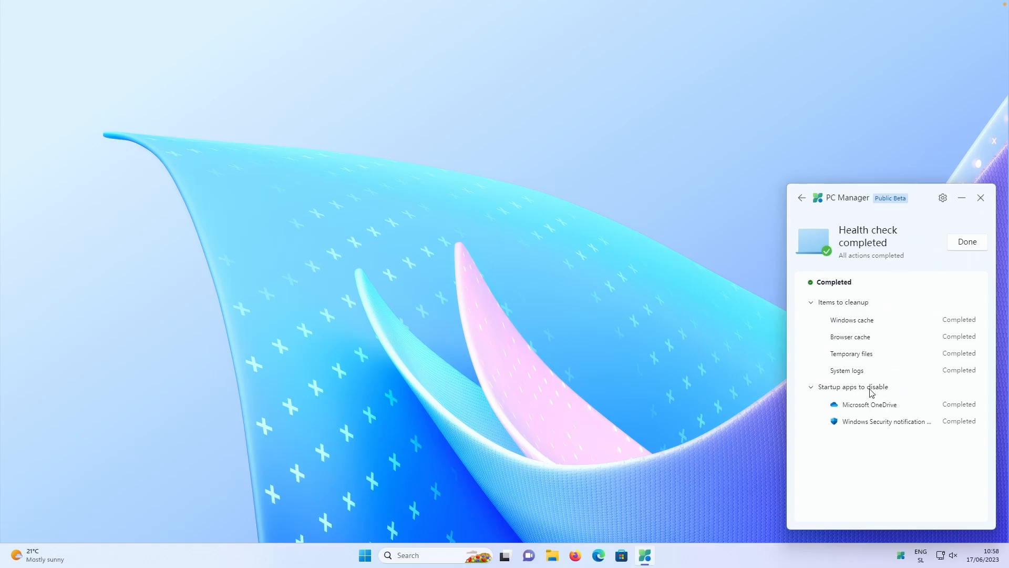
Dismiss the health check results and open Storage management for Local Disk (C:)
left_click(967, 242)
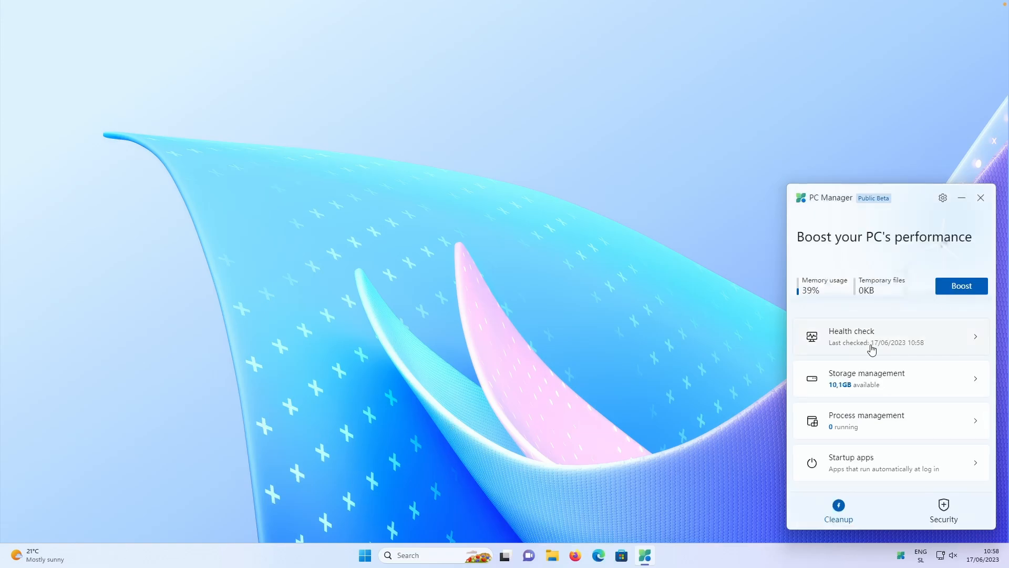
left_click(890, 378)
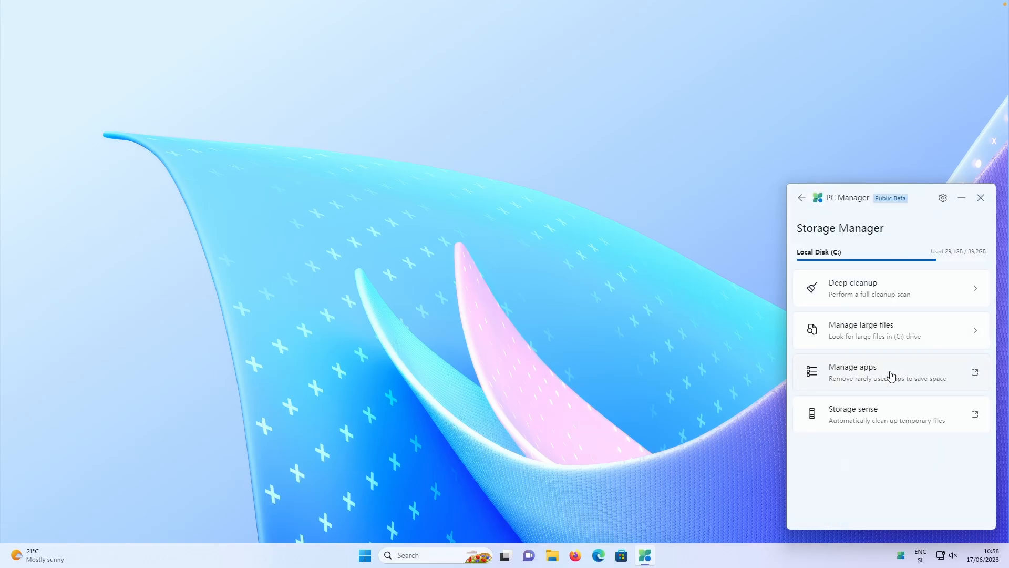
mouse_move(886, 294)
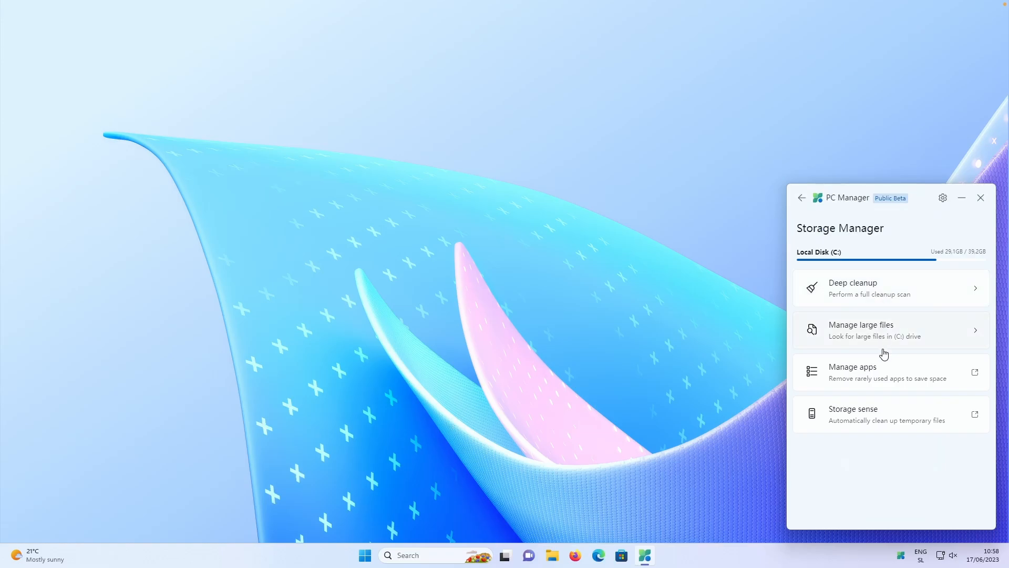
mouse_move(894, 408)
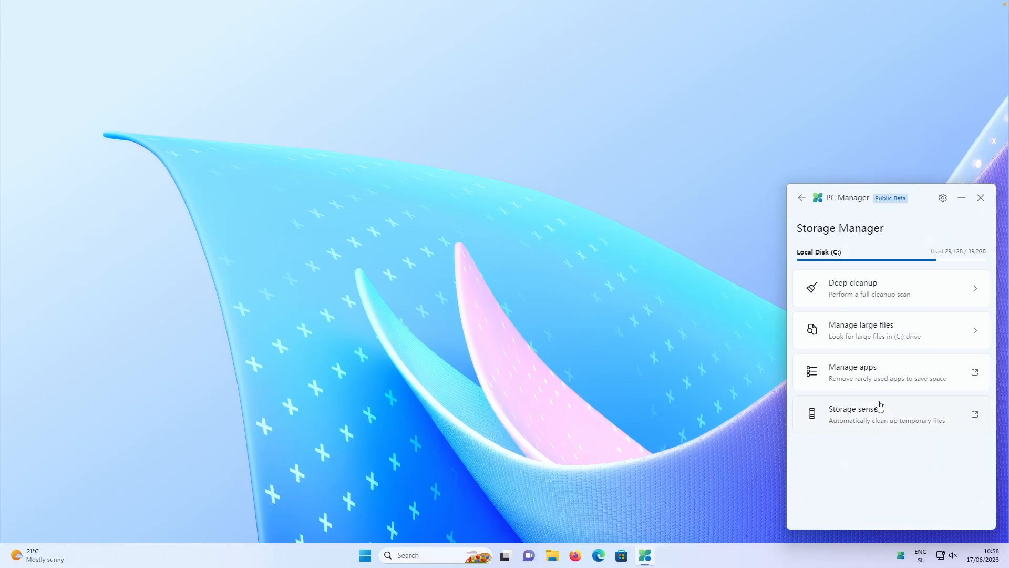
mouse_move(880, 375)
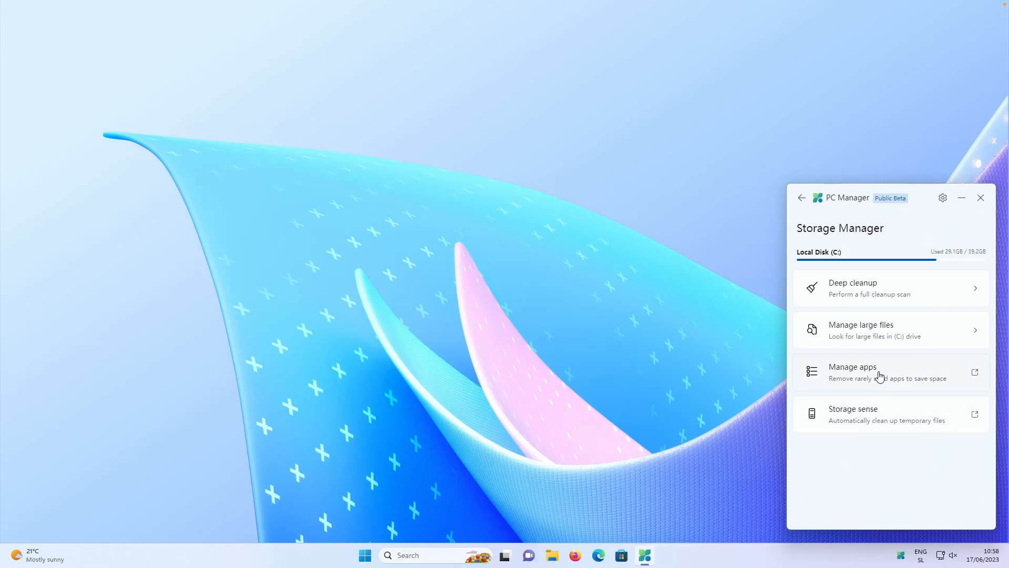
mouse_move(854, 290)
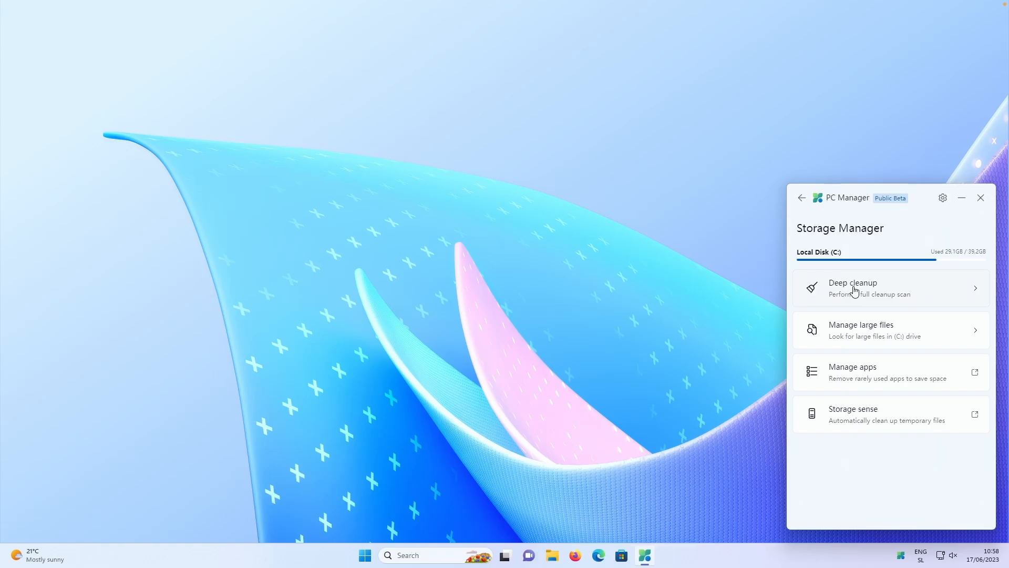
left_click(852, 288)
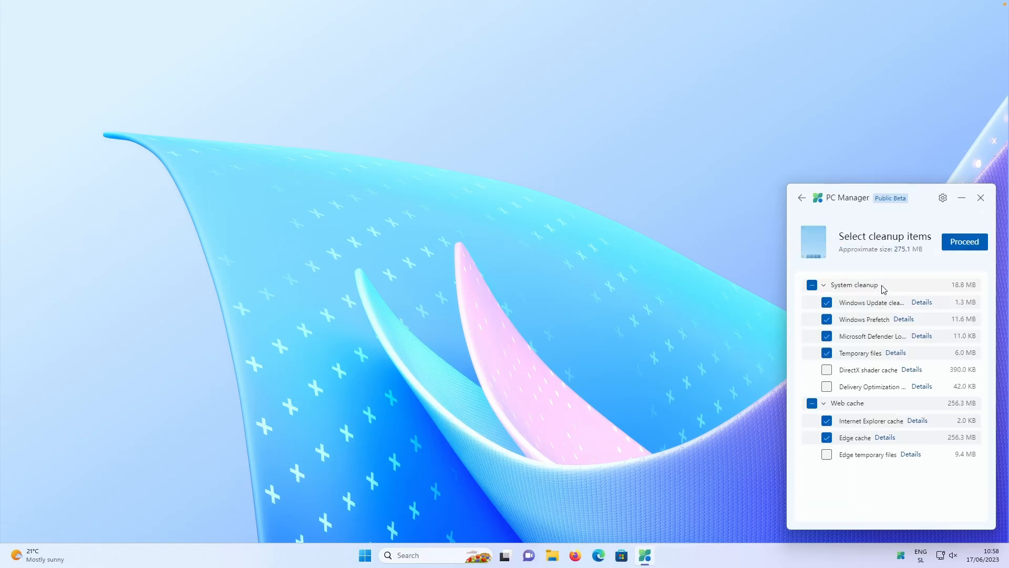
mouse_move(871, 360)
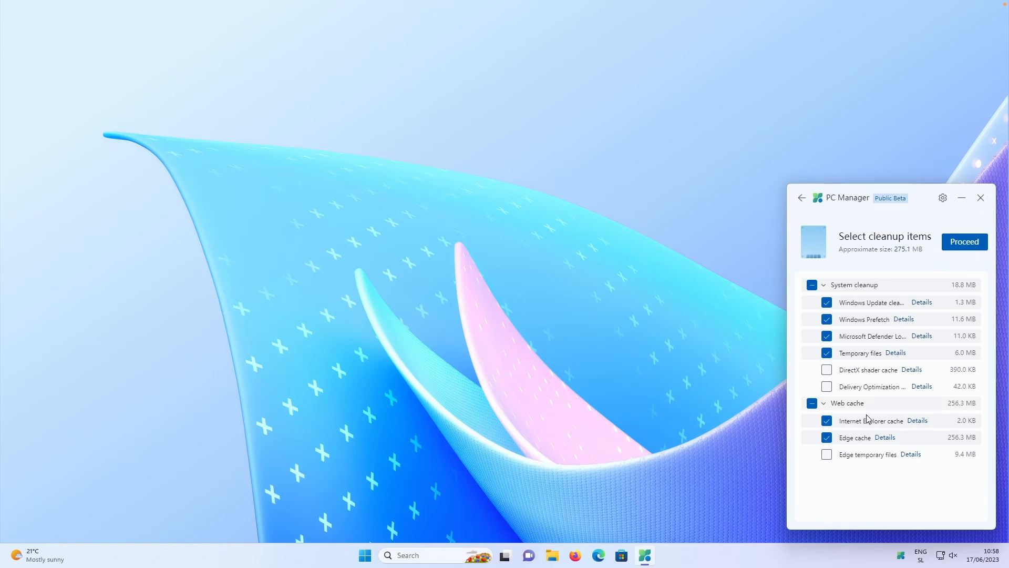
left_click(802, 197)
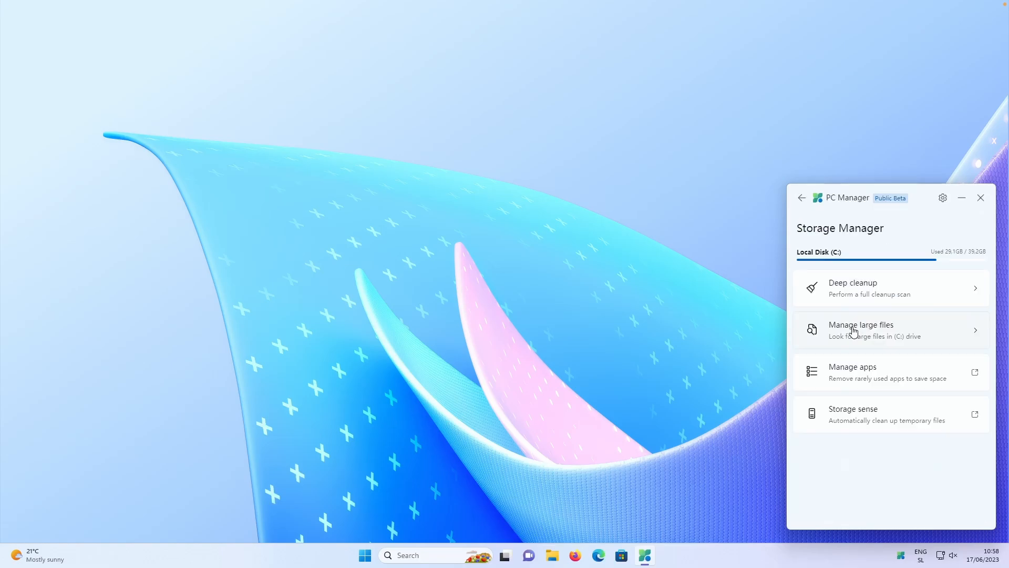
Review the large-file finder for drive C, then open Process management with nothing to optimize
left_click(860, 330)
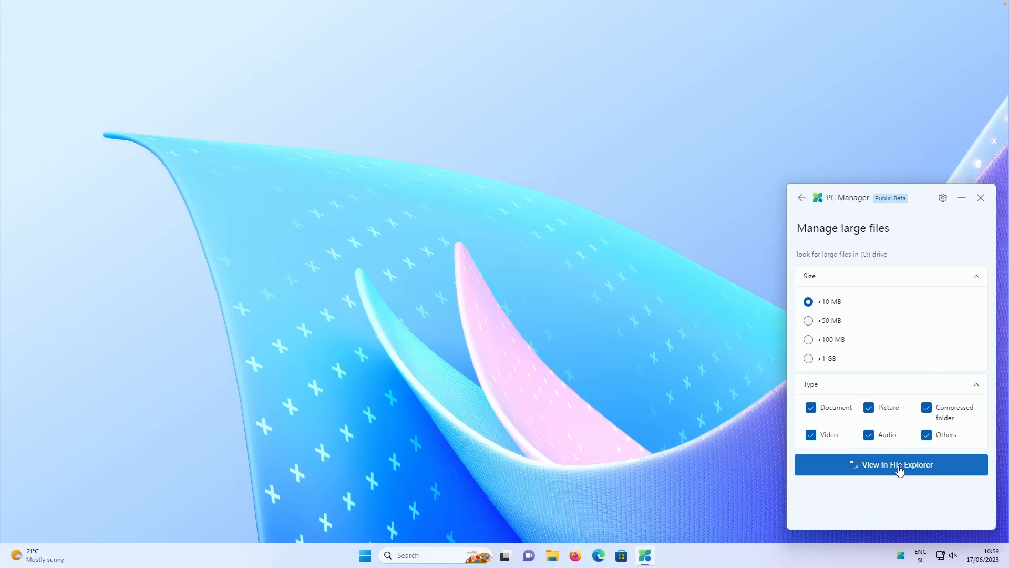
left_click(897, 465)
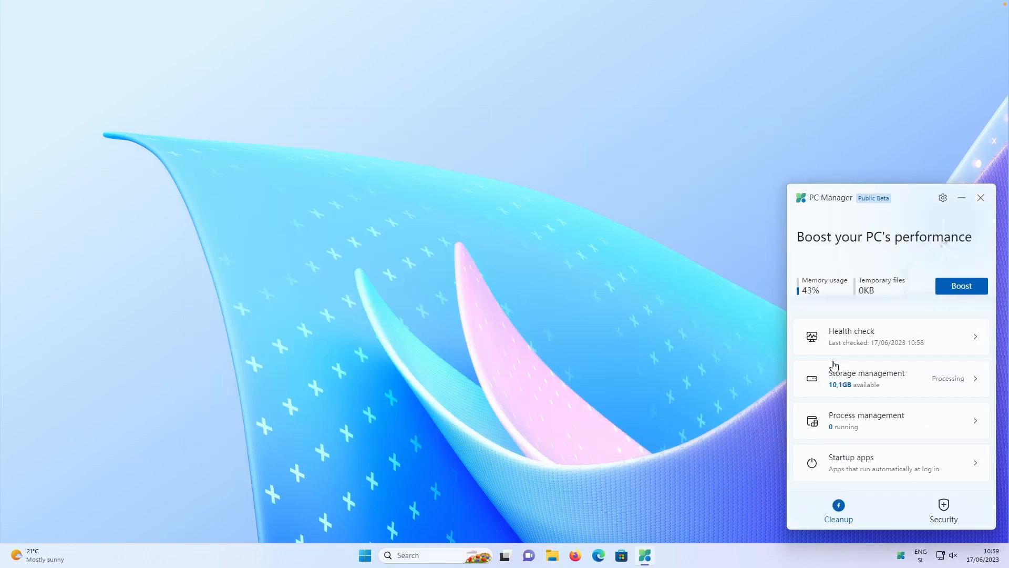
left_click(865, 420)
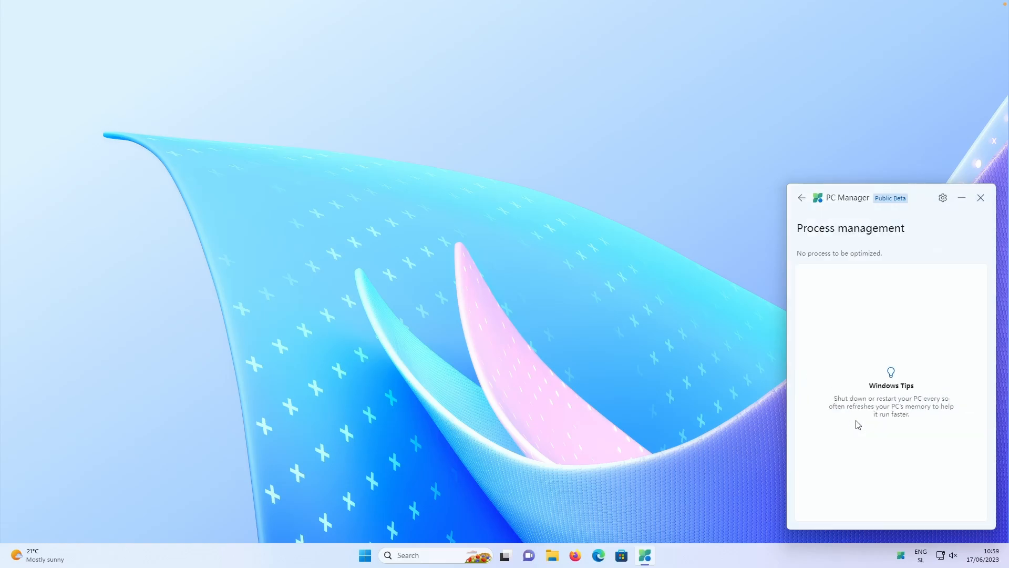
mouse_move(898, 363)
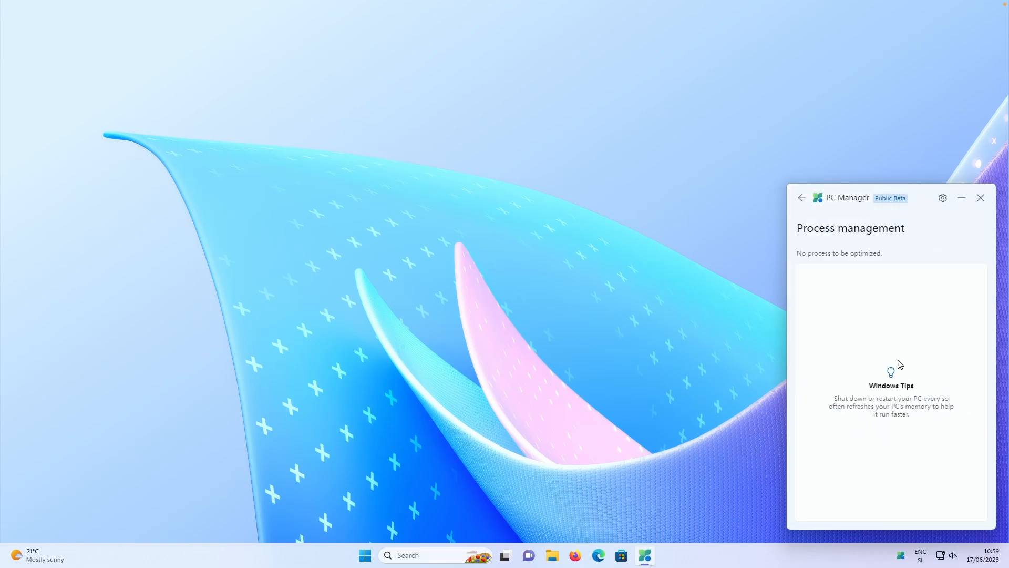
Open Startup apps, where Microsoft OneDrive and Windows Security notifications are switched off
left_click(801, 198)
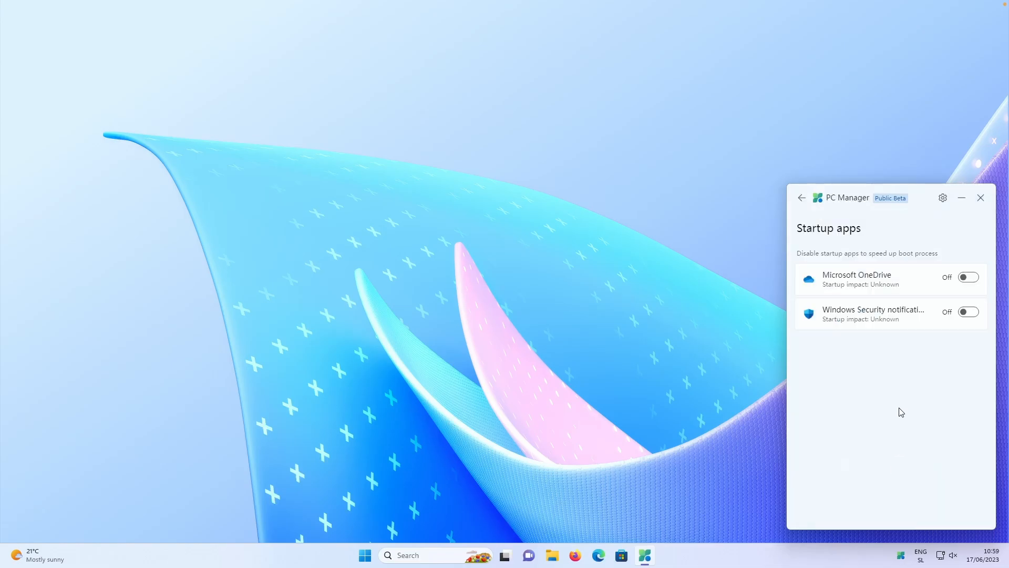
mouse_move(859, 265)
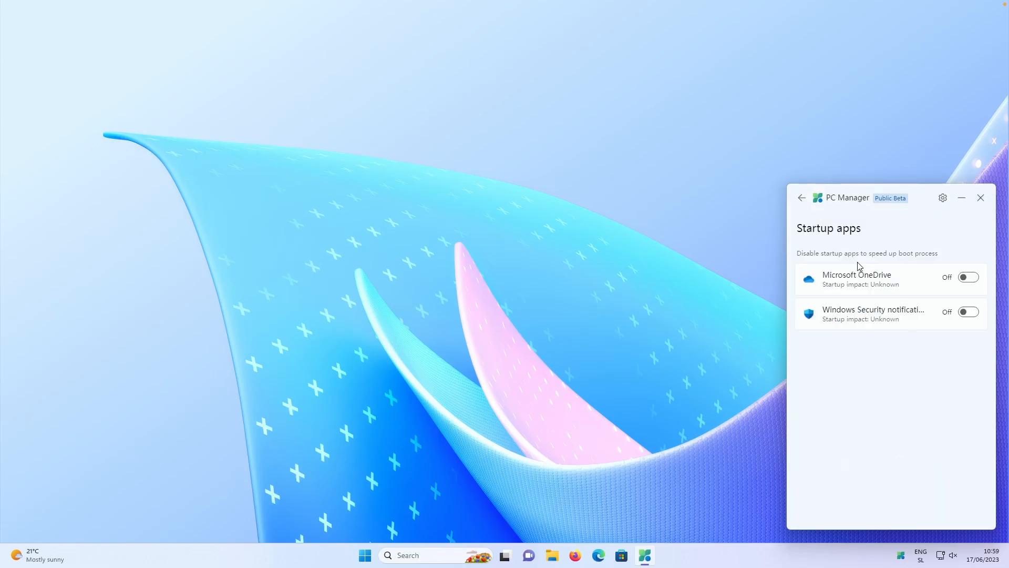
mouse_move(863, 257)
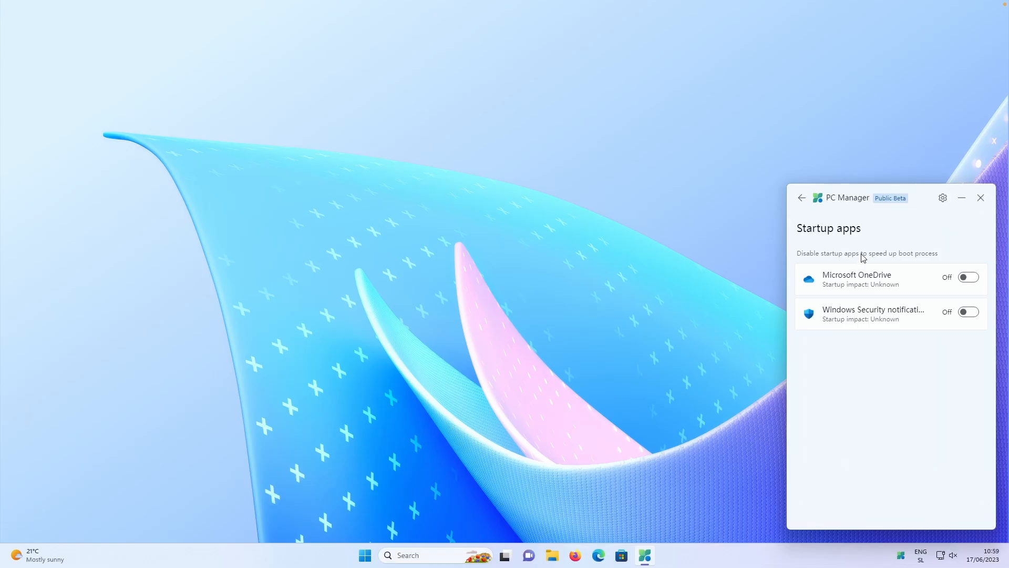
mouse_move(948, 271)
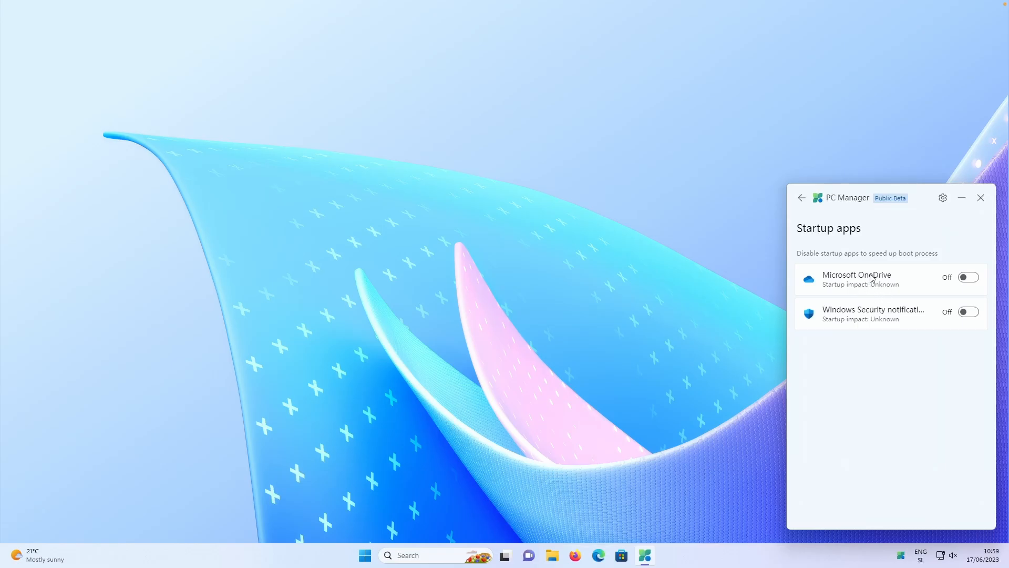
Go back and tour the Security page and Browser Management, where Microsoft Defender failed to load
left_click(802, 197)
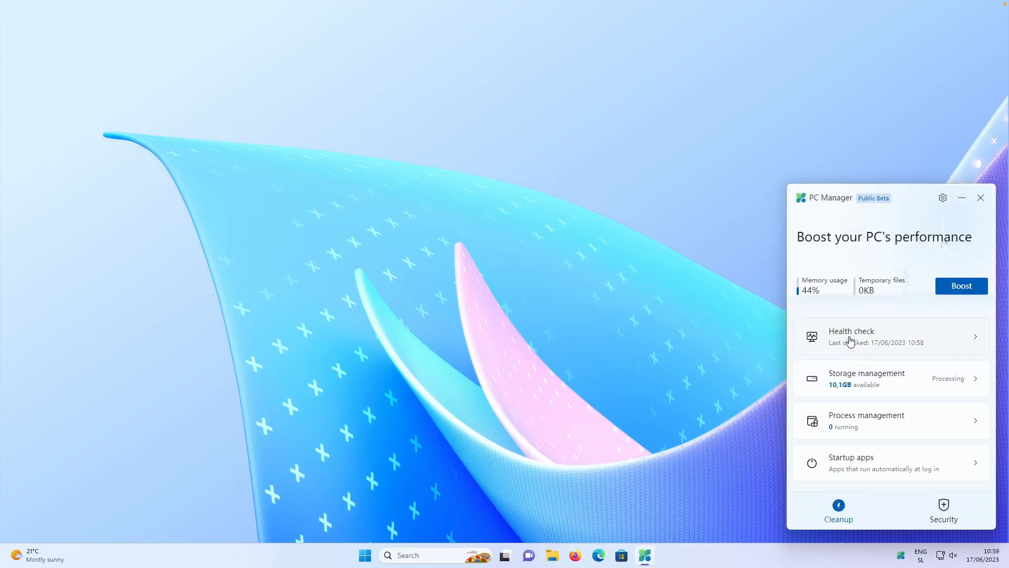
left_click(943, 510)
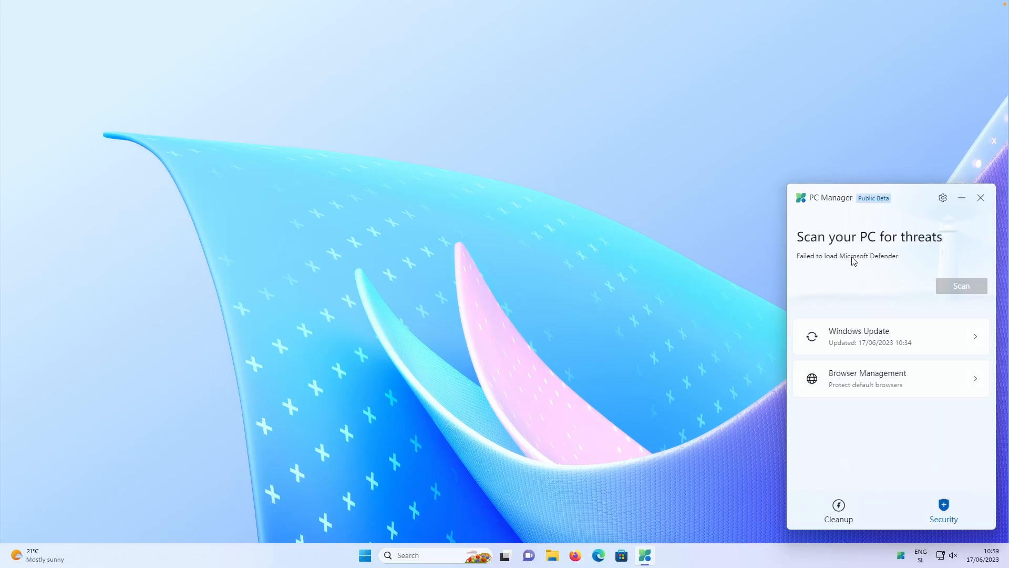
mouse_move(850, 262)
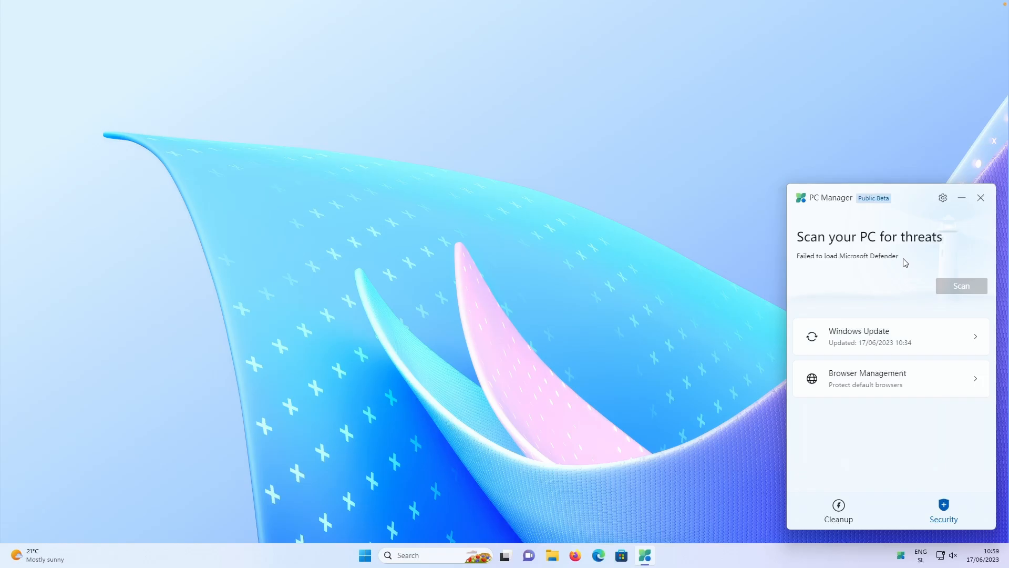
mouse_move(881, 393)
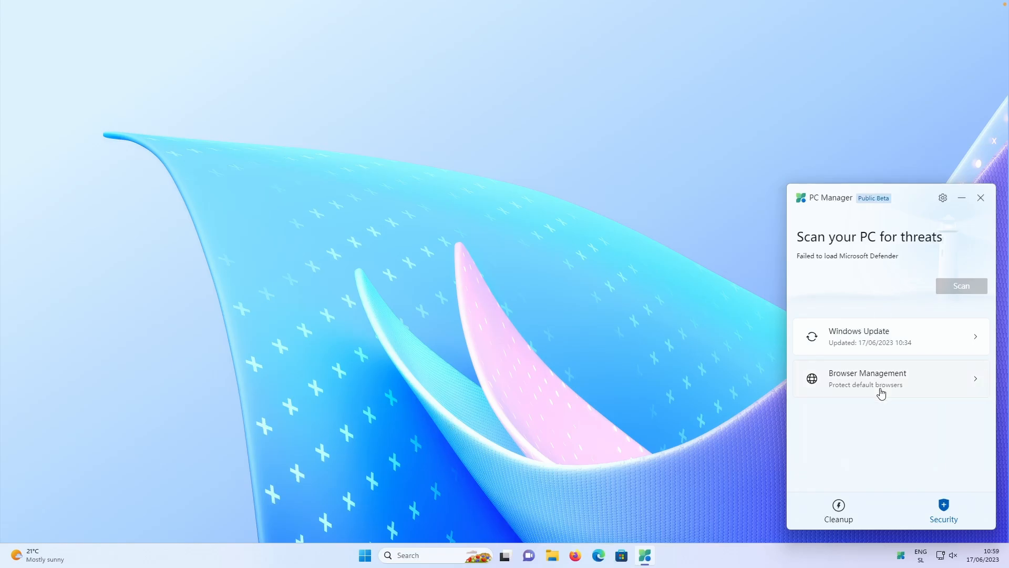
left_click(838, 509)
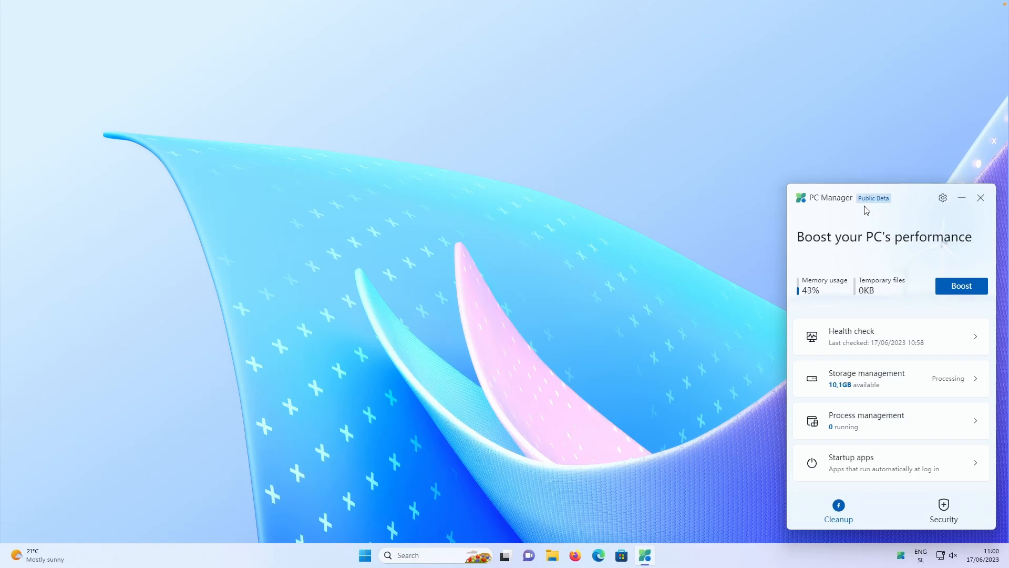
Reopen the PC Manager Settings panel and close it again
left_click(942, 198)
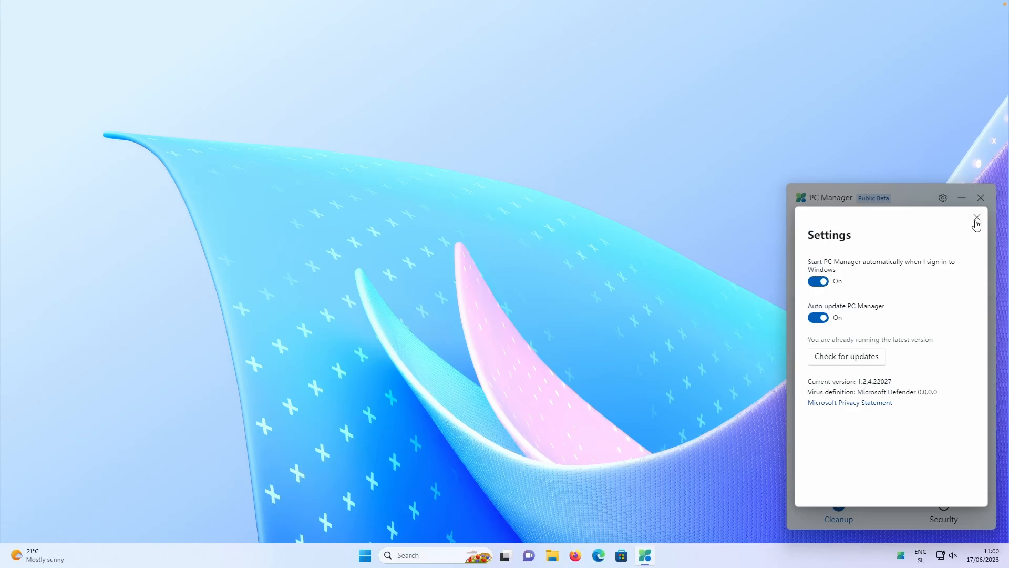
left_click(976, 217)
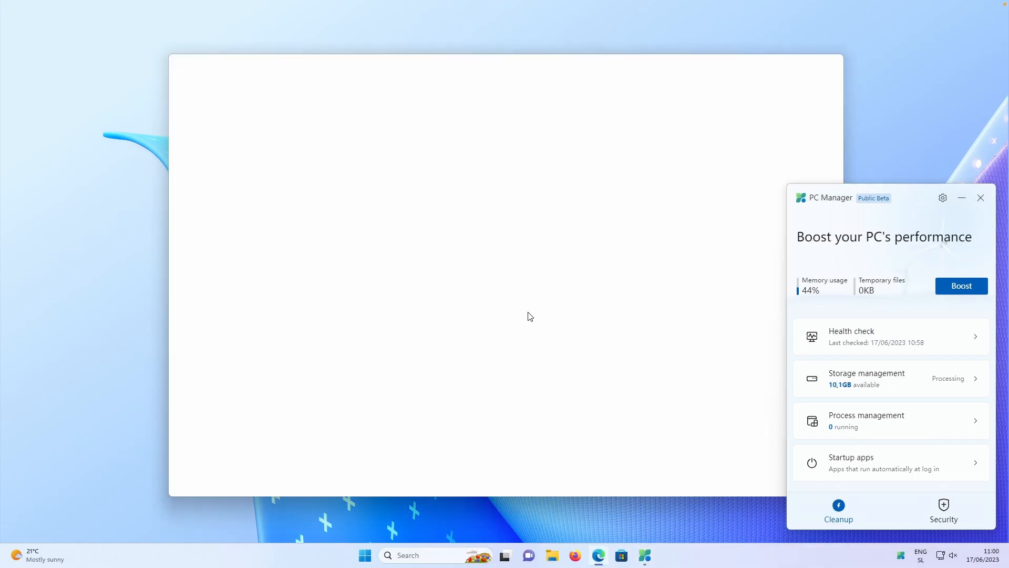
Download the PC Manager 3.0 Beta offline installer from the Neowin article and launch it
left_click(599, 556)
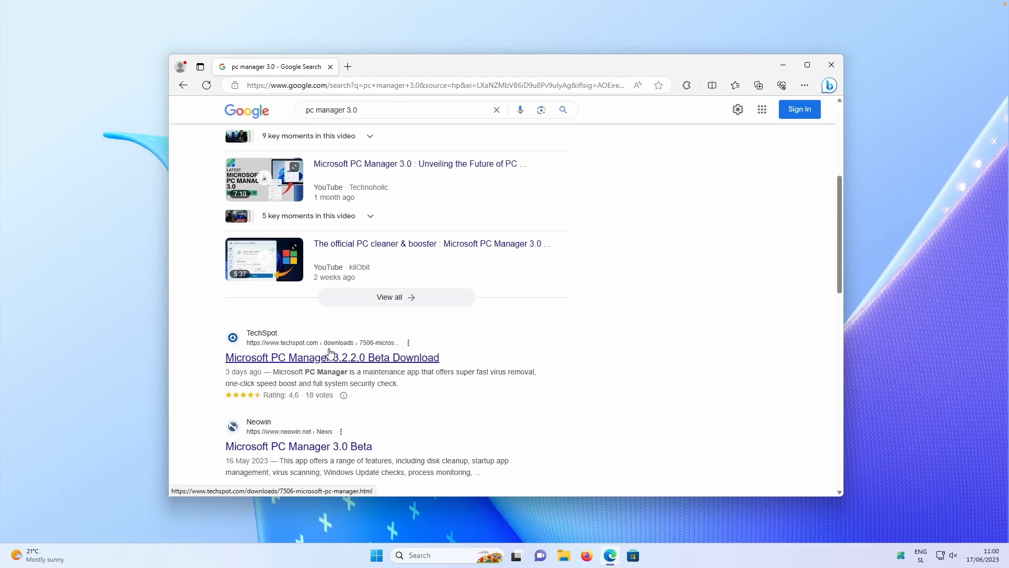
mouse_move(288, 433)
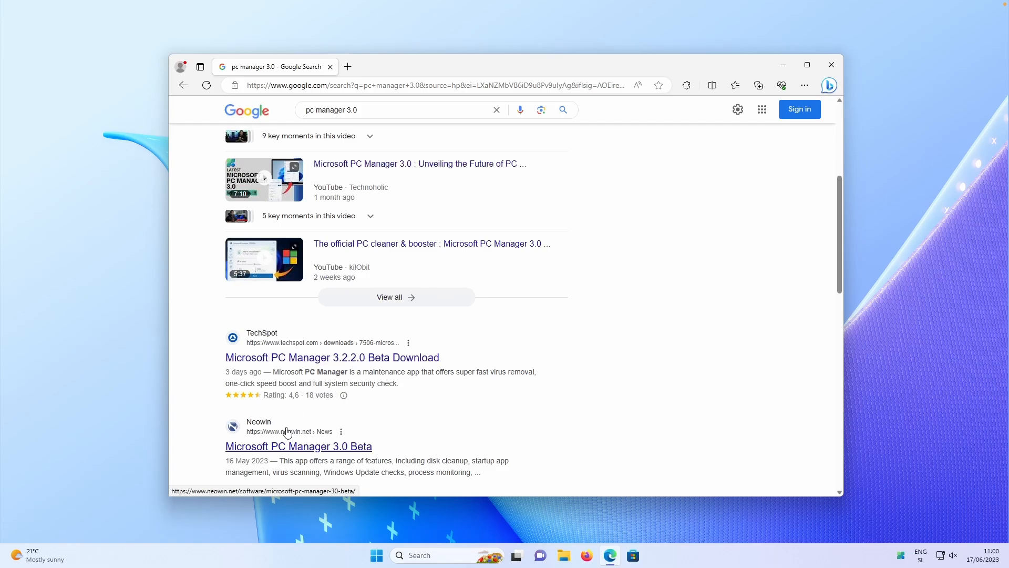
left_click(298, 446)
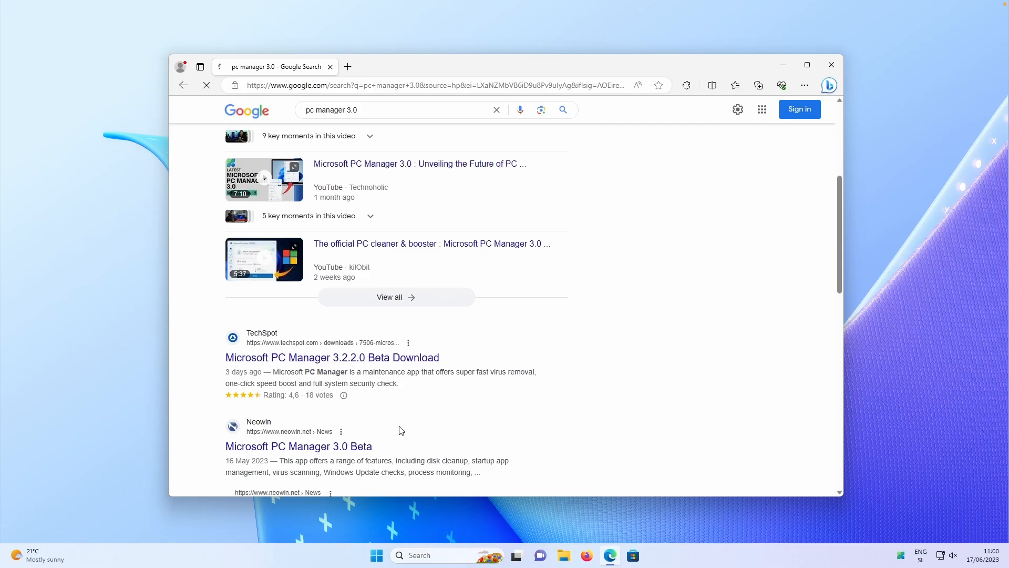
left_click(298, 446)
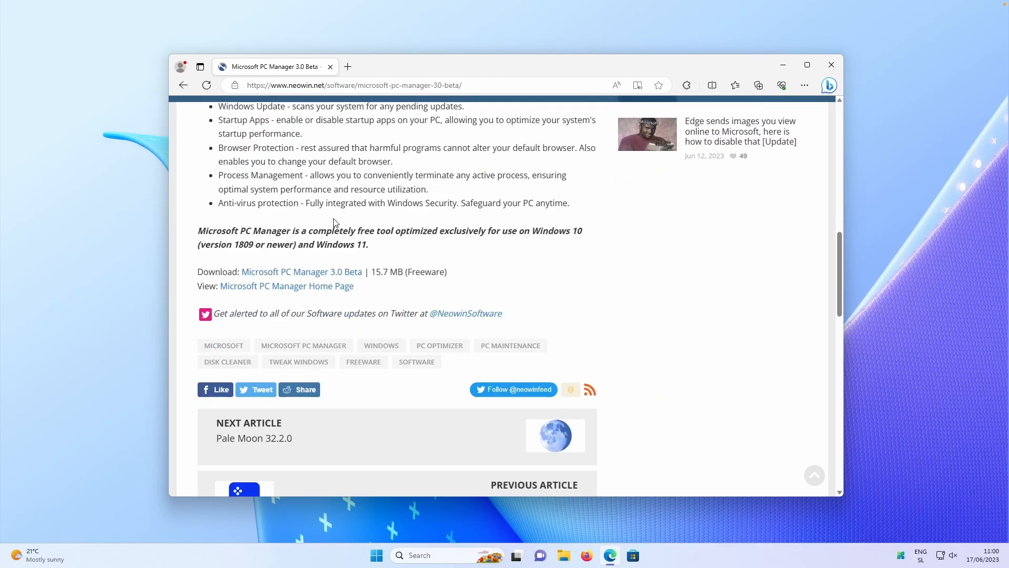
mouse_move(341, 272)
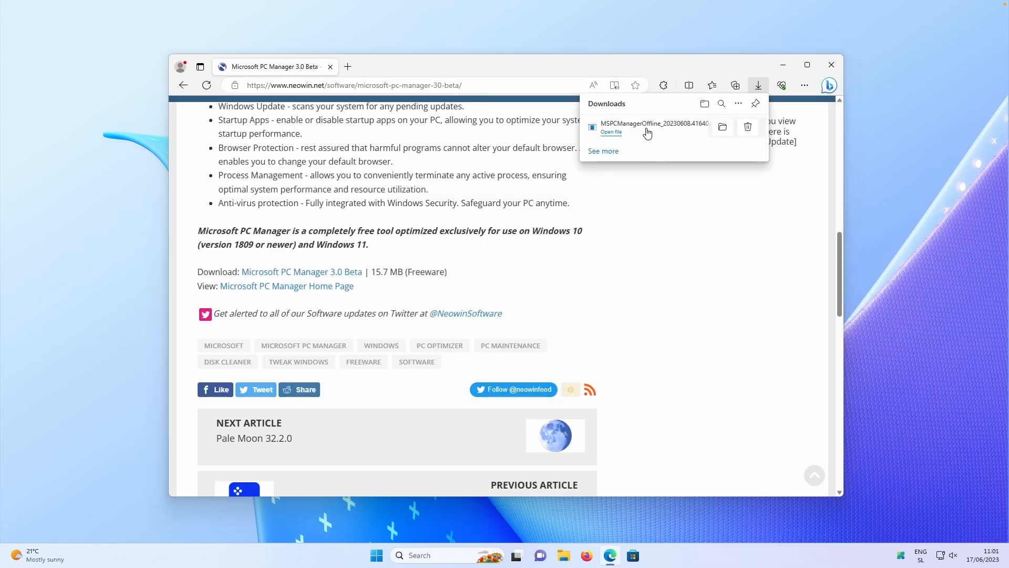
left_click(611, 132)
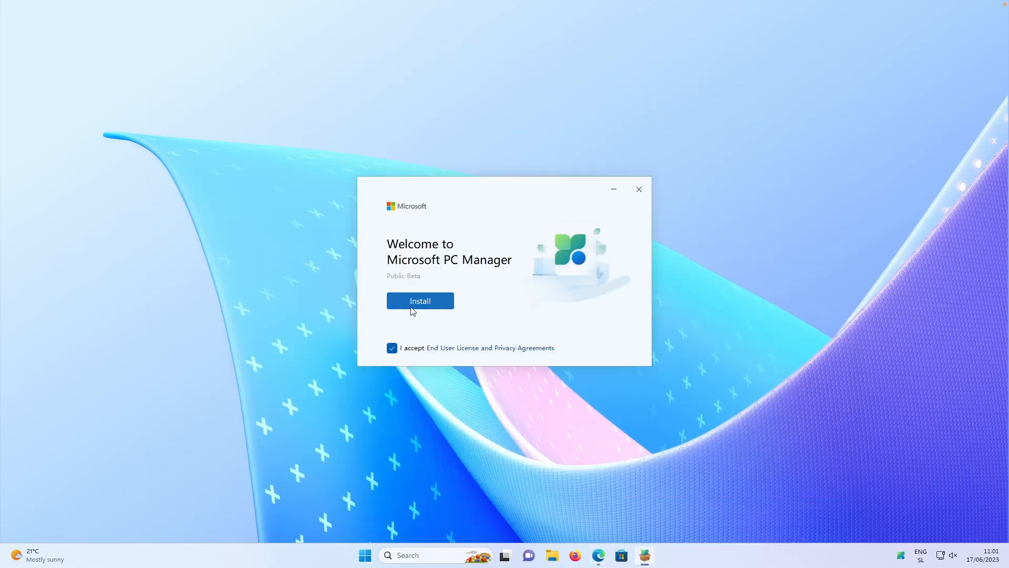
Install PC Manager(Beta) 3.2.1.0 with the 'I accept' agreement checked
left_click(420, 301)
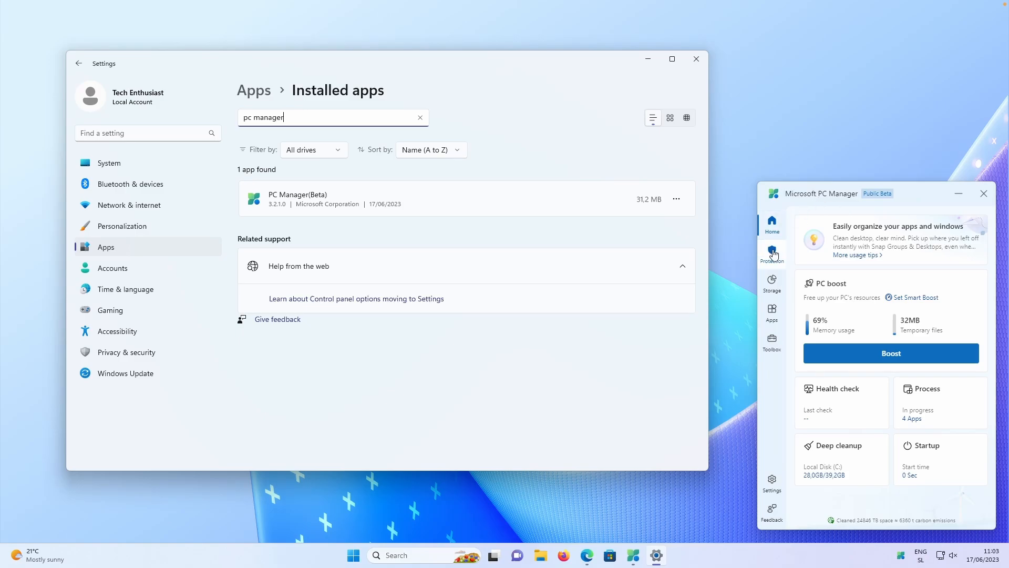
mouse_move(793, 190)
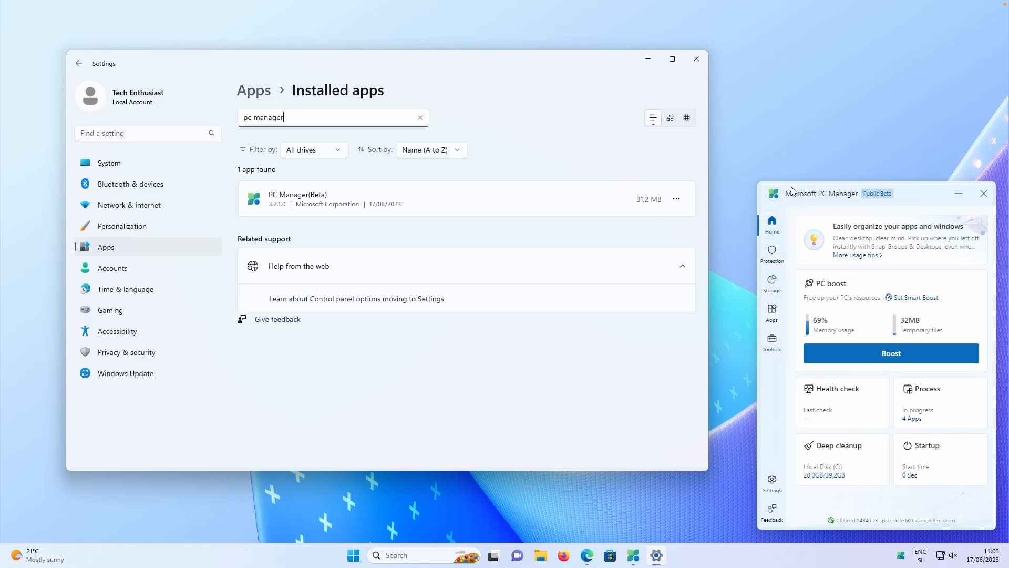
mouse_move(815, 306)
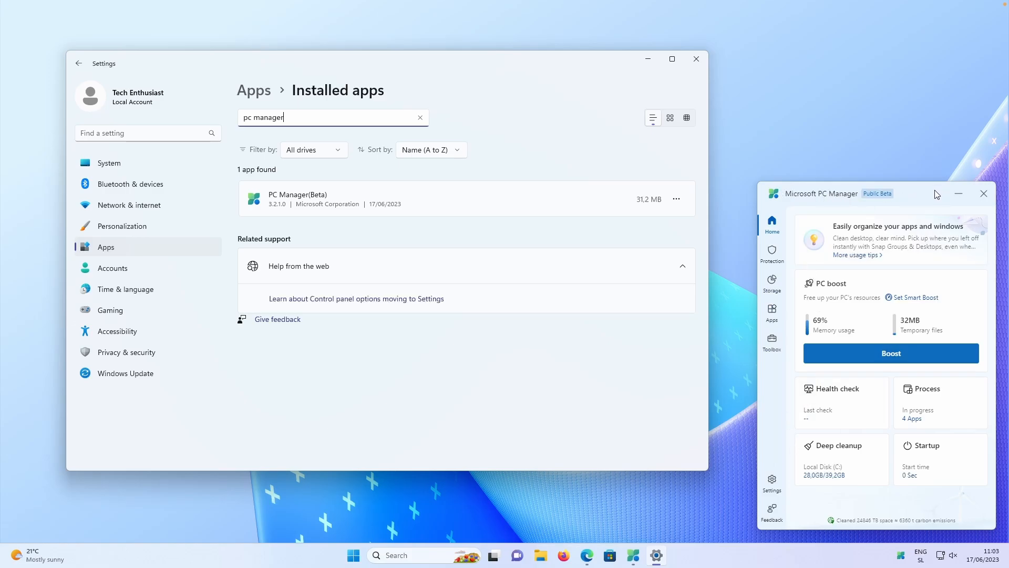
mouse_move(779, 469)
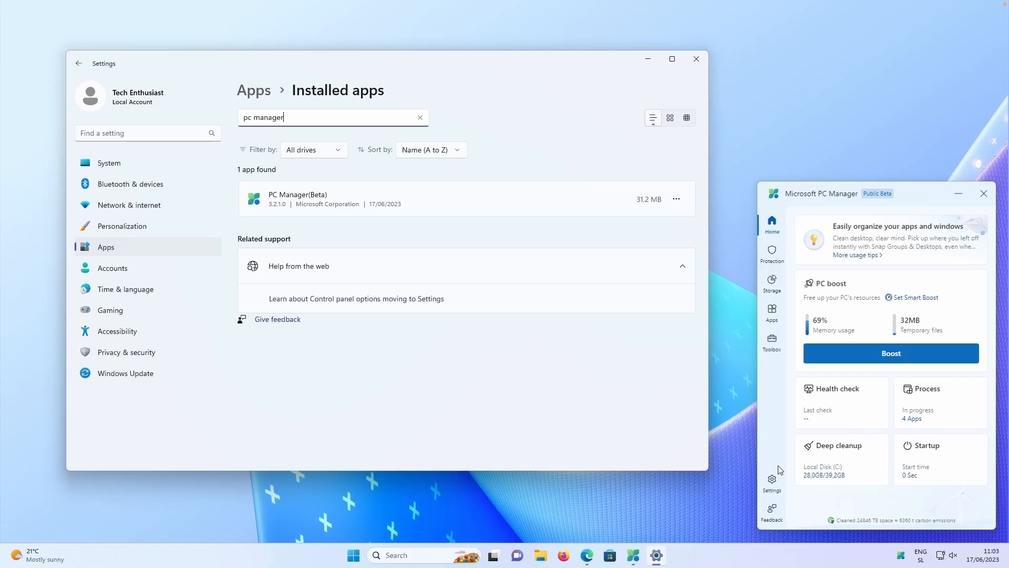
mouse_move(548, 380)
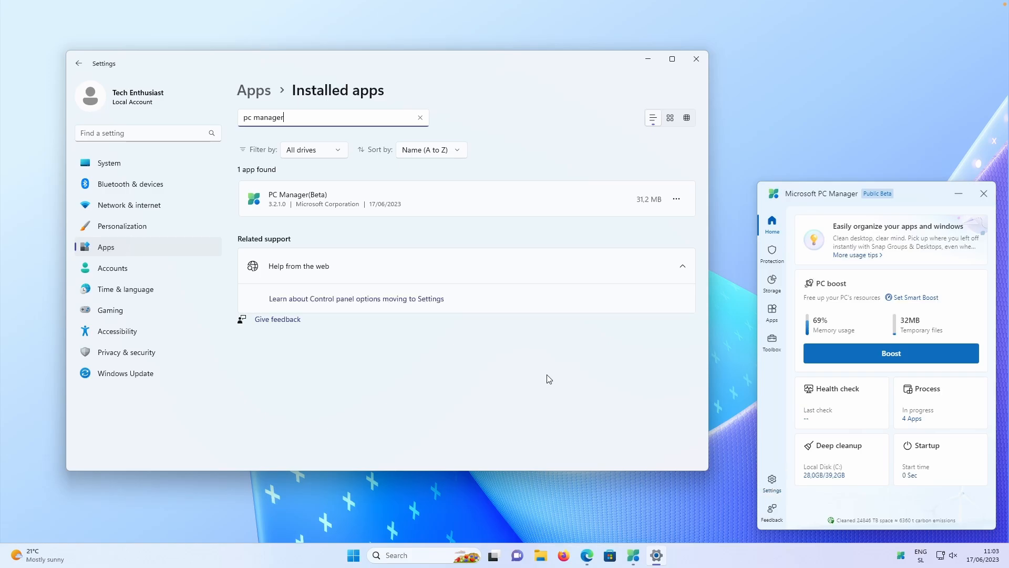
mouse_move(520, 126)
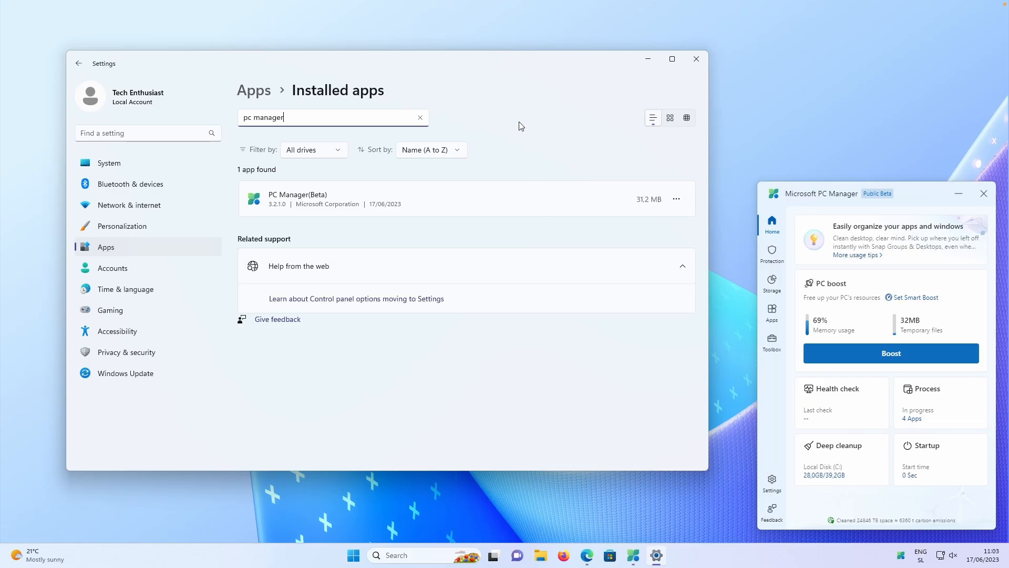
mouse_move(292, 209)
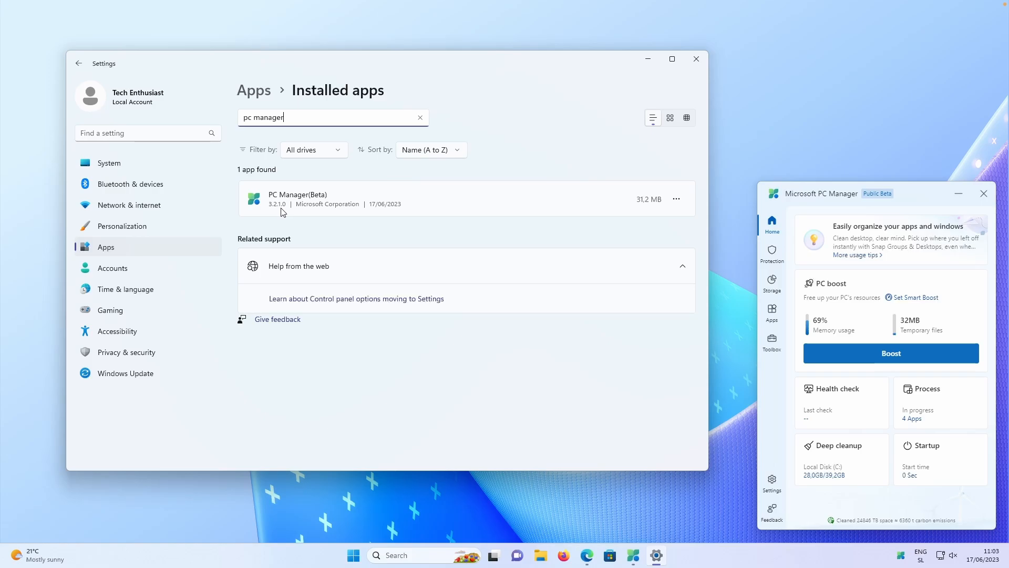
mouse_move(457, 186)
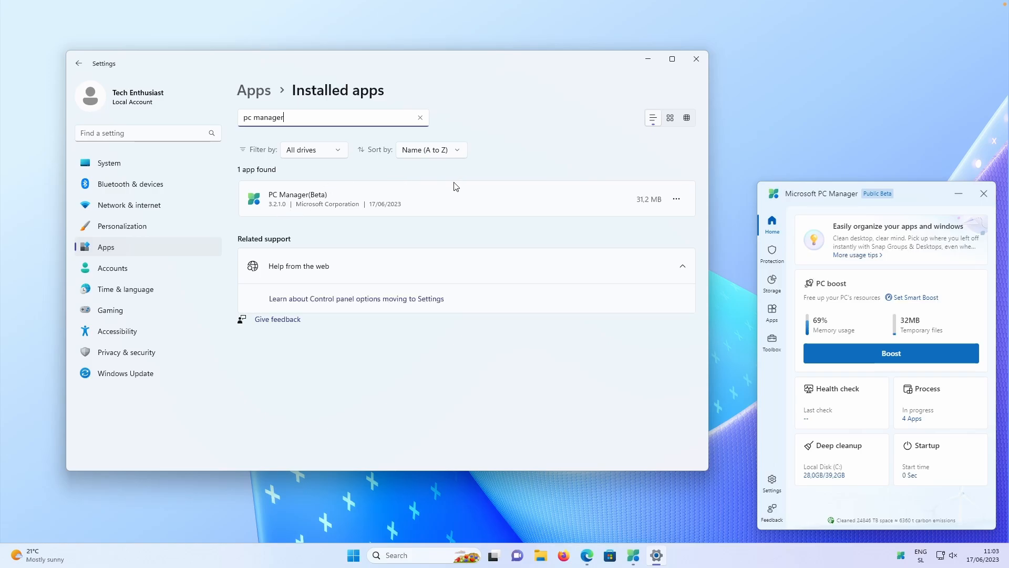
mouse_move(519, 100)
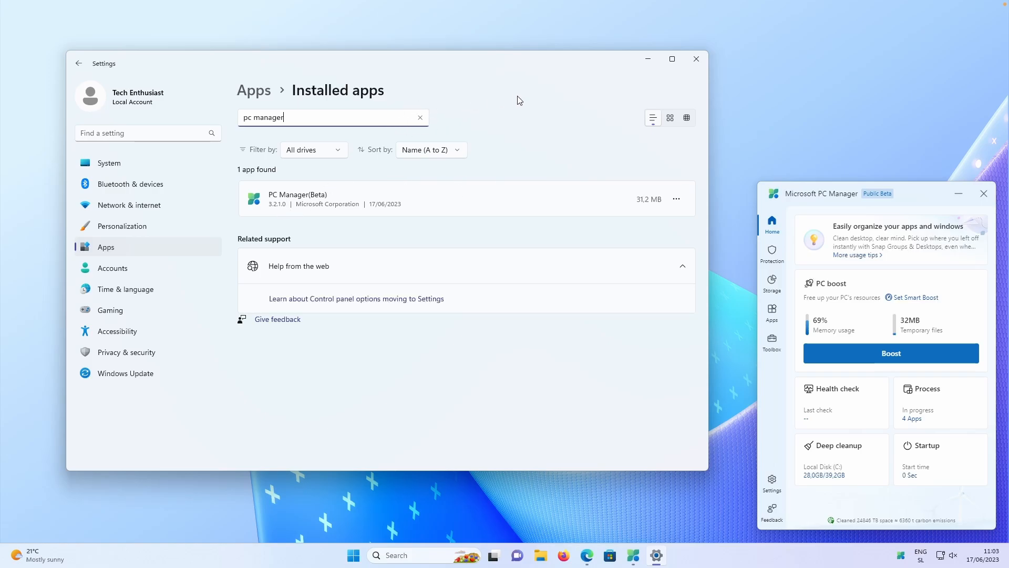
Close Windows Settings after confirming PC Manager(Beta) appears in Installed apps
left_click(696, 59)
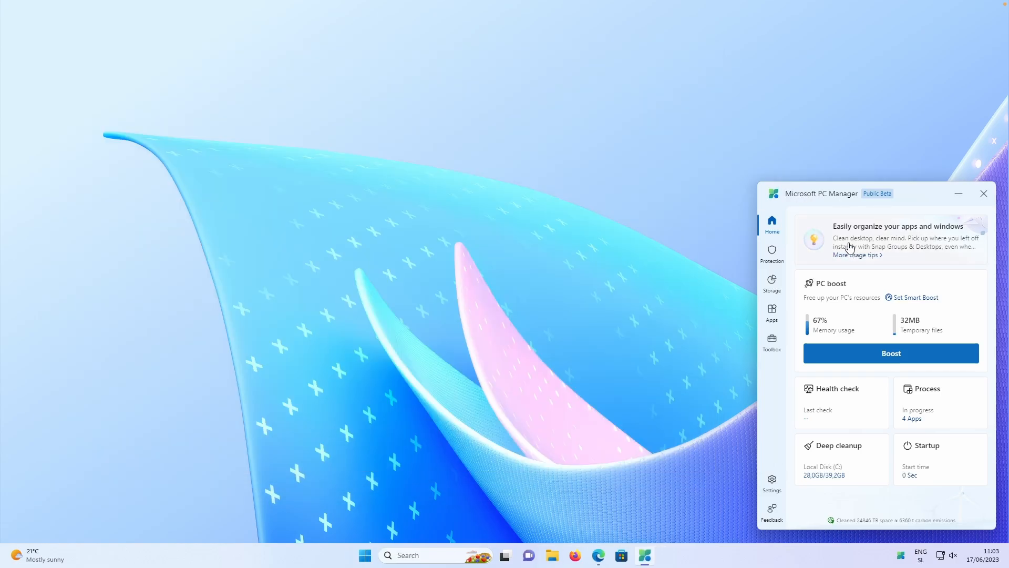
mouse_move(773, 230)
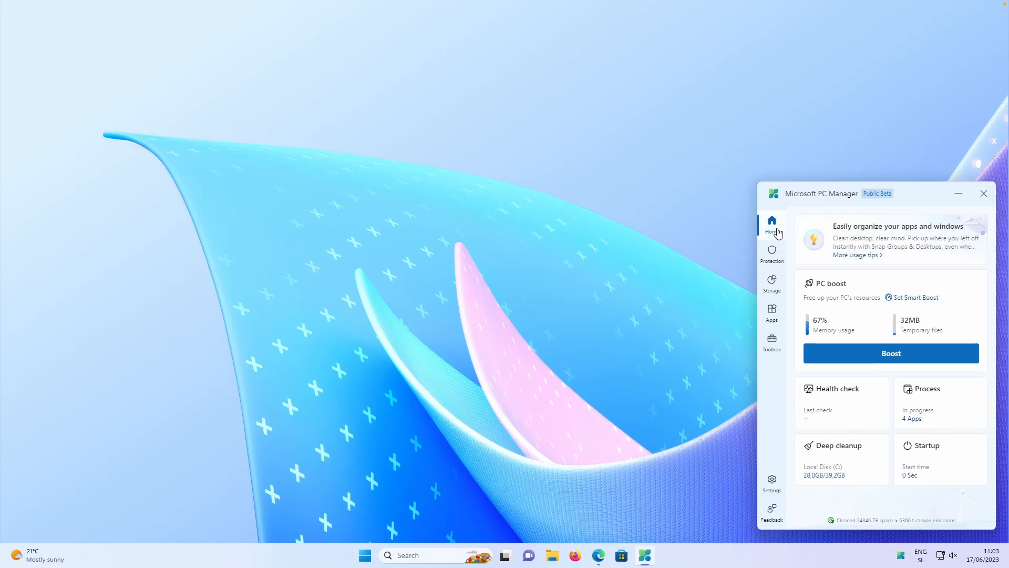
mouse_move(875, 354)
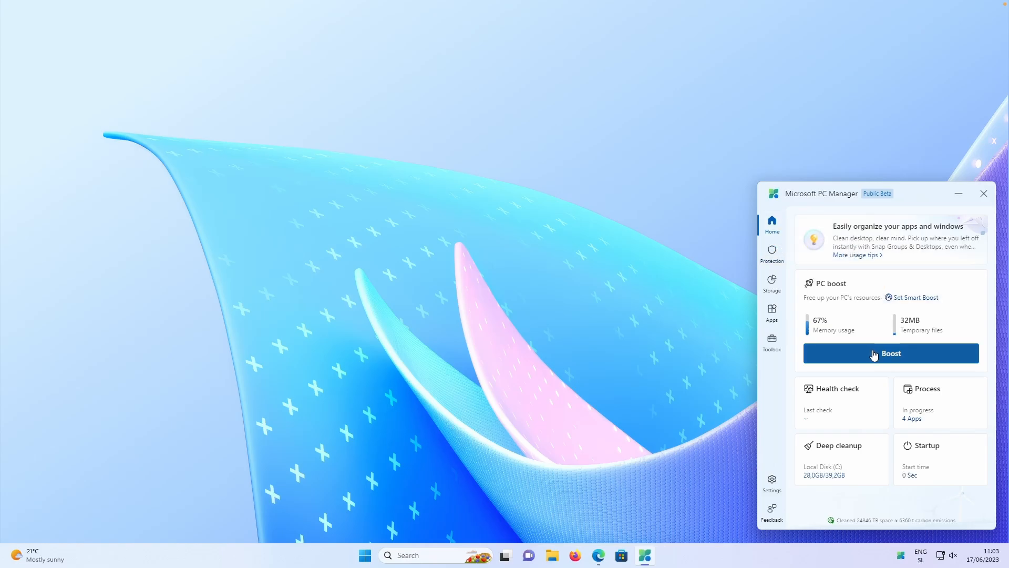
Run PC boost on the Home page, releasing 32MB of temporary files
left_click(891, 353)
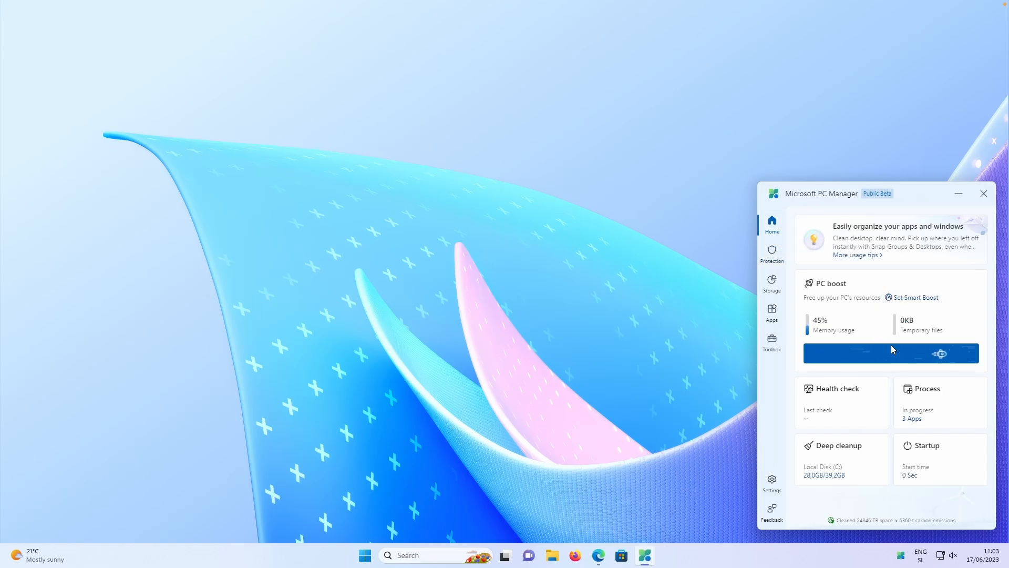
left_click(891, 353)
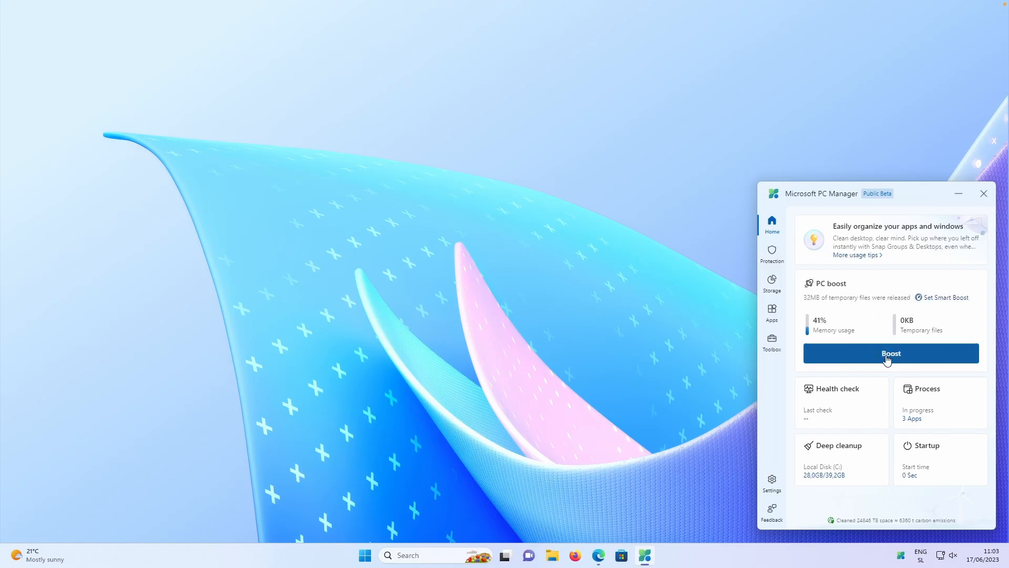
mouse_move(914, 399)
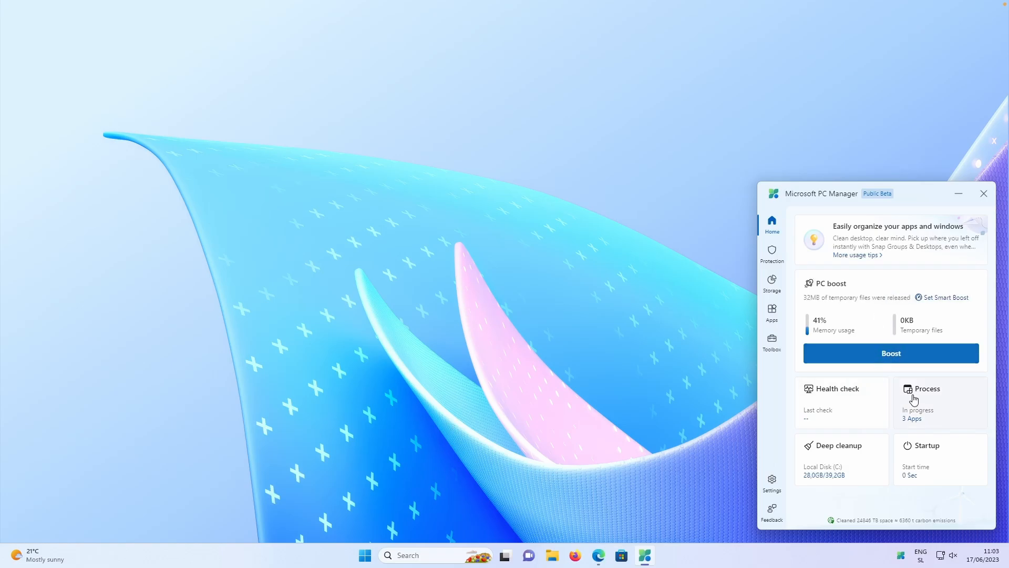
mouse_move(930, 472)
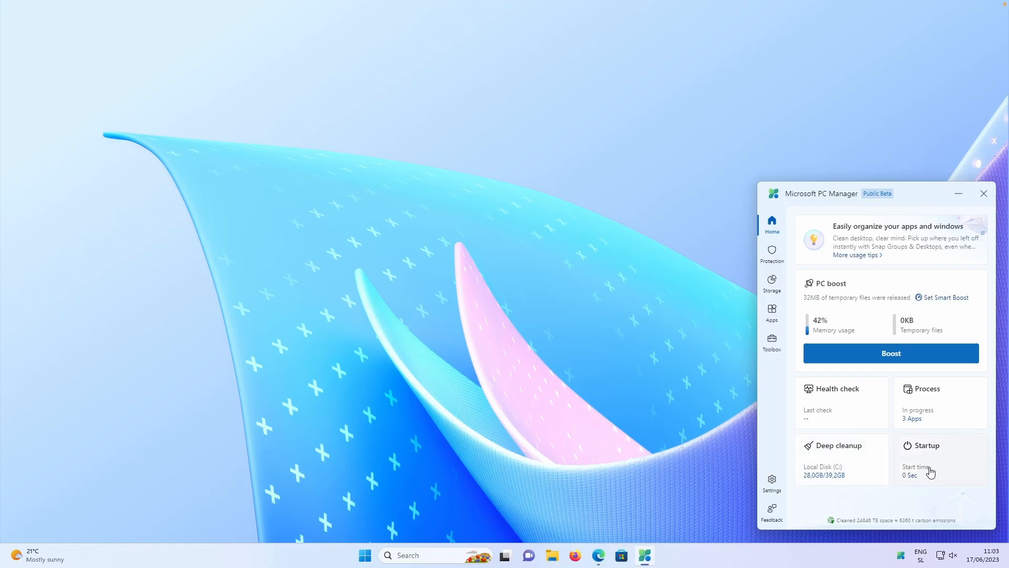
Switch on Smart boost and Early access in PC Manager's settings
left_click(771, 482)
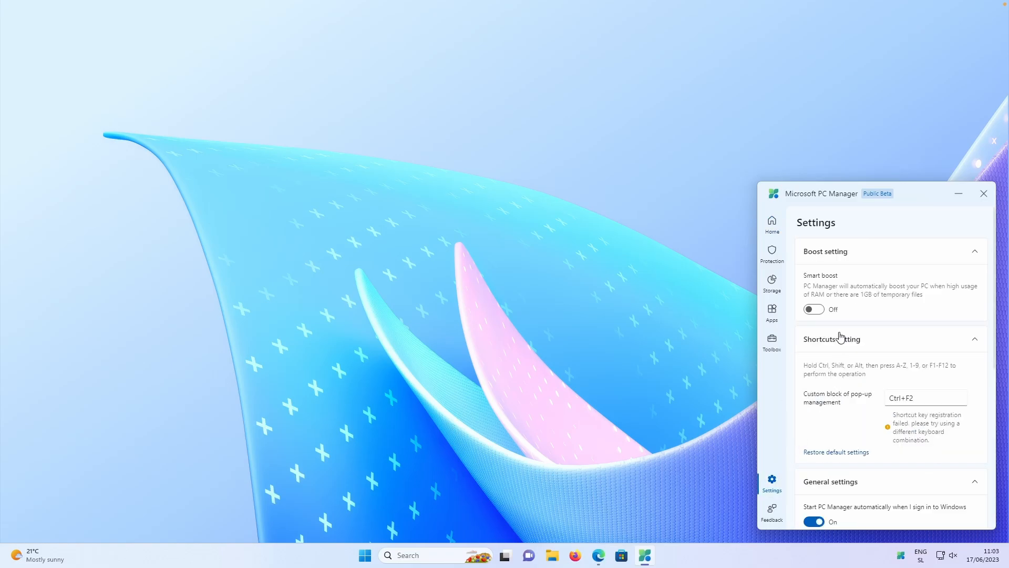
mouse_move(838, 280)
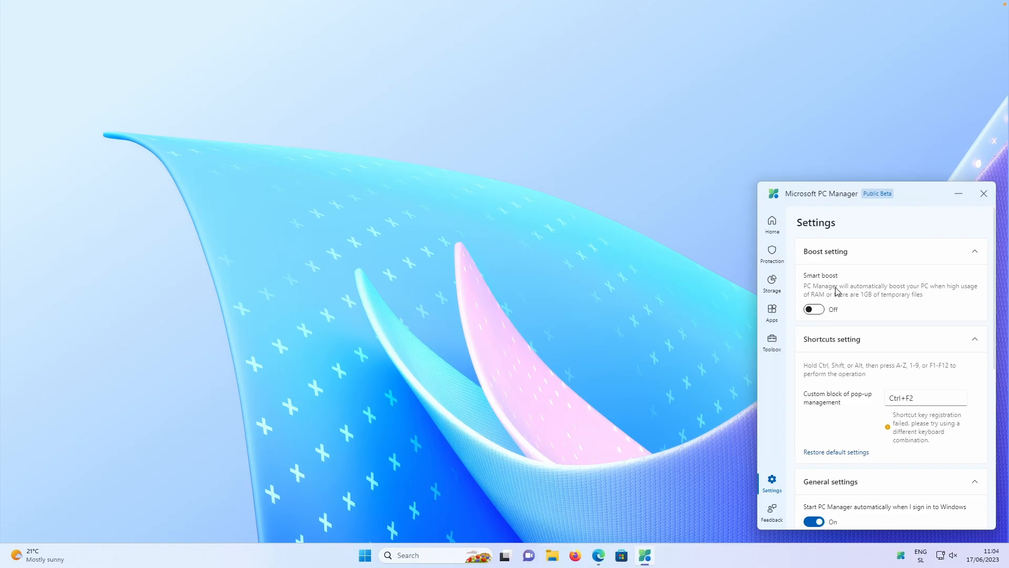
mouse_move(889, 295)
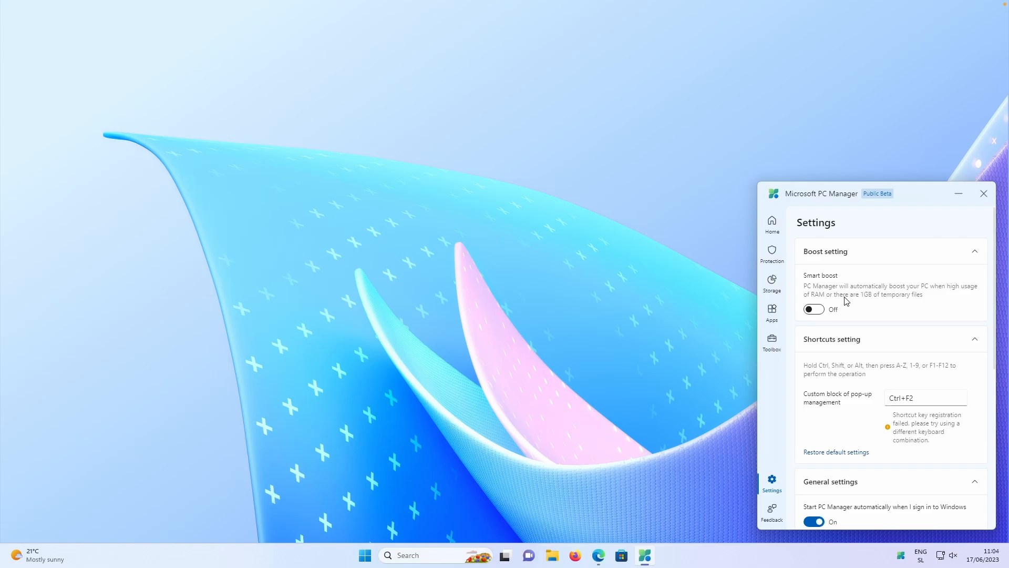
mouse_move(852, 306)
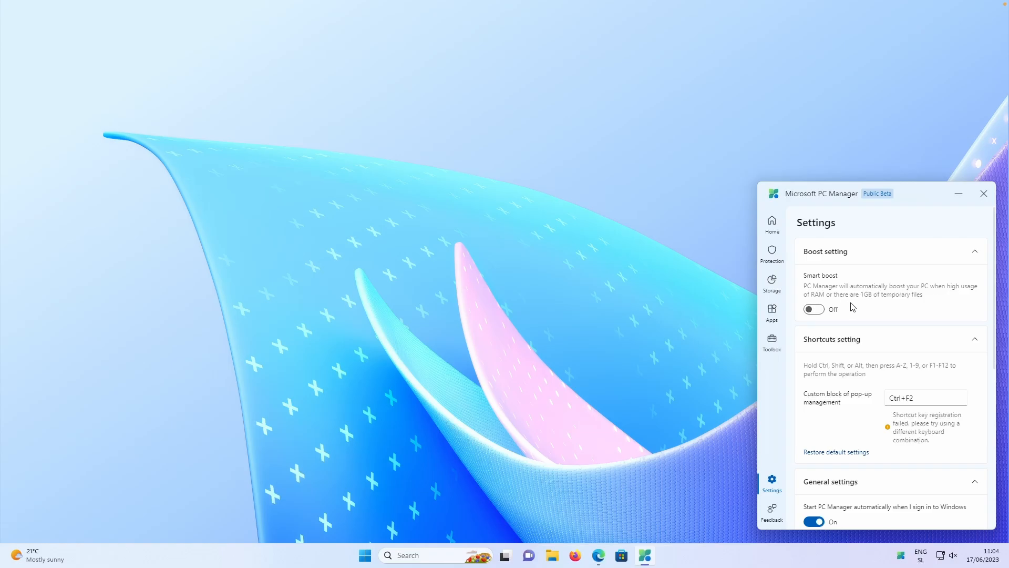
left_click(814, 309)
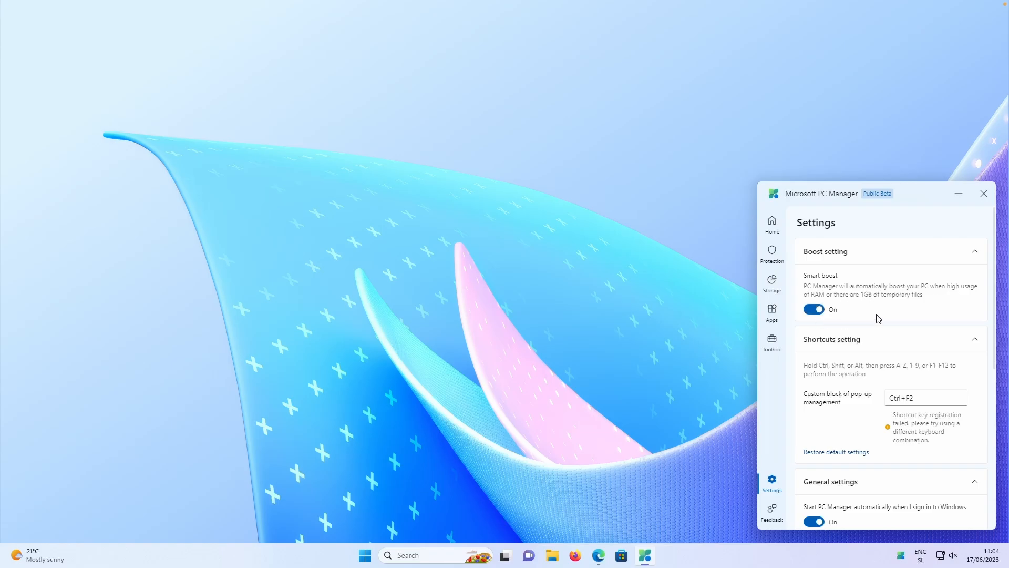
scroll("down", 3)
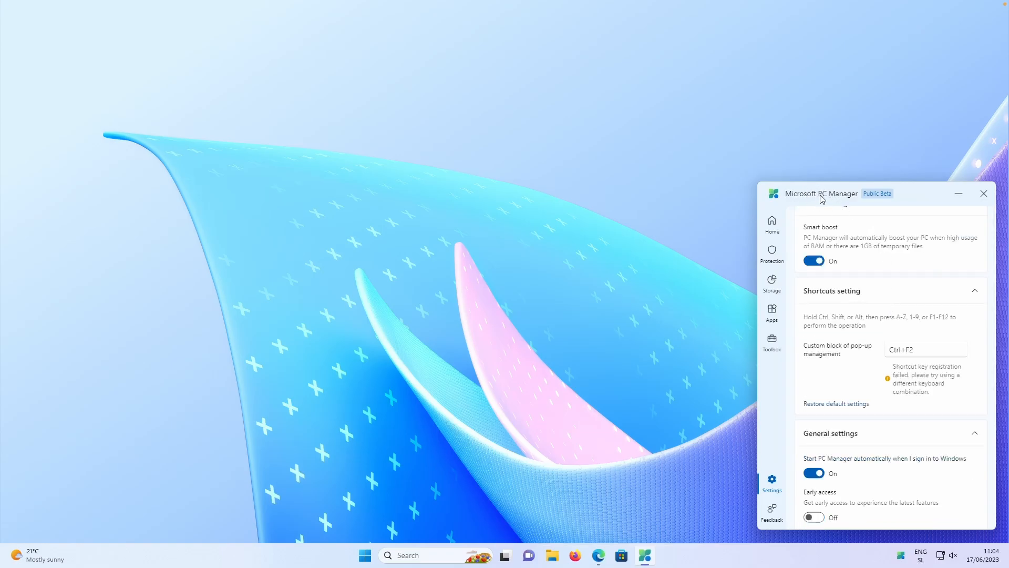
mouse_move(879, 241)
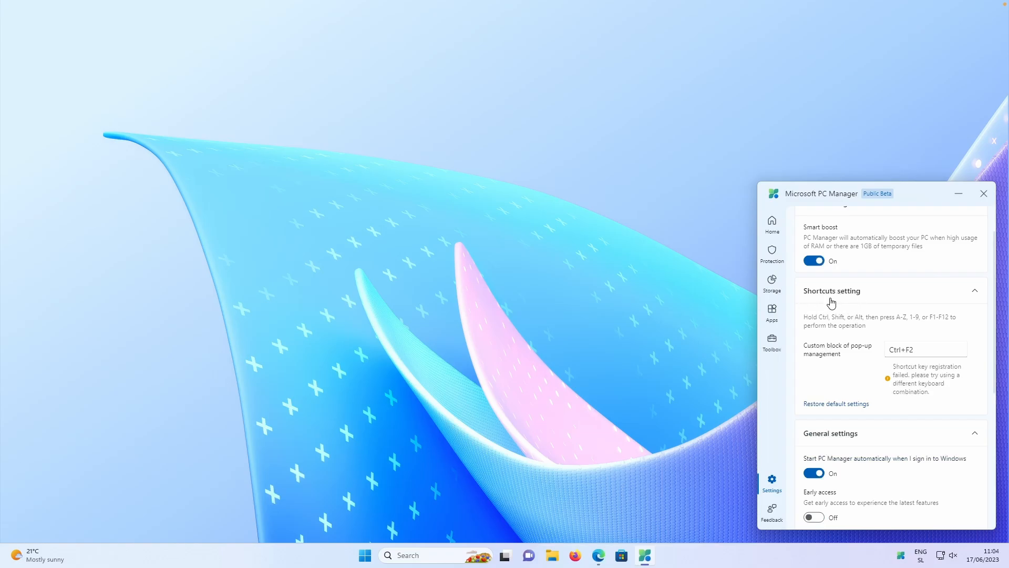
scroll("down", 3)
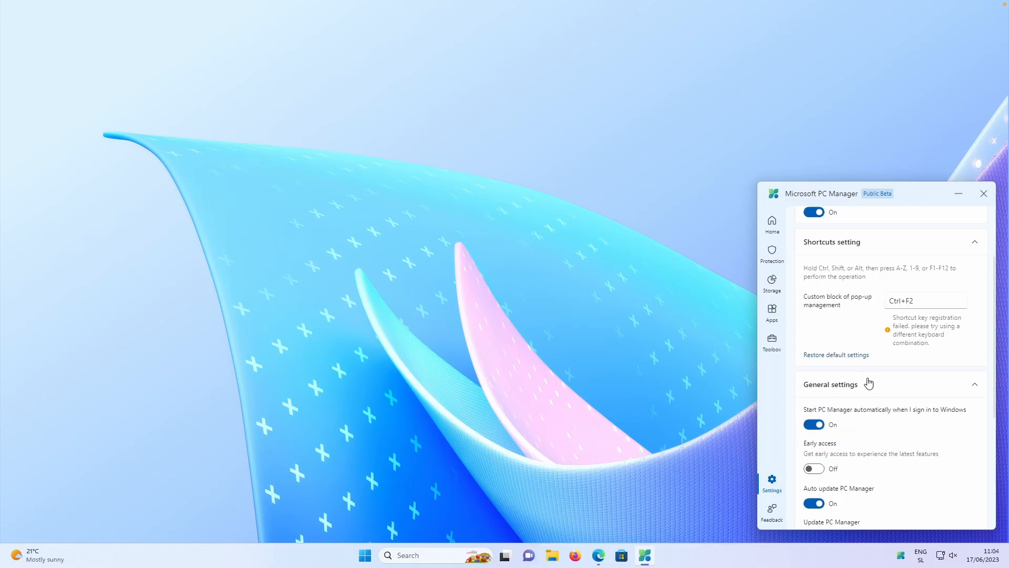
scroll("down", 3)
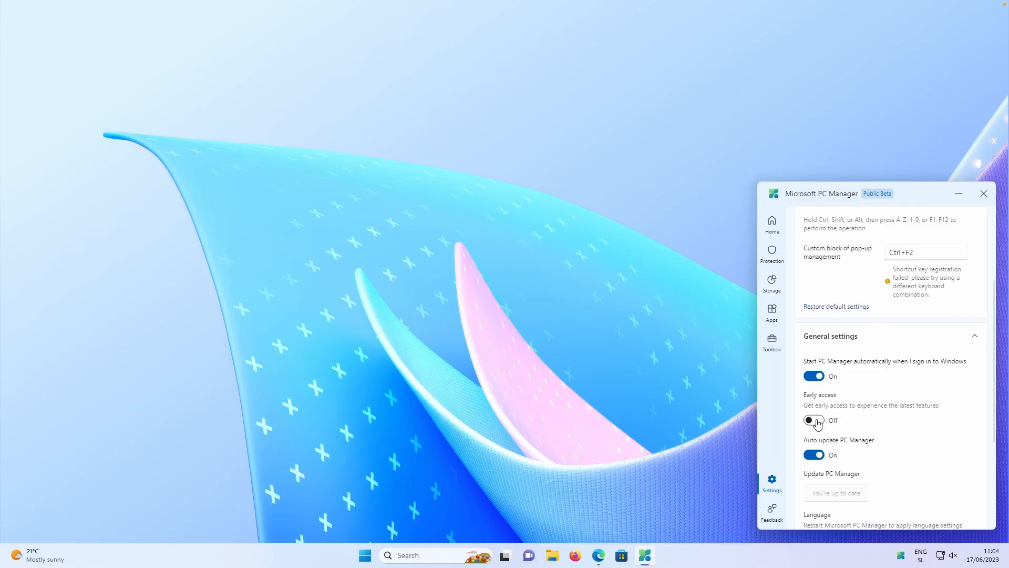
left_click(813, 420)
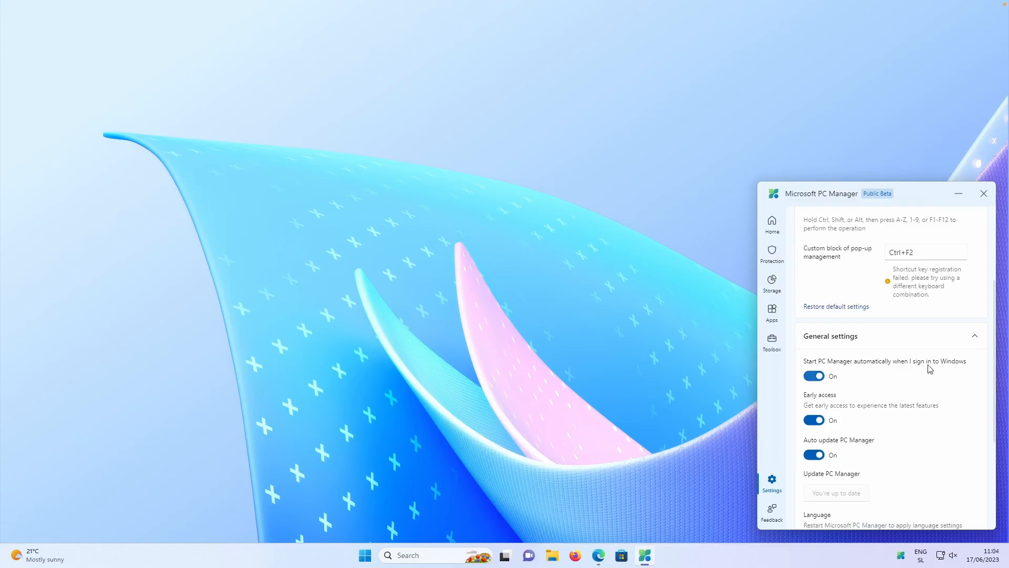
mouse_move(914, 365)
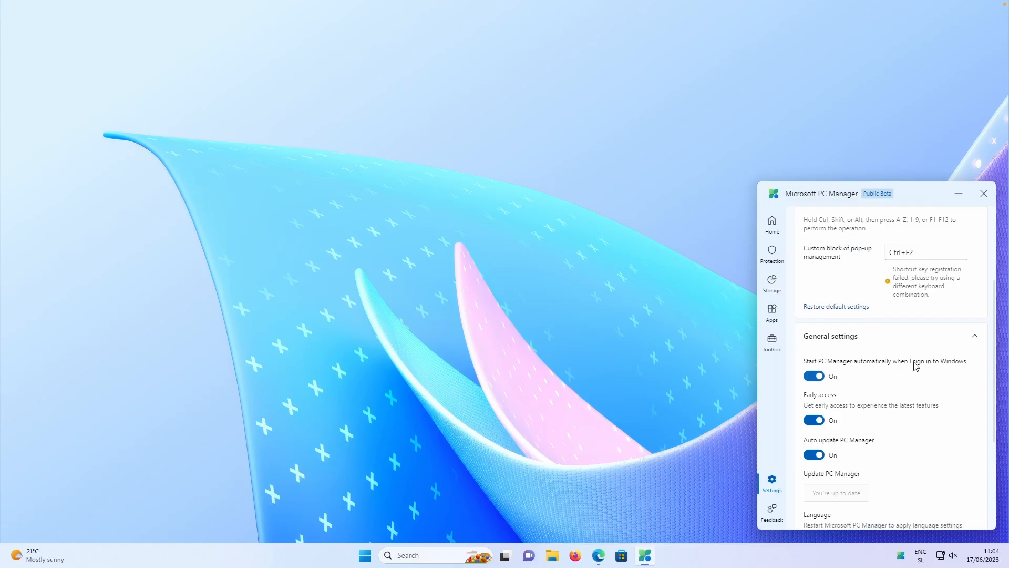
mouse_move(903, 359)
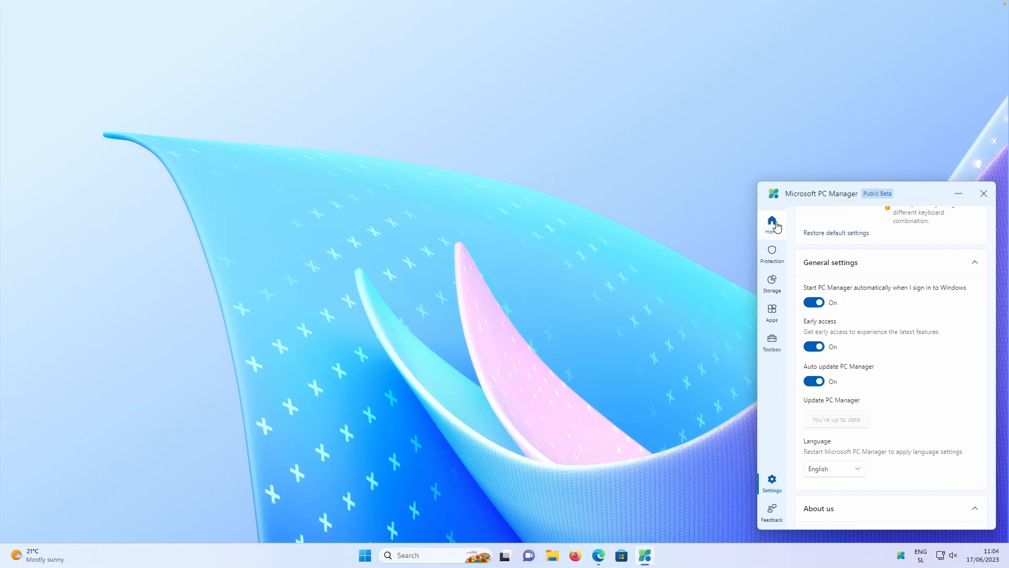
Review Protection and Taskbar repair, then open Restore default apps
left_click(771, 254)
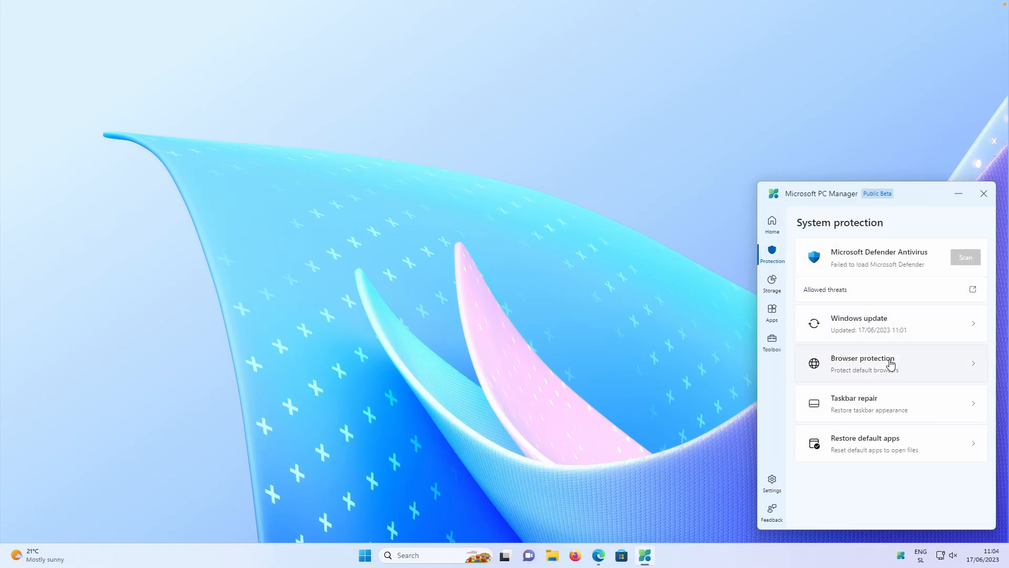
mouse_move(874, 403)
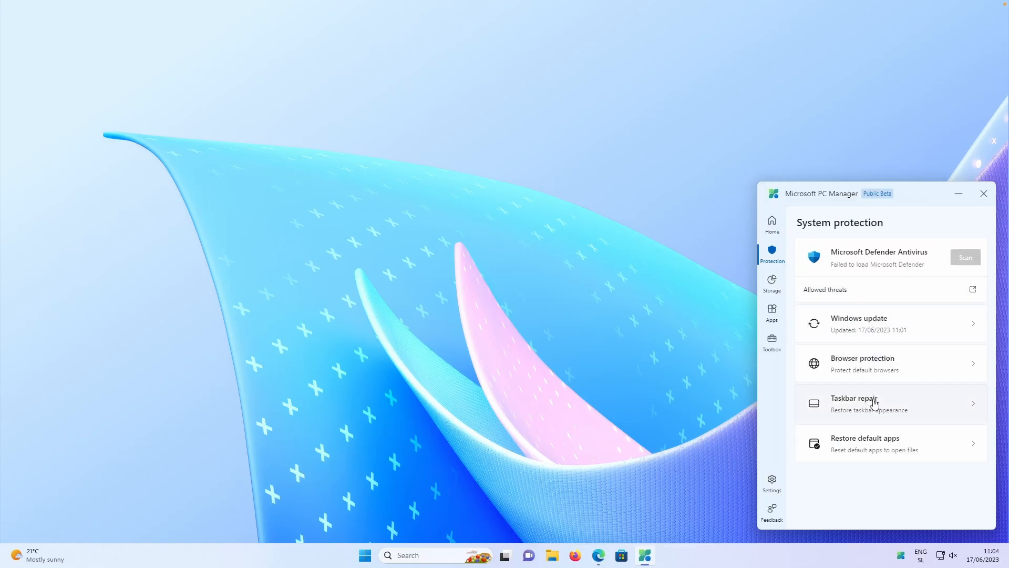
left_click(874, 403)
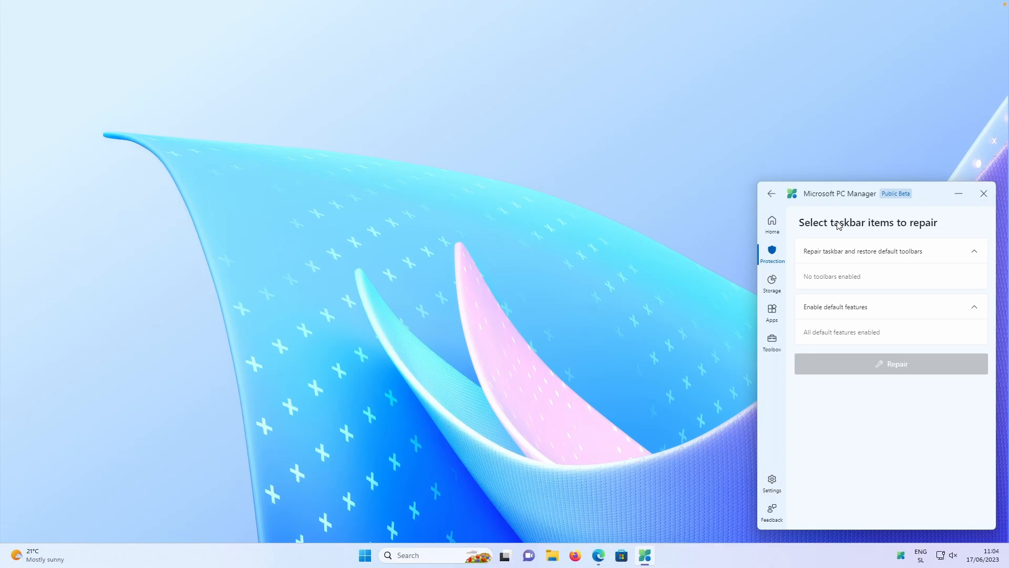
mouse_move(771, 194)
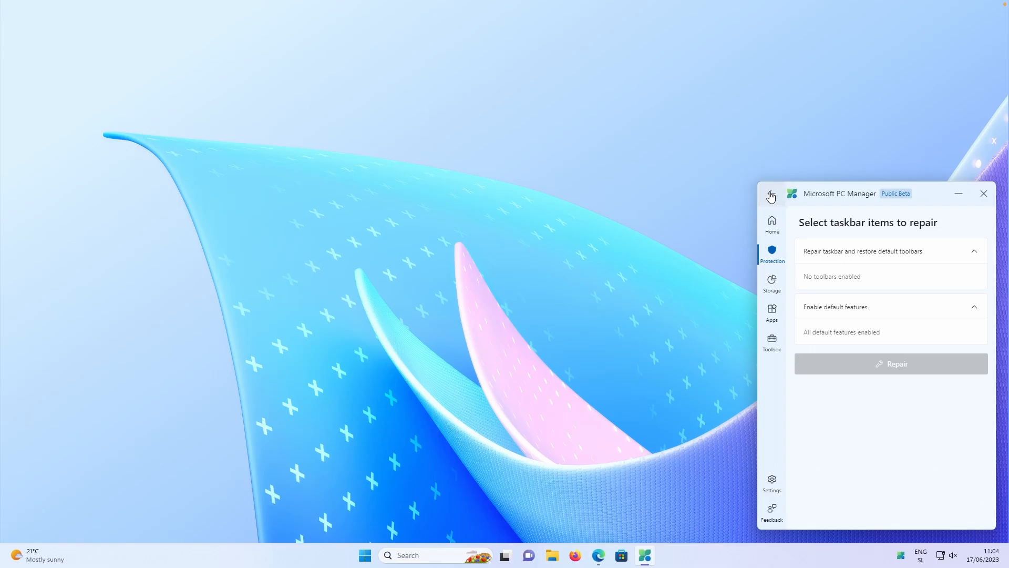
left_click(770, 197)
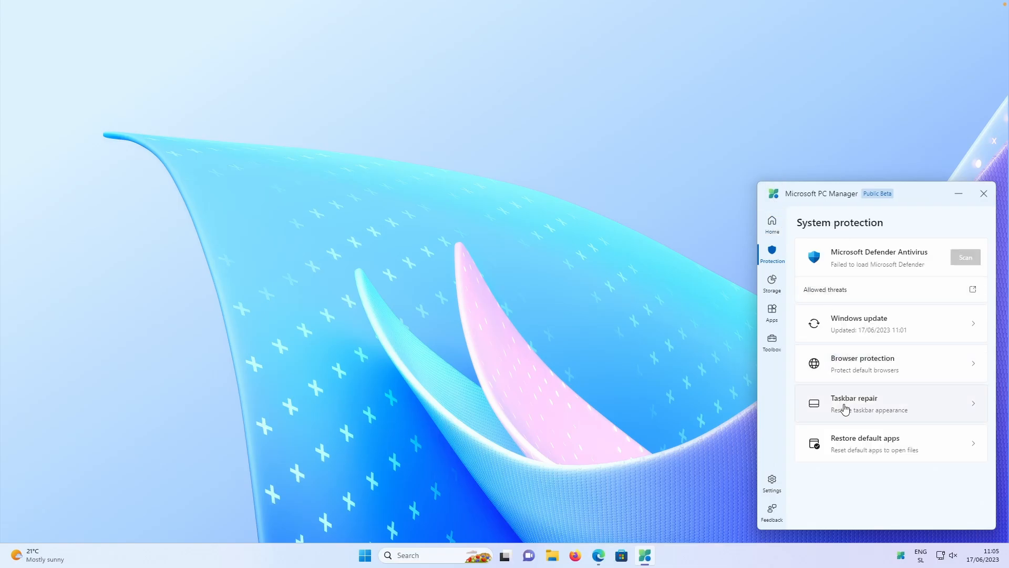
left_click(891, 443)
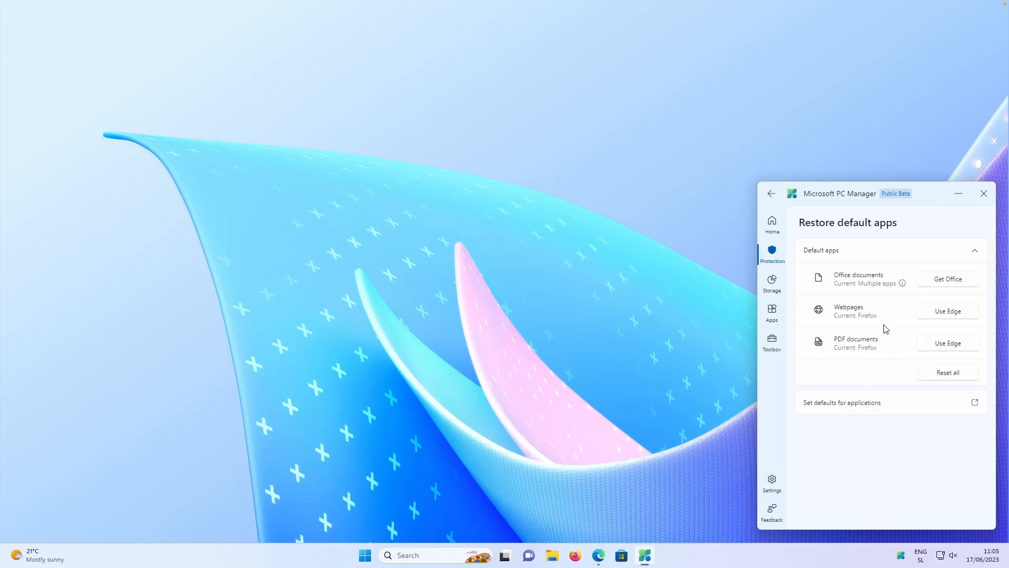
mouse_move(882, 282)
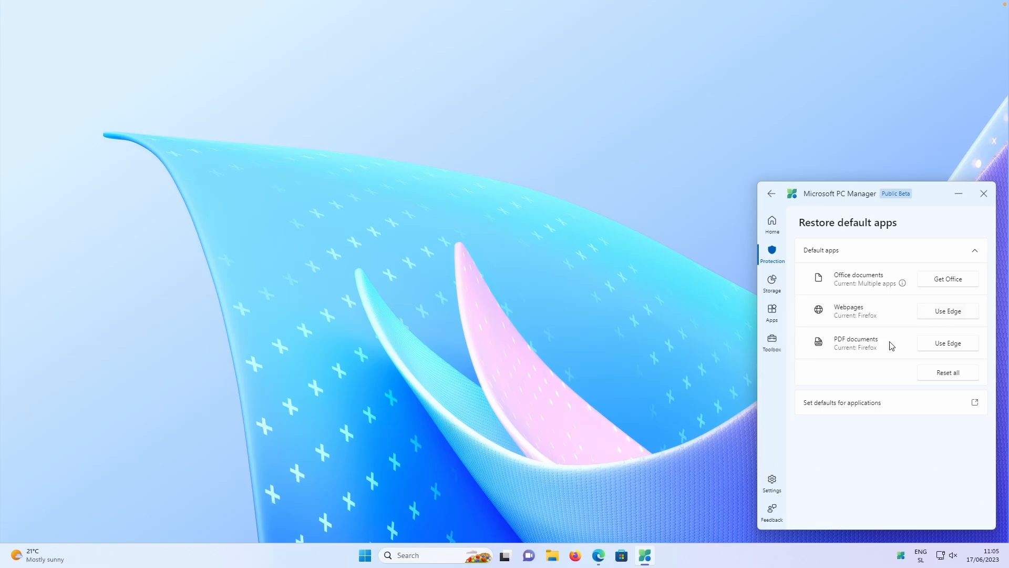
mouse_move(772, 282)
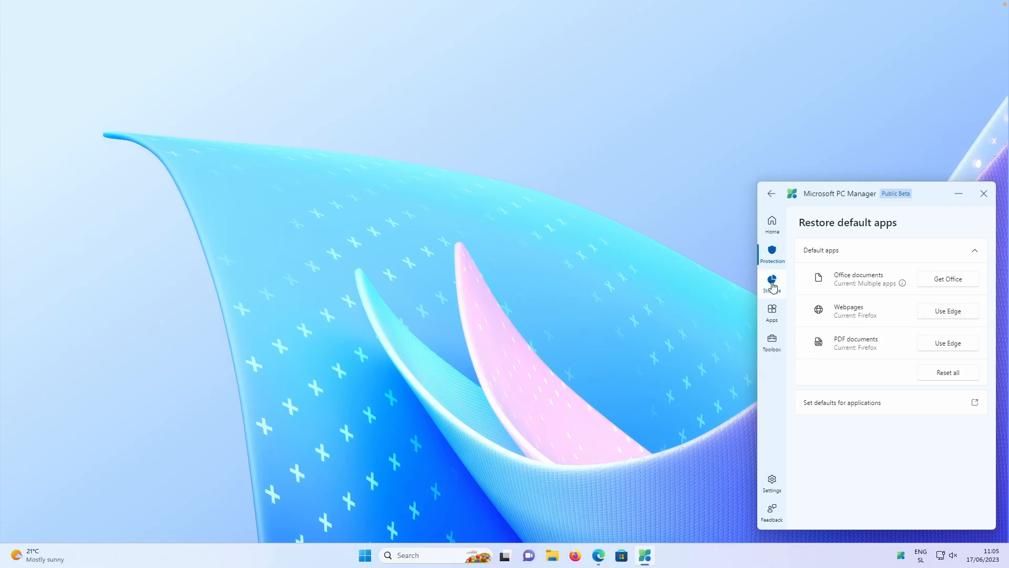
End the MoUSO Core Worker Process from Apps' process management list
left_click(772, 281)
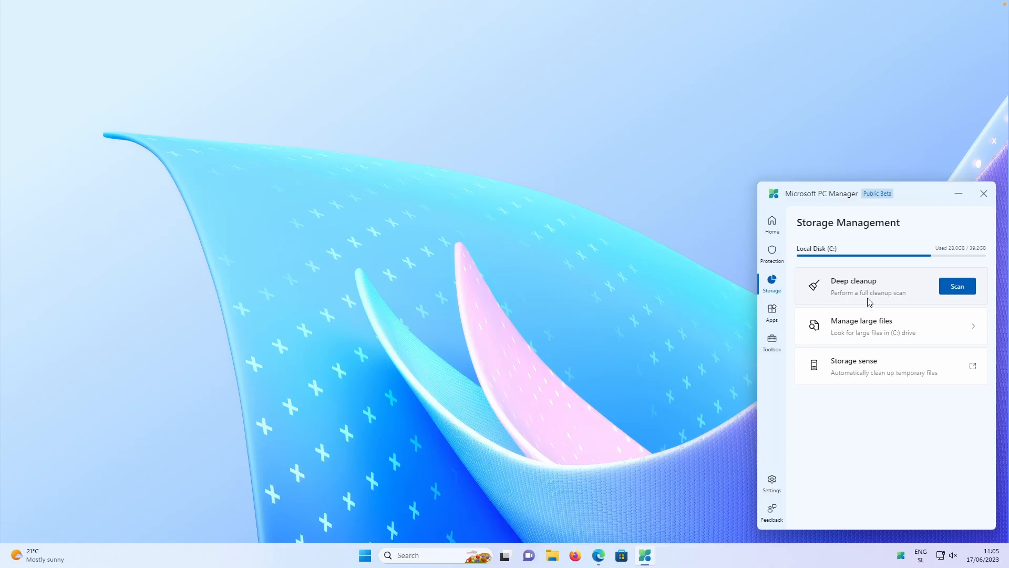
mouse_move(793, 320)
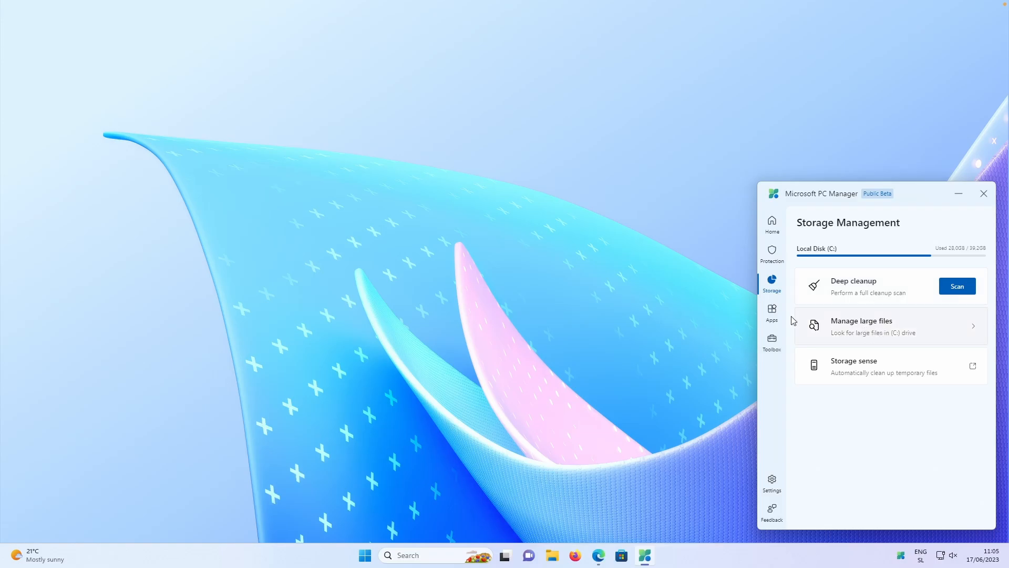
left_click(772, 311)
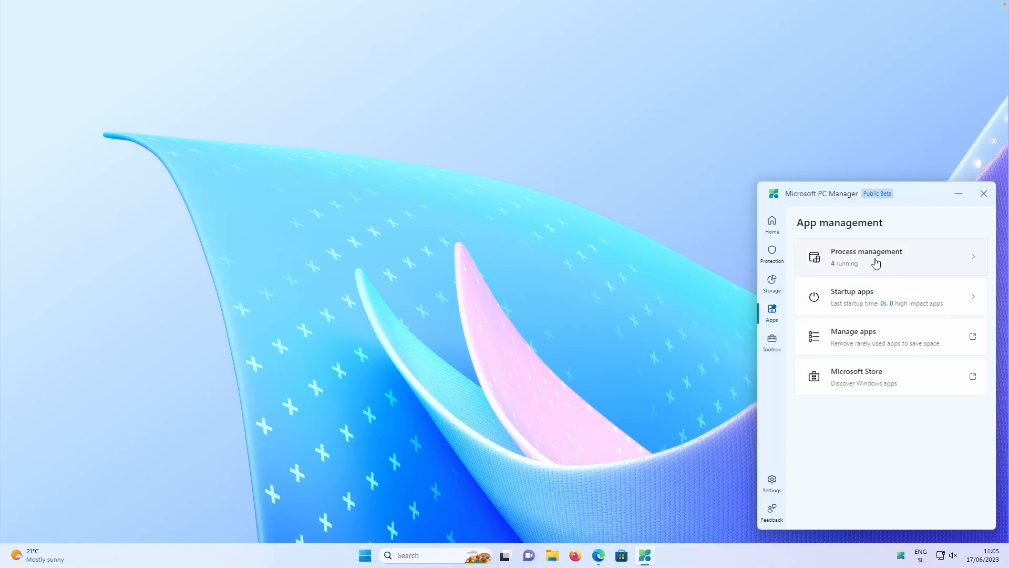
left_click(875, 257)
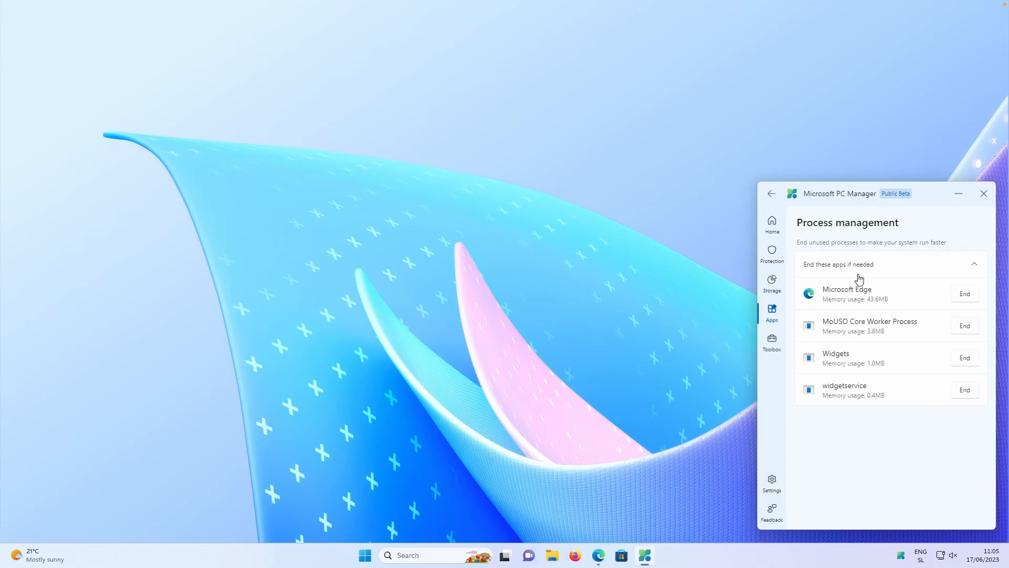
left_click(964, 325)
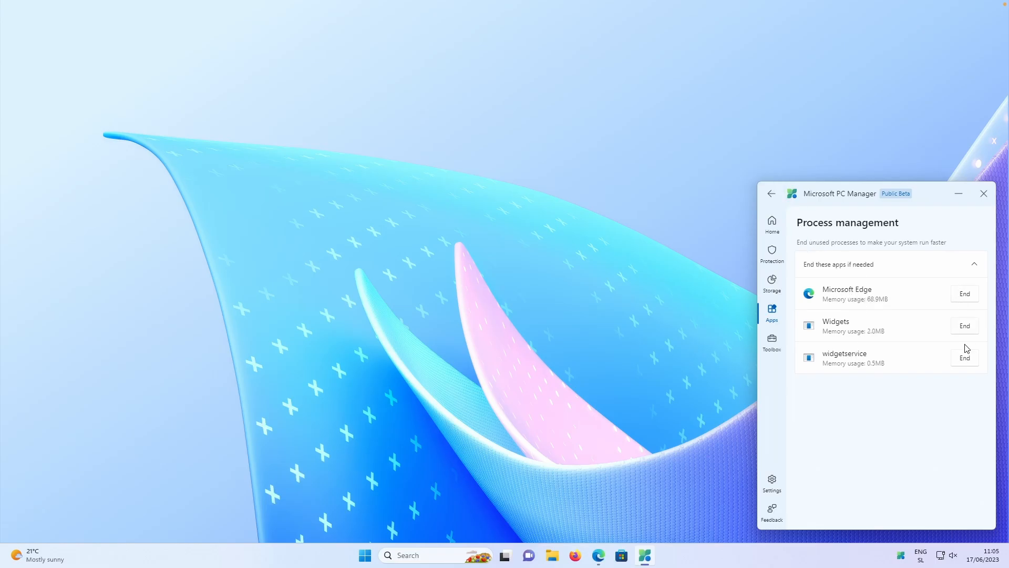
Review Startup apps and return to App management showing 3 running
left_click(772, 193)
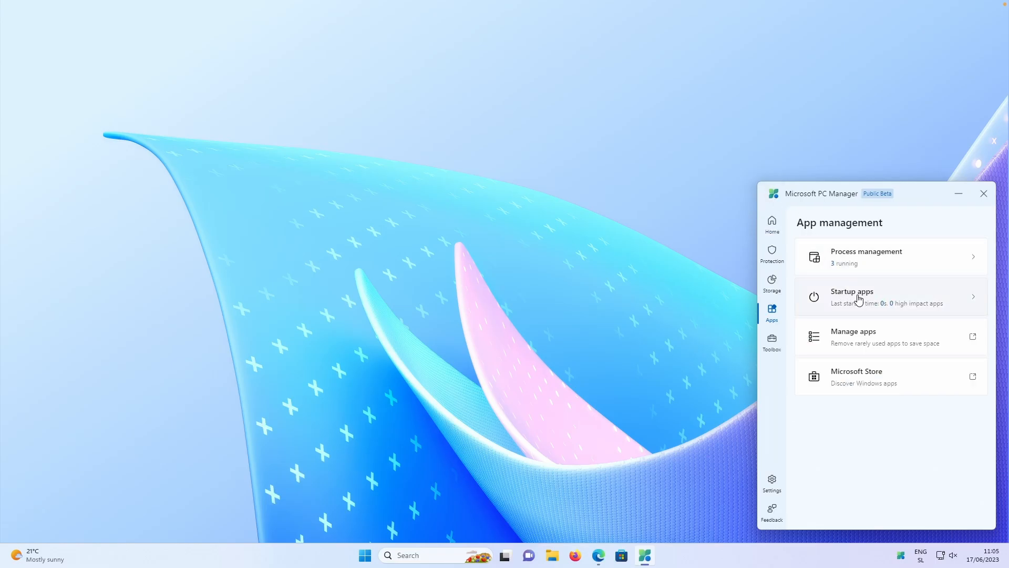
left_click(859, 296)
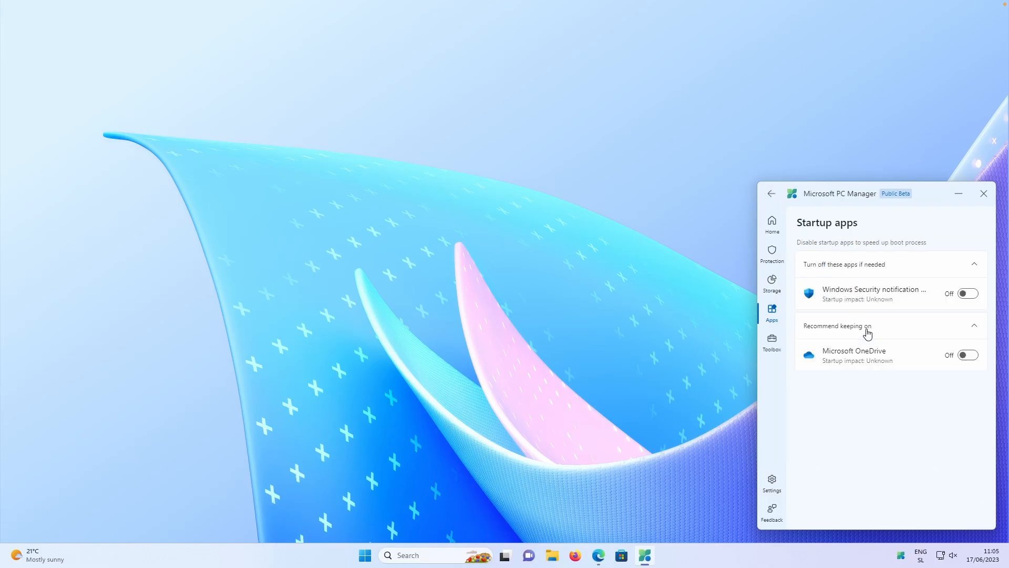
left_click(771, 194)
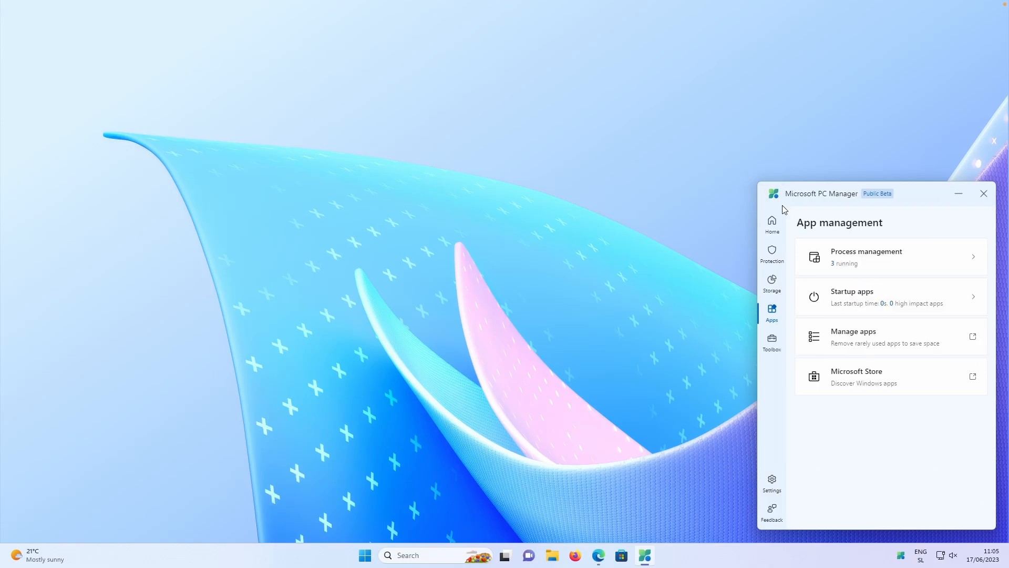
mouse_move(778, 345)
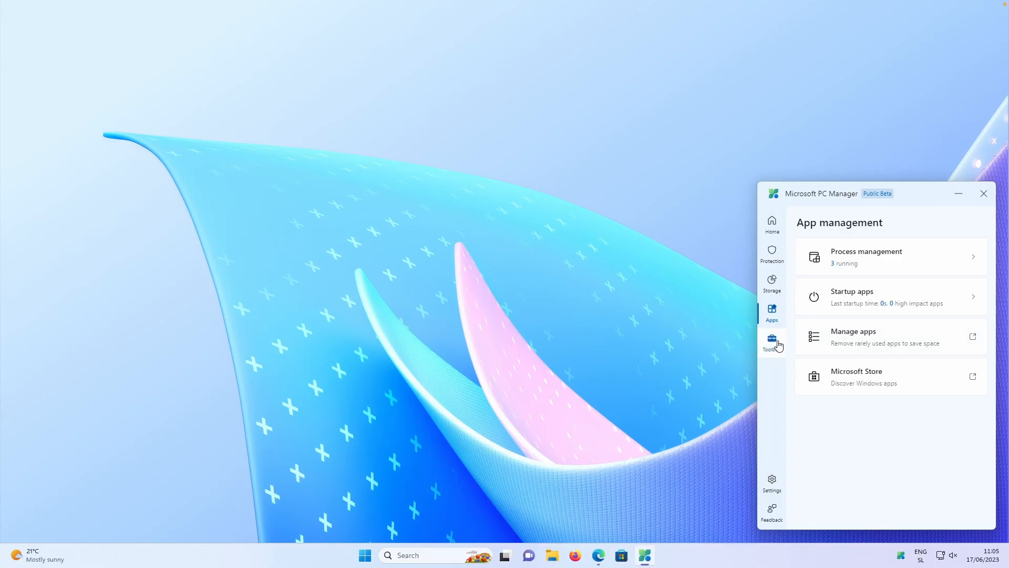
Enable the desktop toolbar from Toolbox and drag it toward the screen centre
left_click(772, 340)
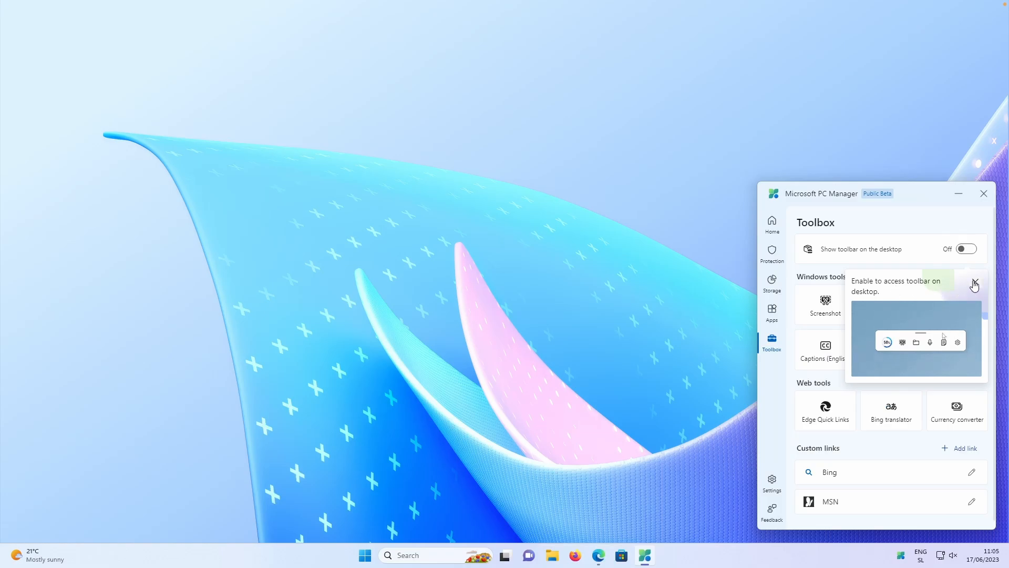
left_click(966, 248)
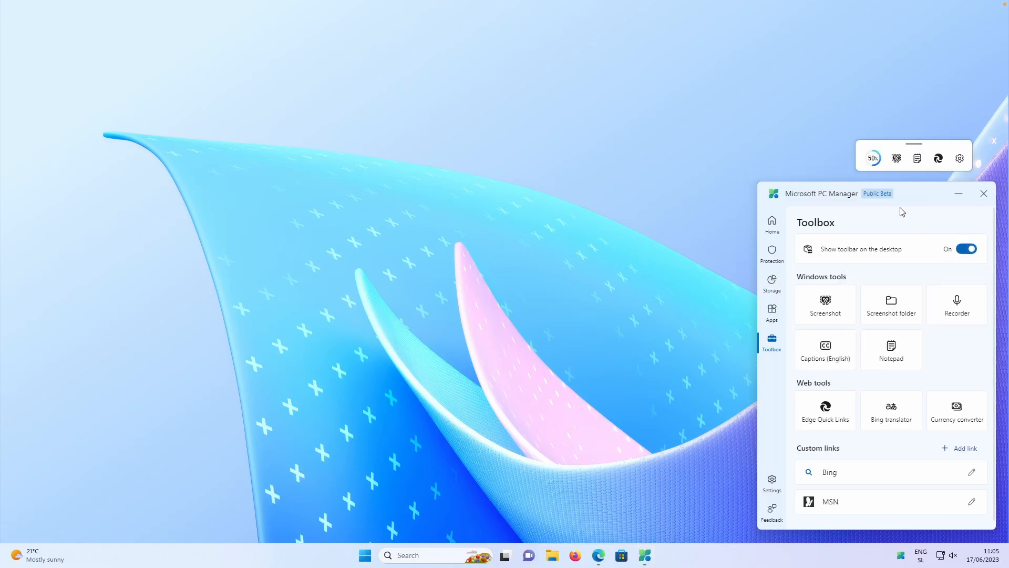
left_click_drag(912, 143, 365, 310)
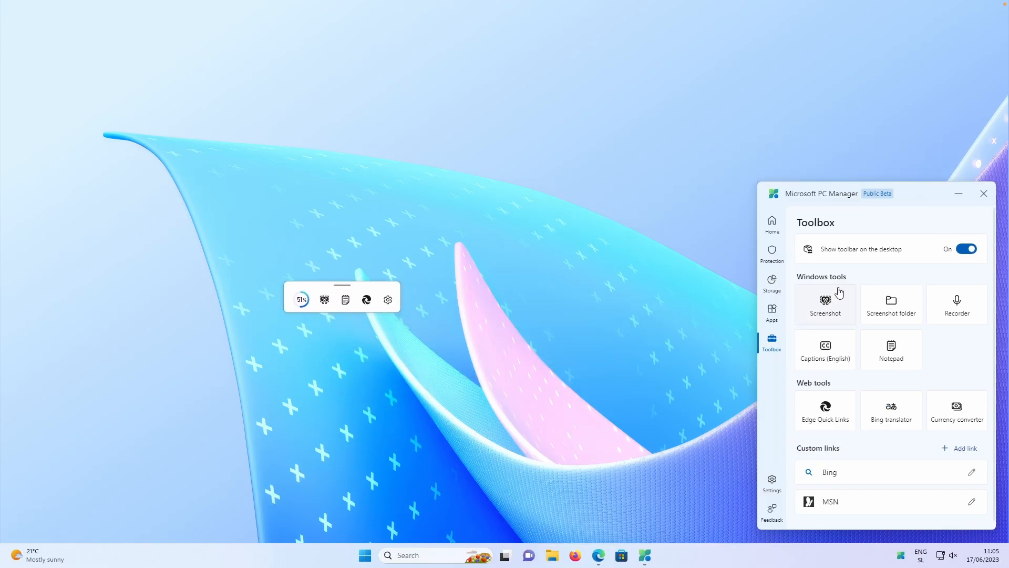
mouse_move(839, 304)
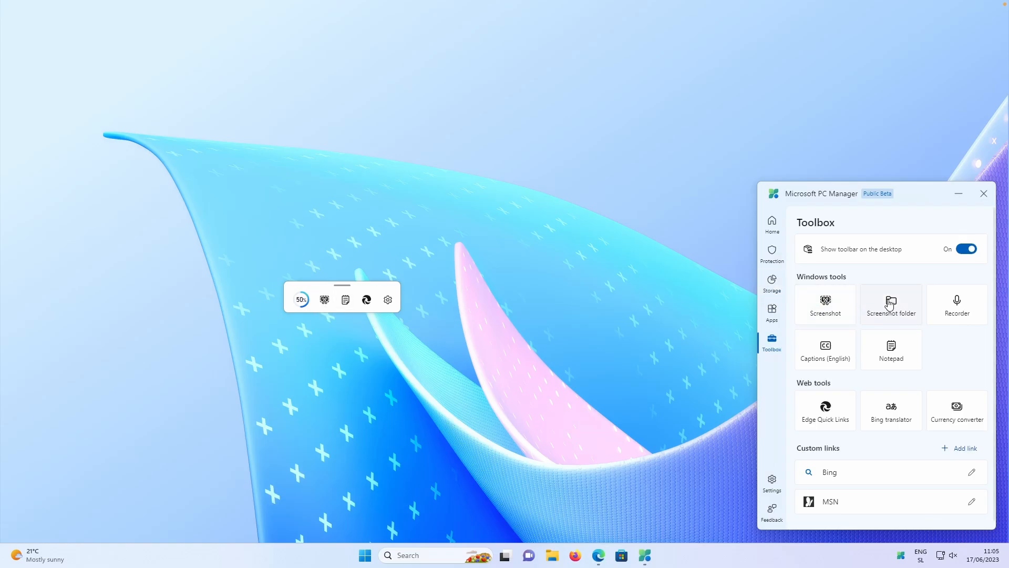
mouse_move(839, 351)
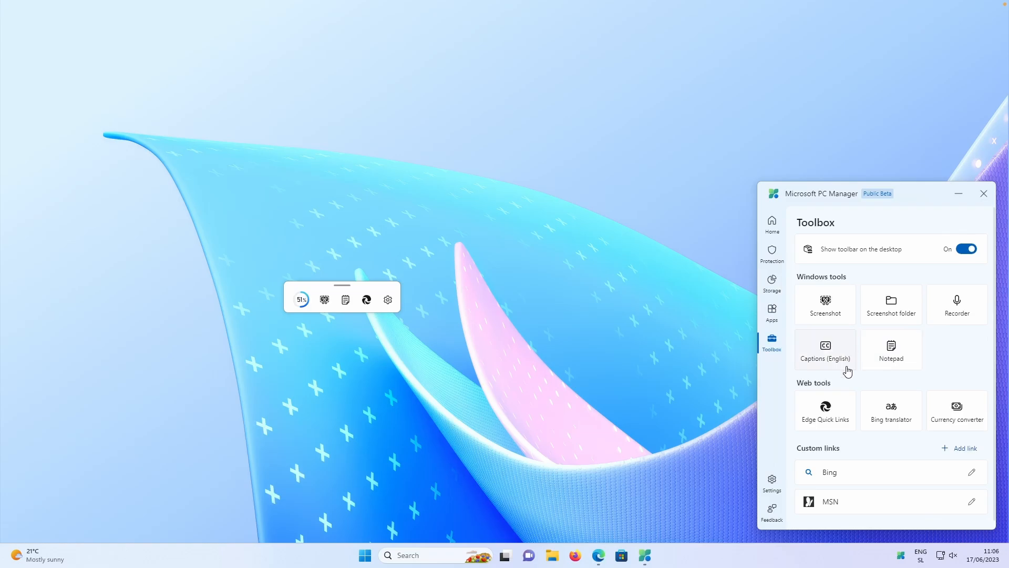
mouse_move(839, 405)
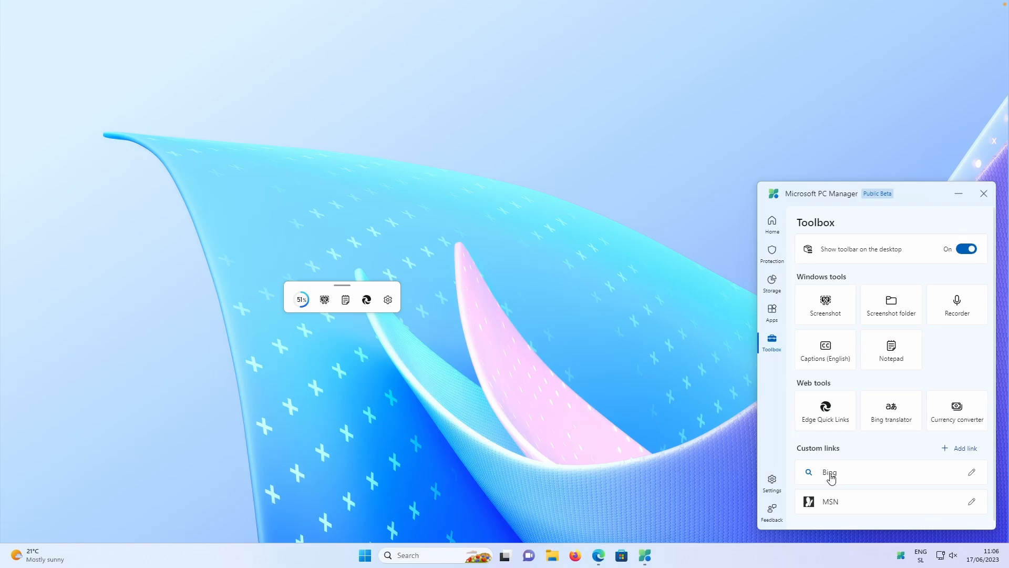
mouse_move(838, 507)
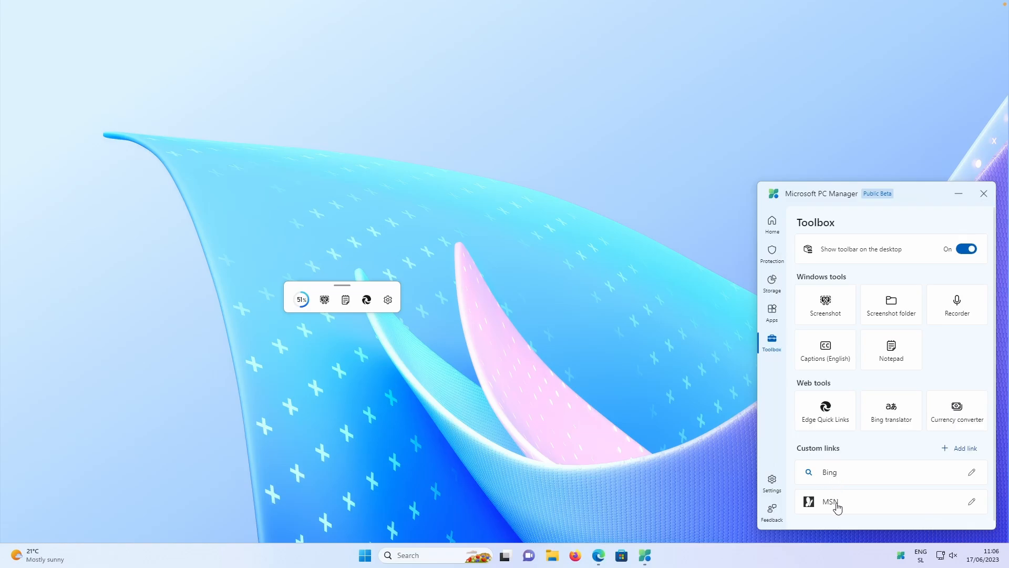
left_click(964, 447)
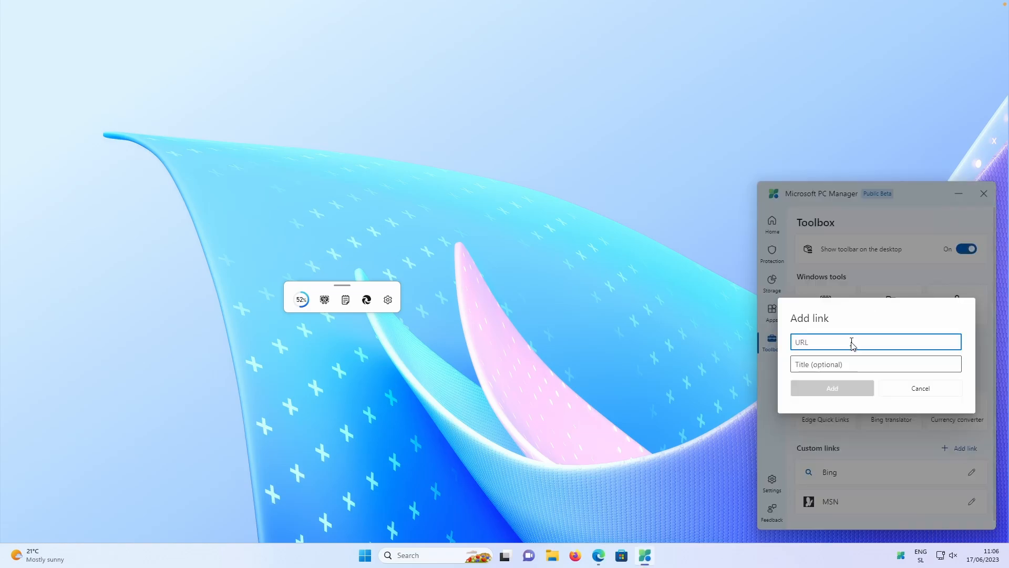
type("www.google.com")
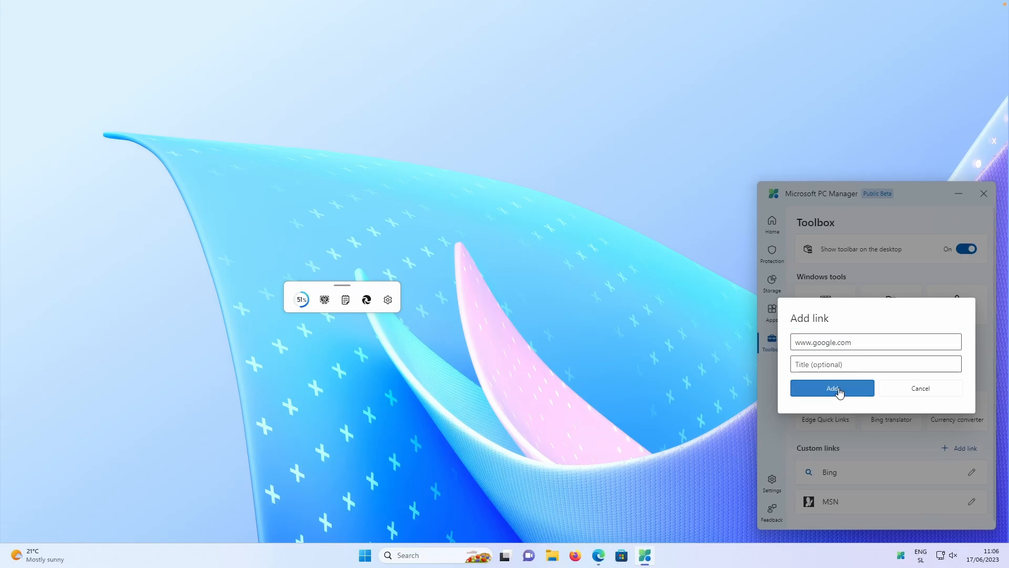
left_click(832, 388)
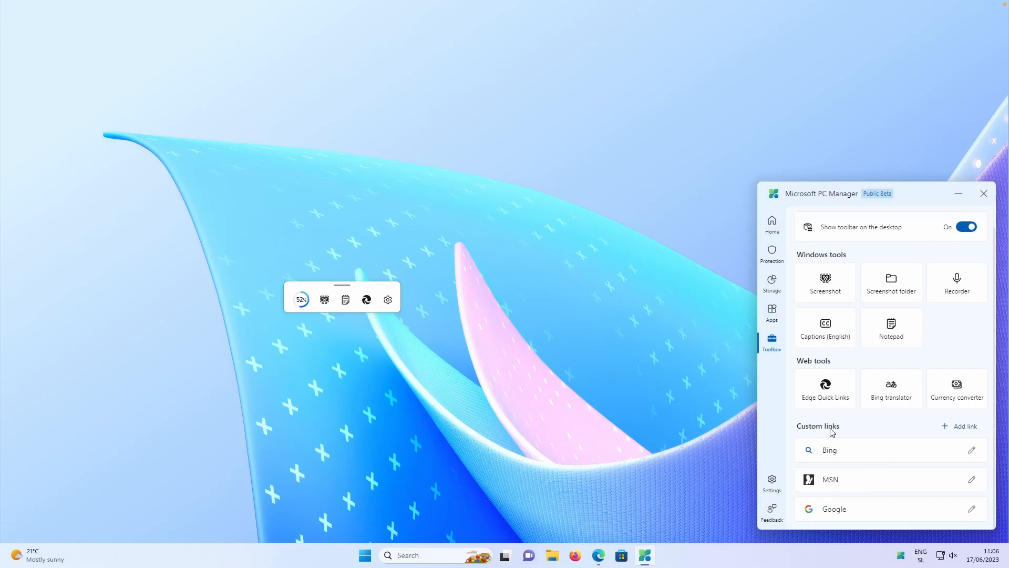
mouse_move(671, 363)
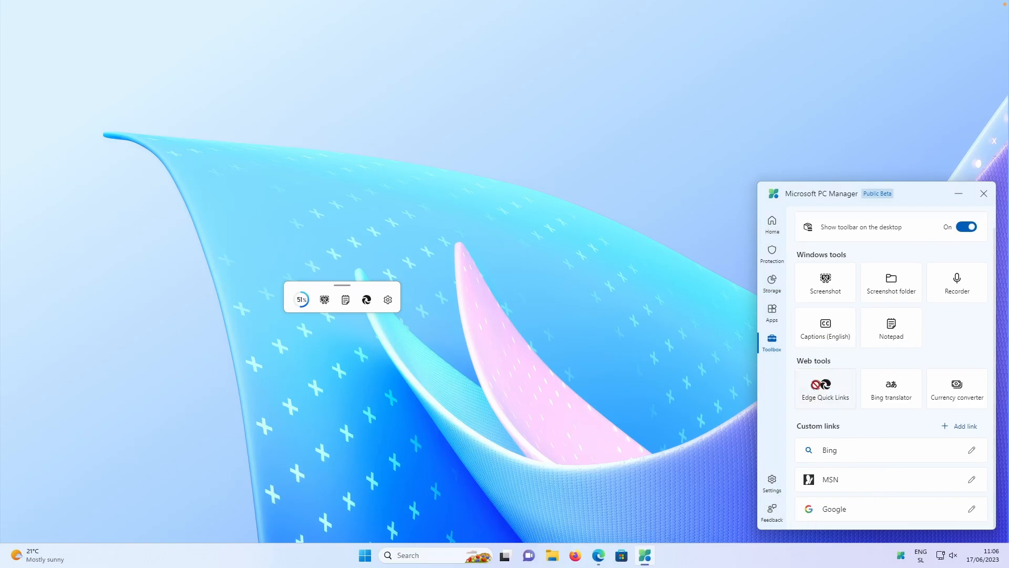
Open Google twice via Edge quick links, then launch Notepad from the toolbar
left_click(825, 388)
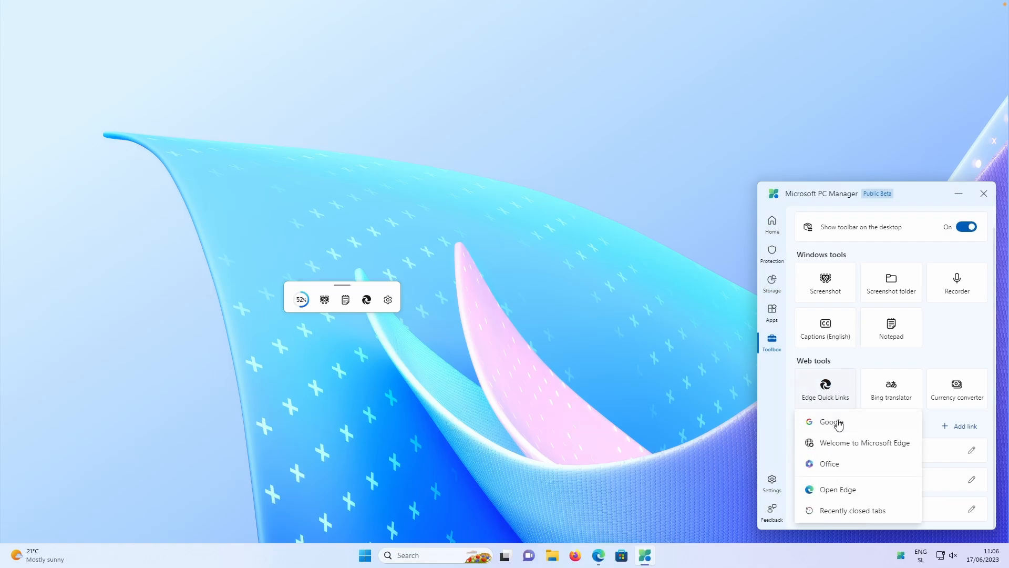
left_click(828, 422)
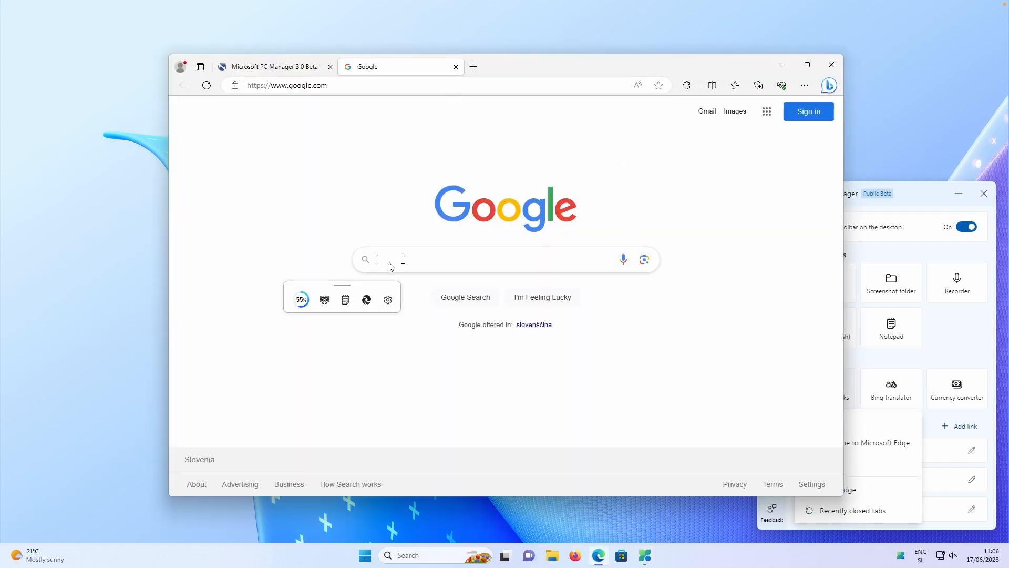
left_click(367, 299)
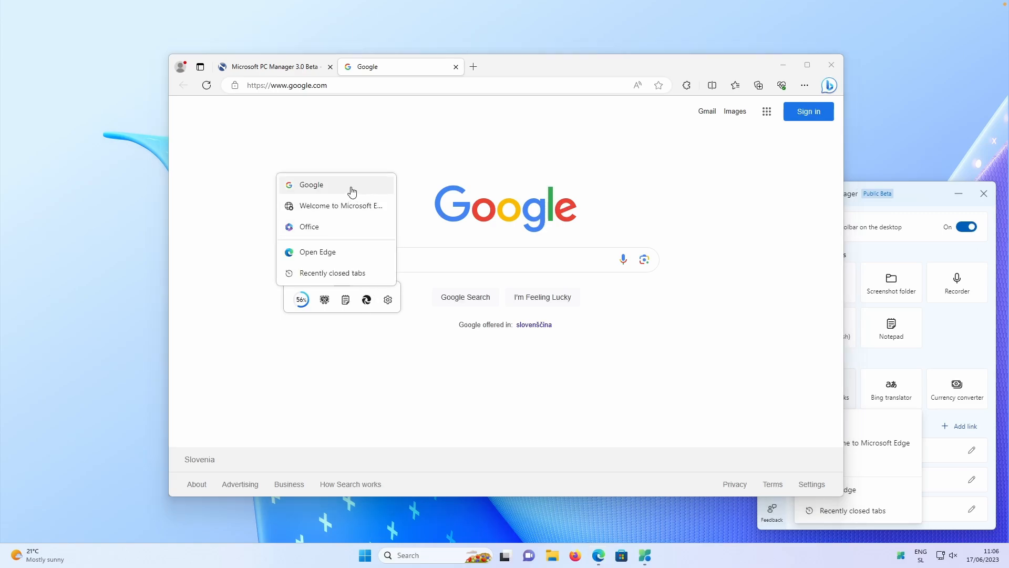
mouse_move(346, 196)
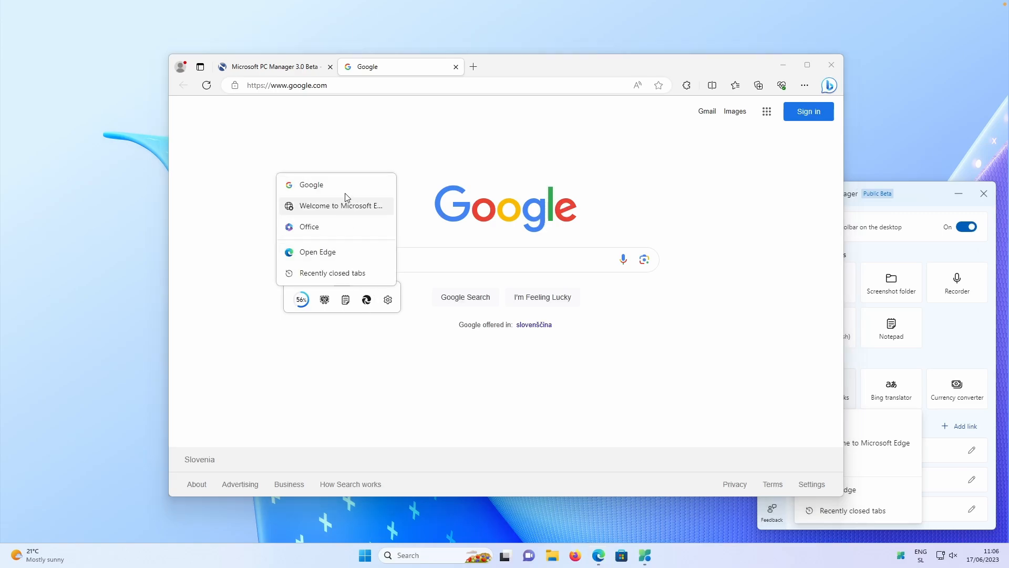
left_click(311, 184)
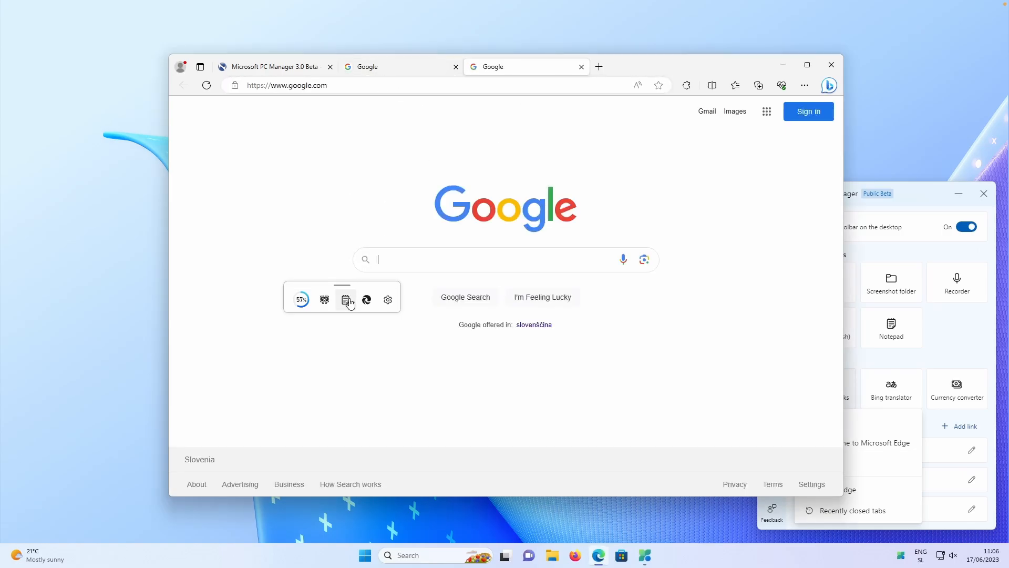
left_click(345, 299)
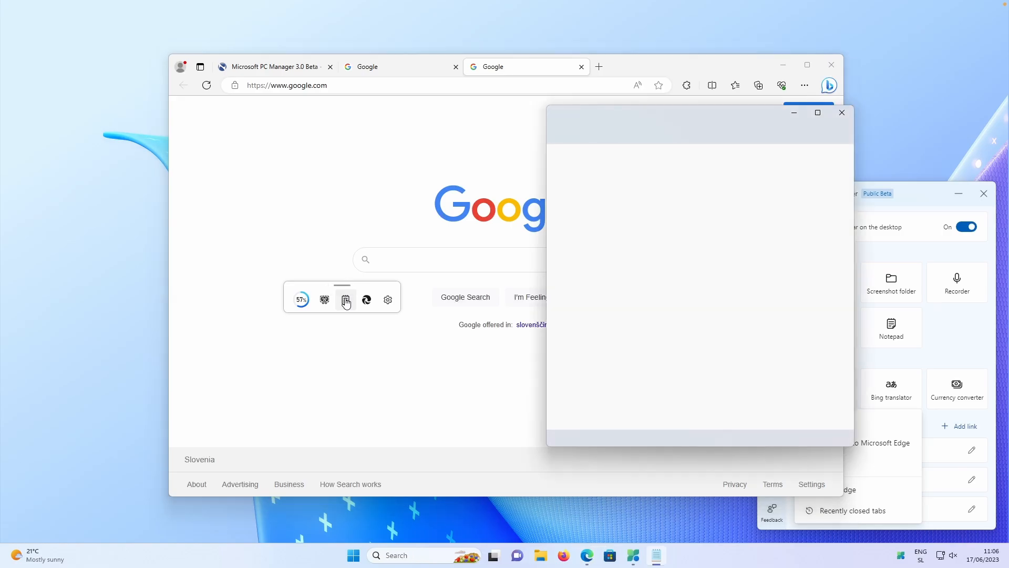
left_click(842, 112)
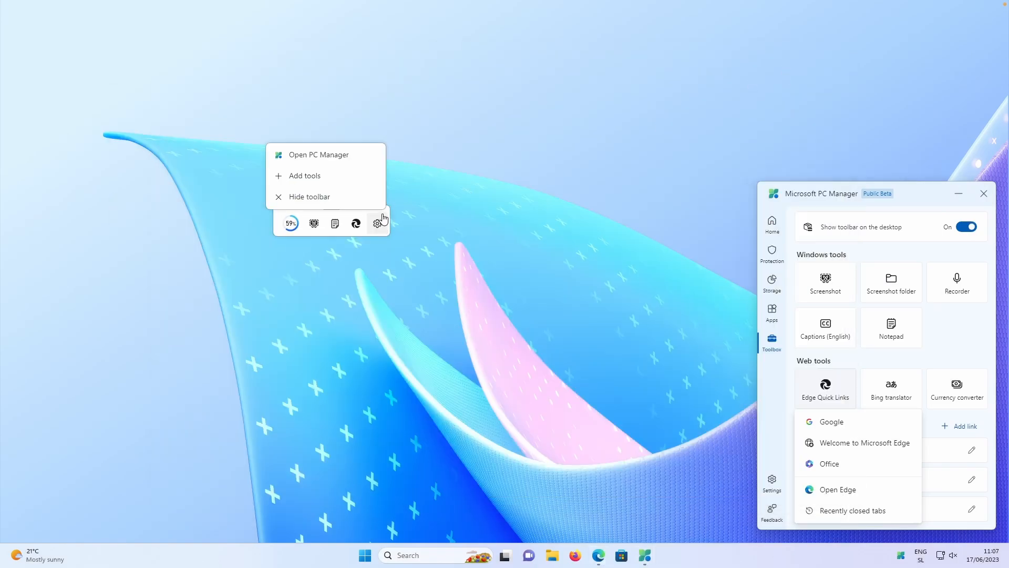
mouse_move(334, 201)
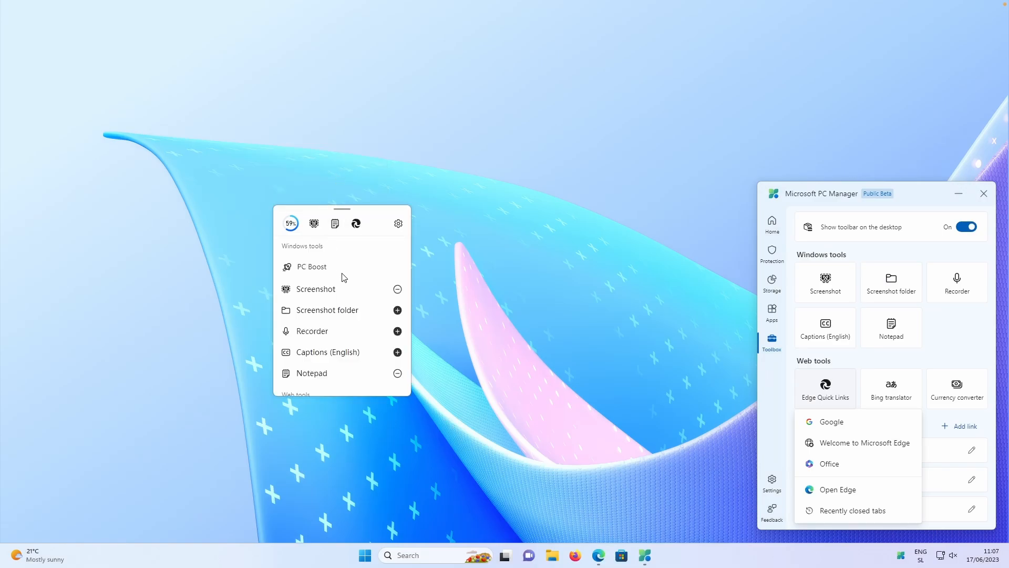
mouse_move(370, 329)
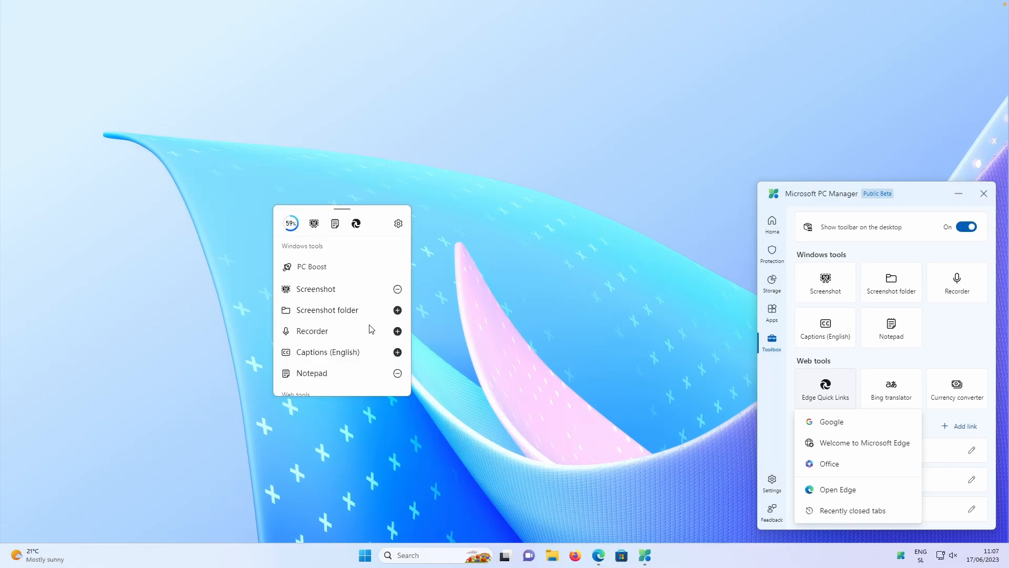
Add Captions (English) and Bing translator tools to the floating toolbar
scroll("down", 3)
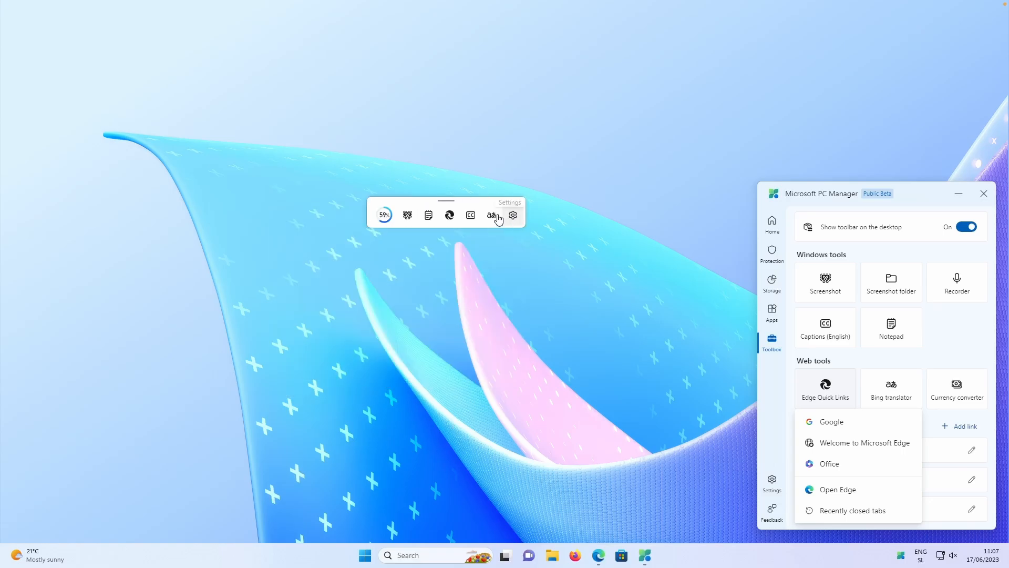
left_click(470, 215)
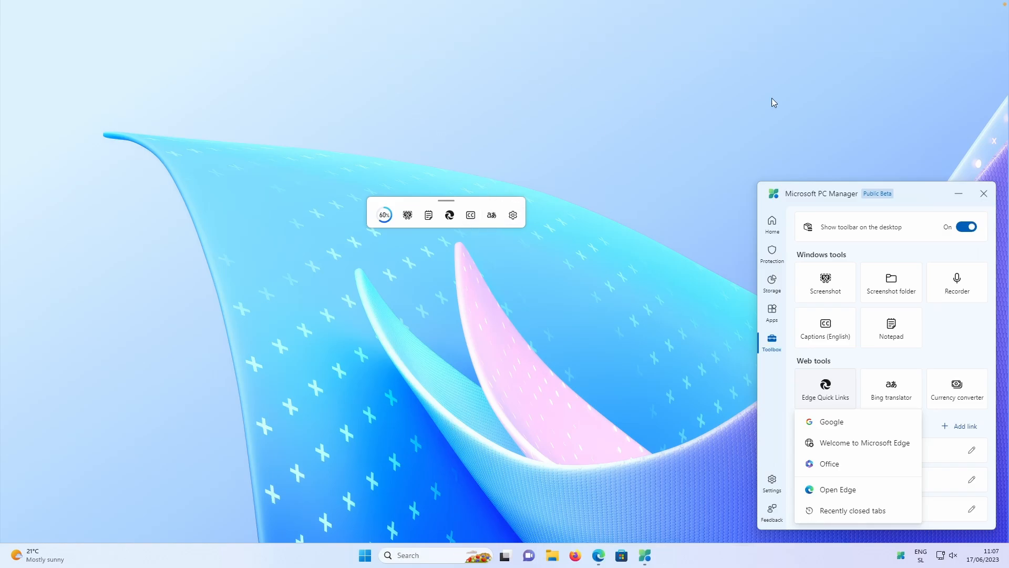
Open Bing Translator, boost memory to 38%, and move the toolbar top-left
left_click(891, 388)
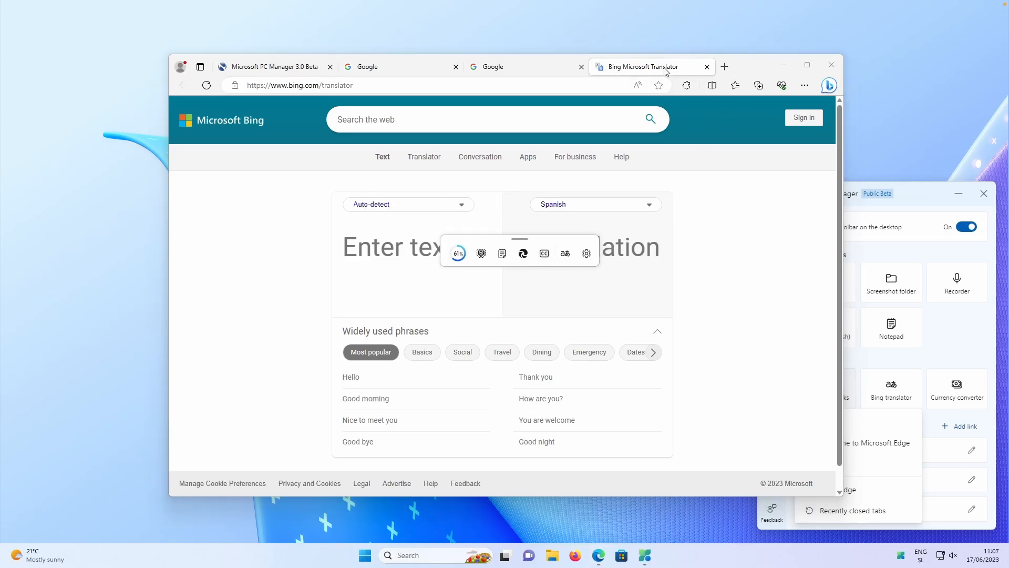
mouse_move(573, 239)
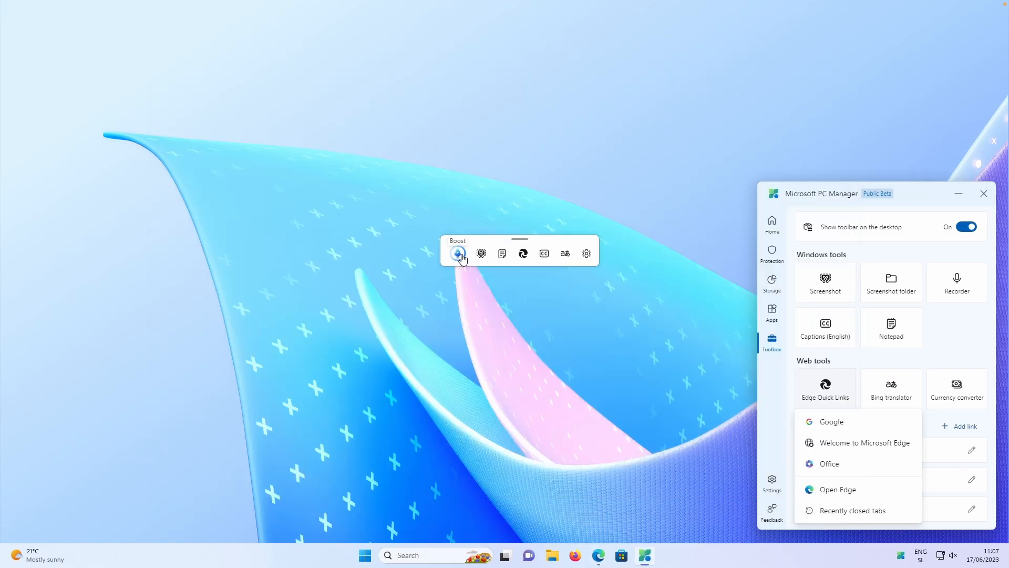
left_click(458, 253)
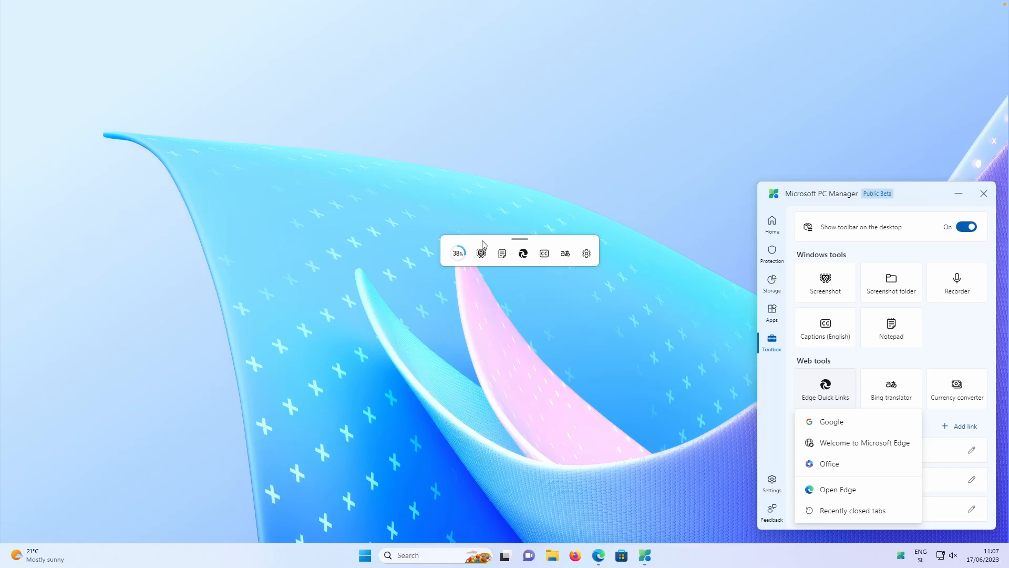
mouse_move(488, 243)
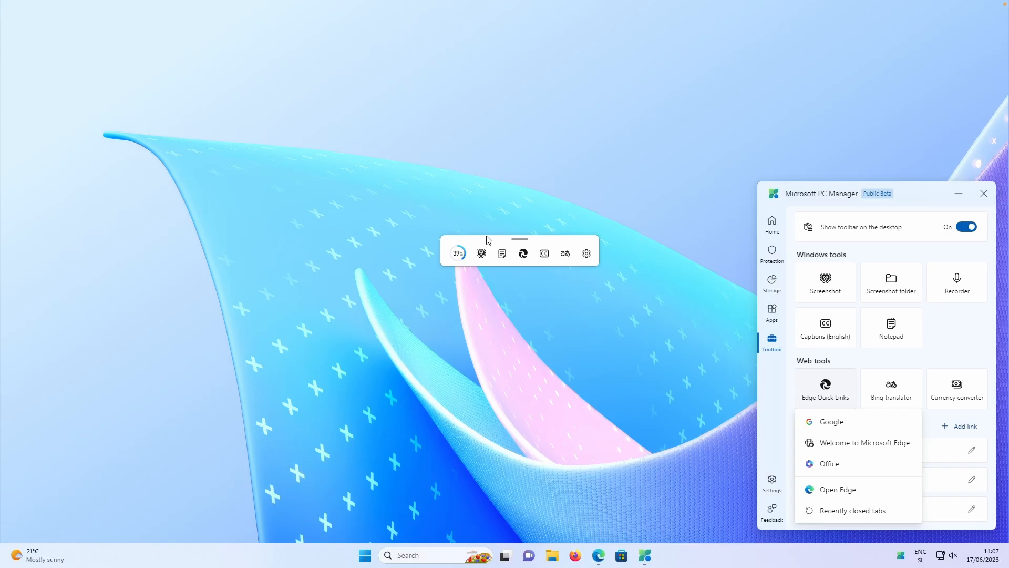
left_click_drag(519, 239, 145, 52)
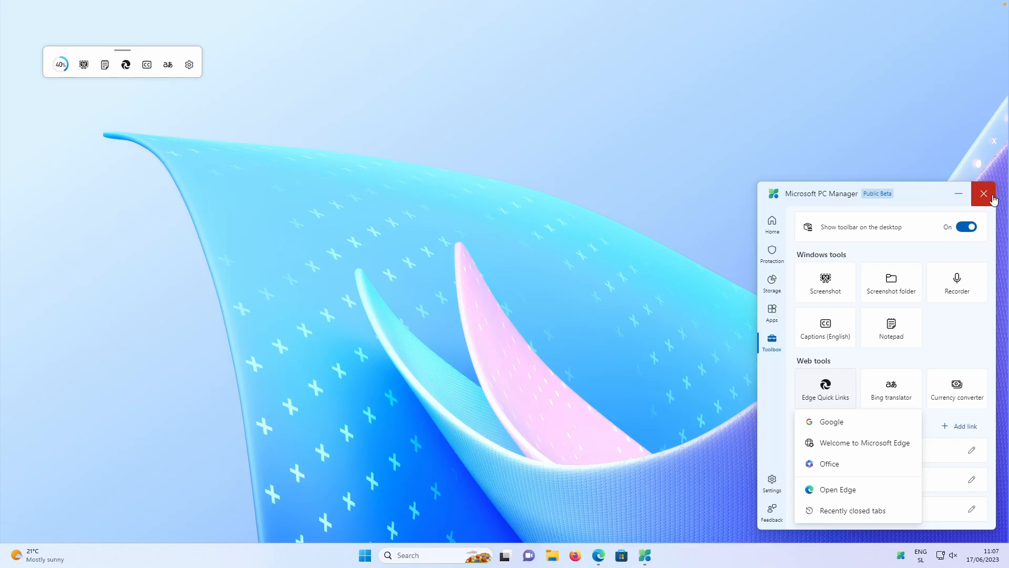
Close PC Manager and reopen it from the tray to its Home page
left_click(984, 194)
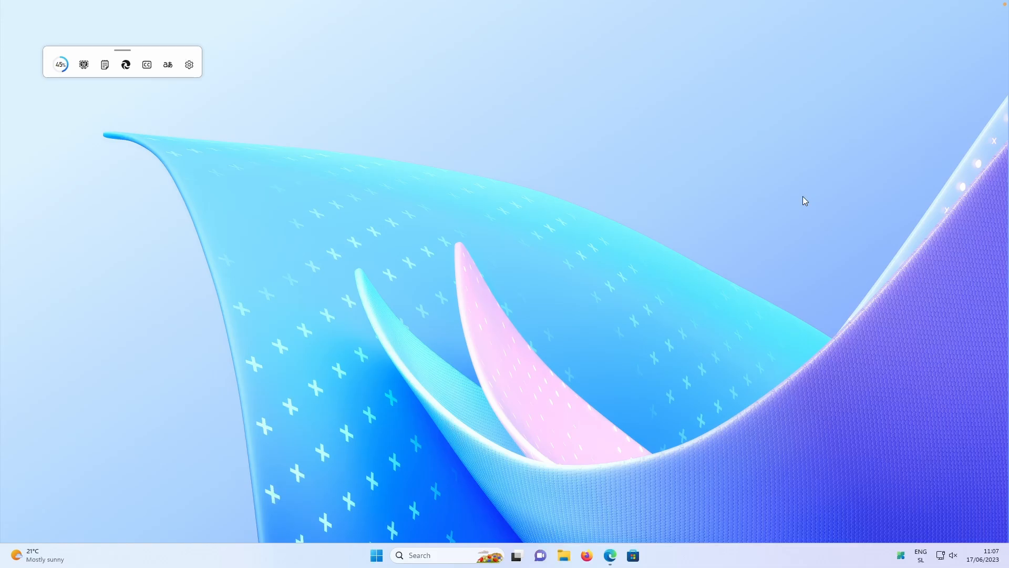
mouse_move(795, 202)
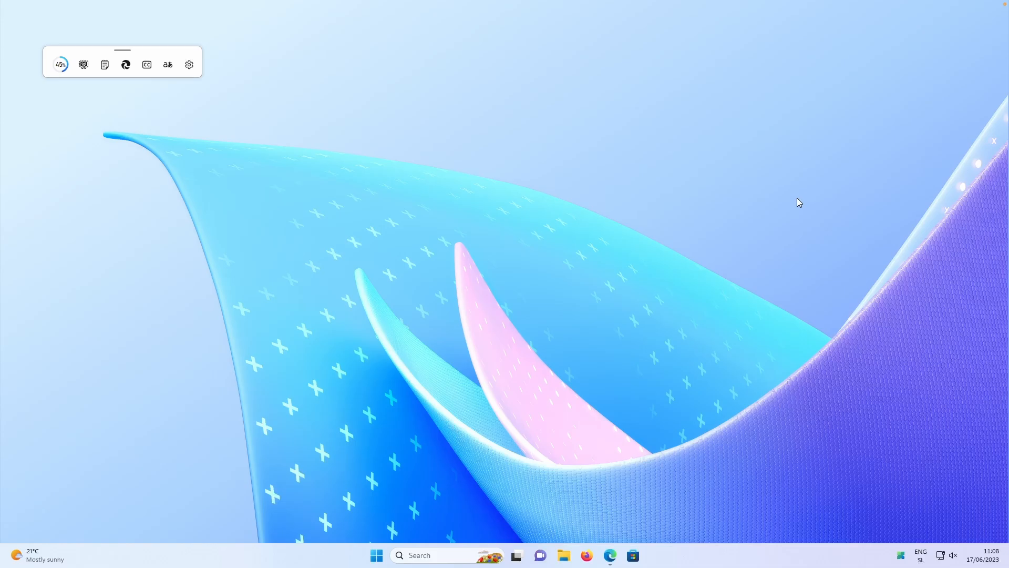
left_click(643, 556)
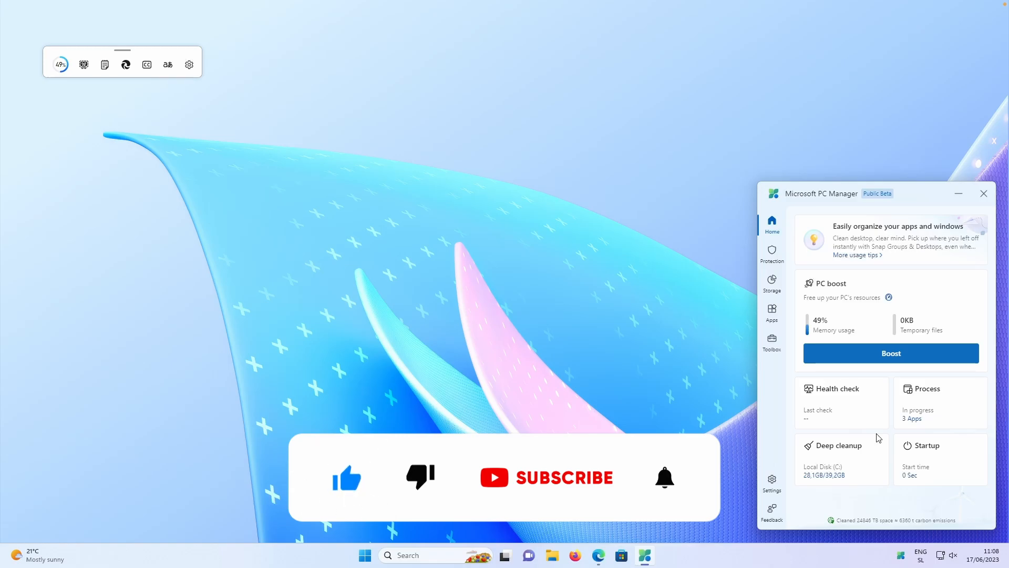
left_click(557, 477)
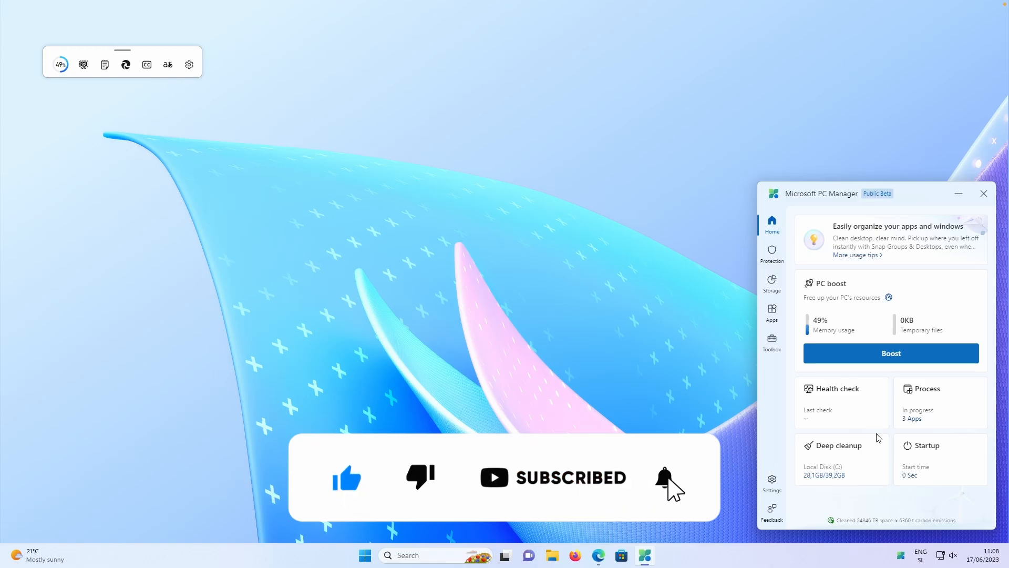